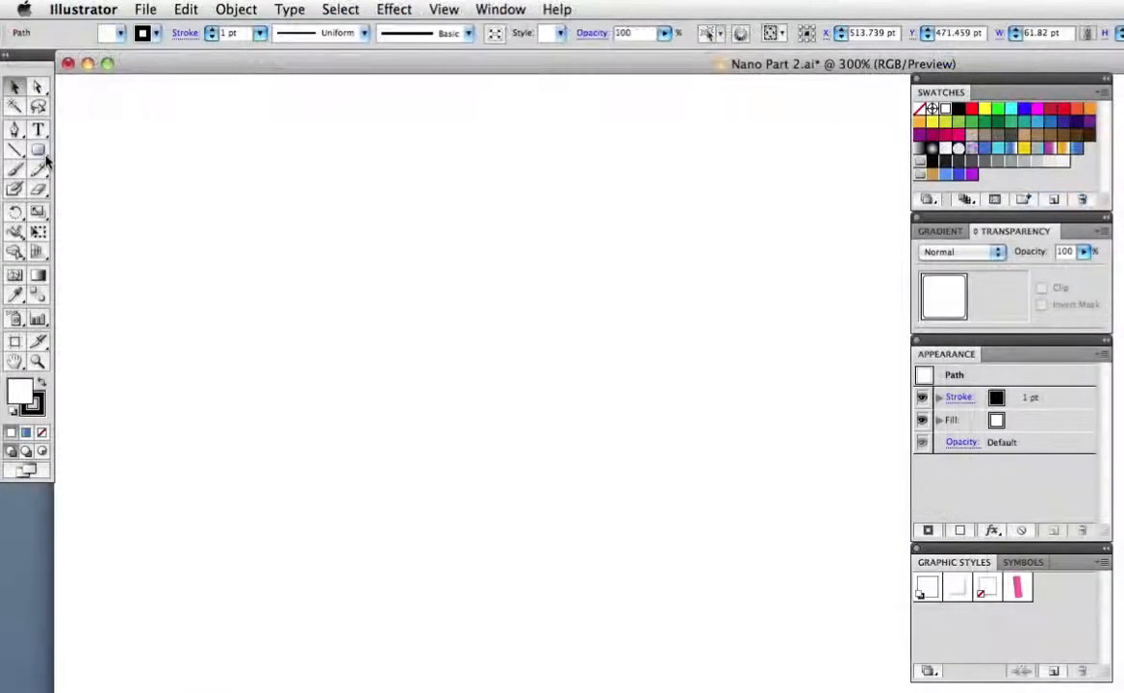
Draw a 64×64 pt square with 5 pt corners and a vertical blue gradient, lighter at the bottom
click(38, 149)
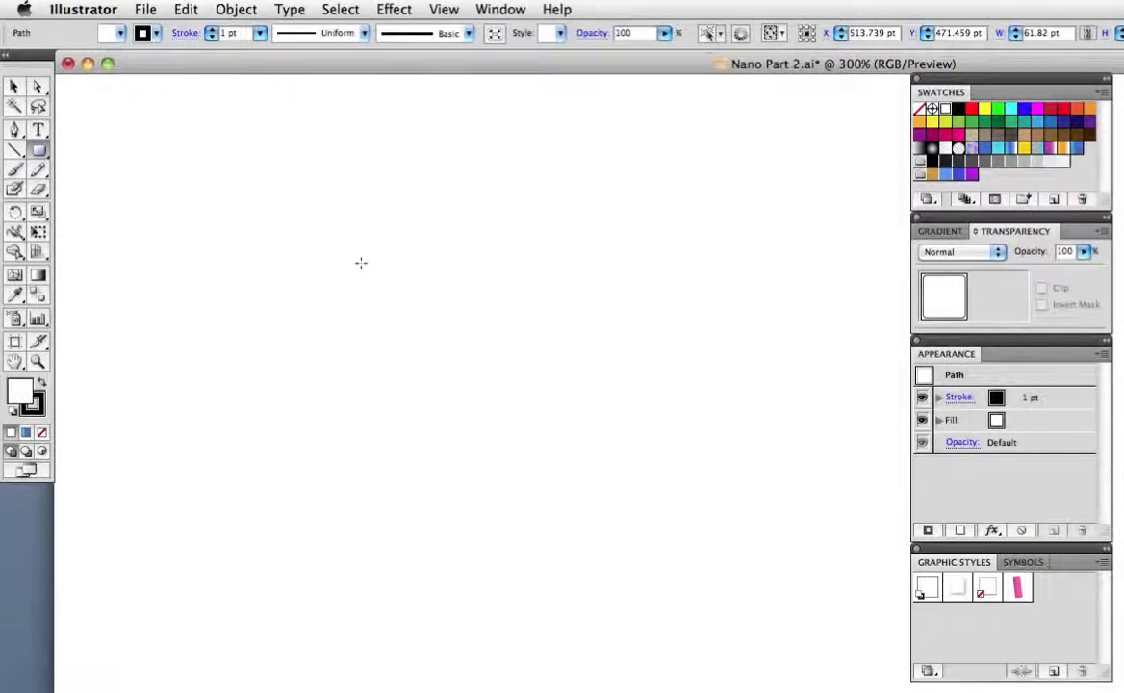
click(361, 263)
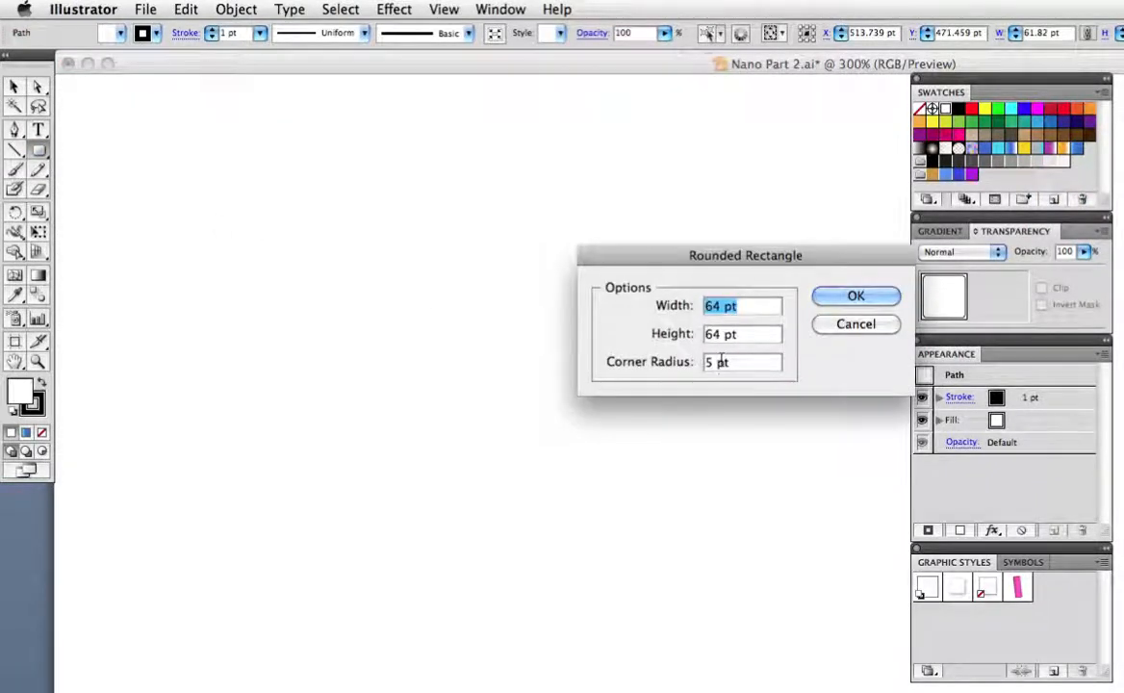
click(856, 296)
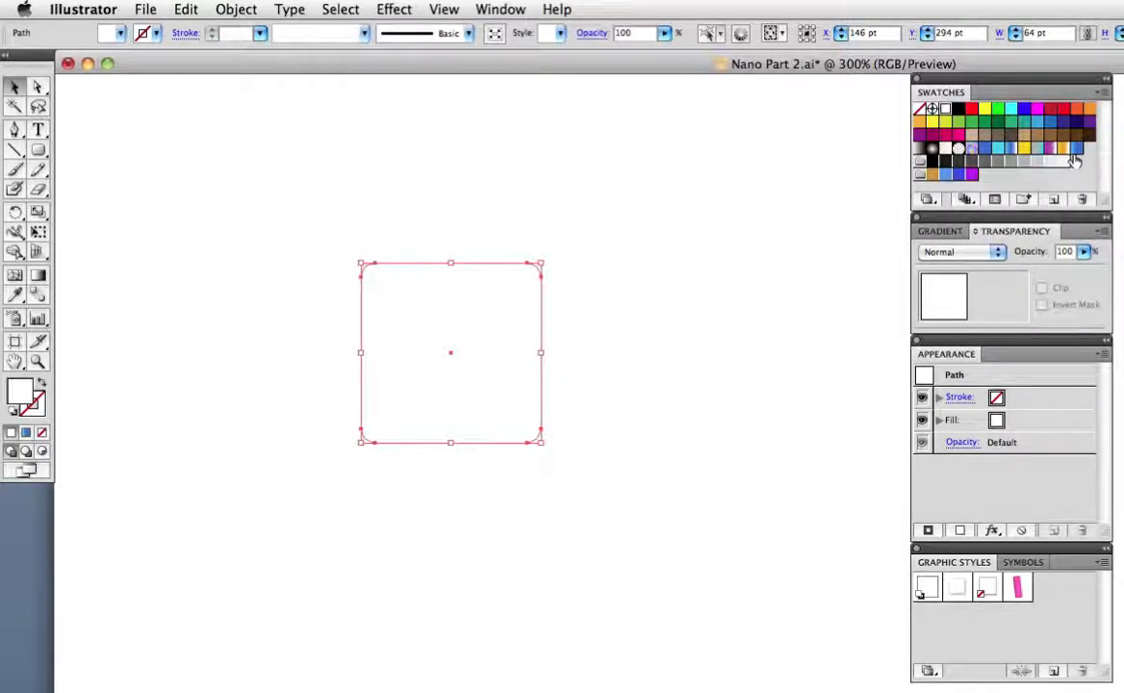
click(1076, 147)
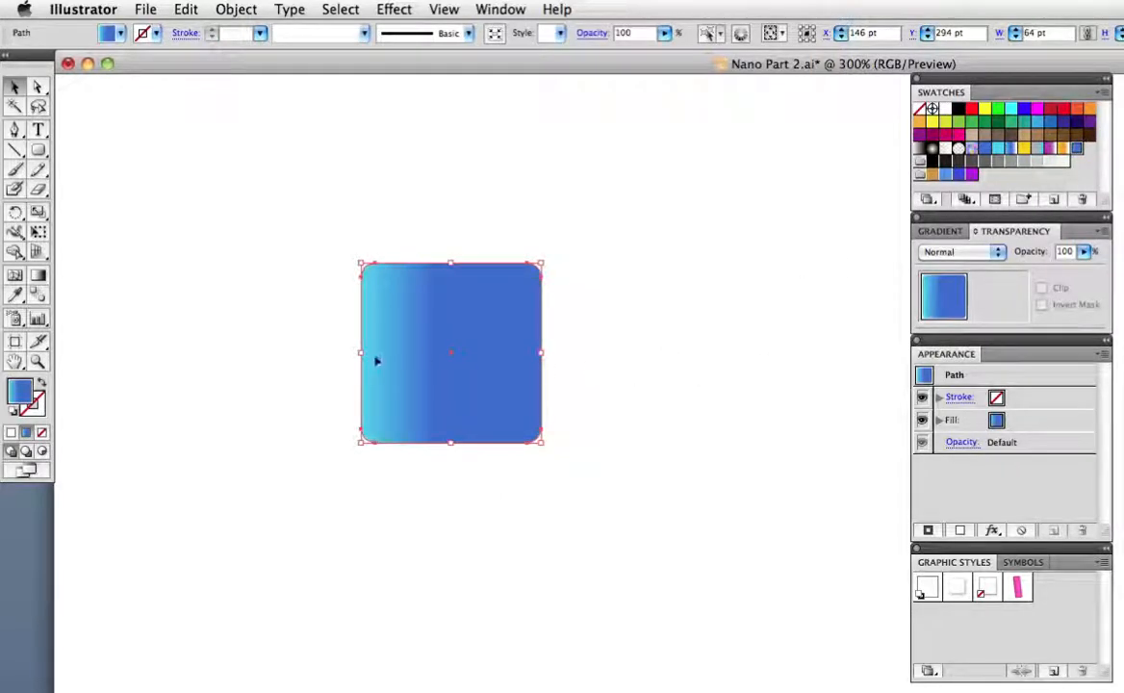
mouse_move(277, 303)
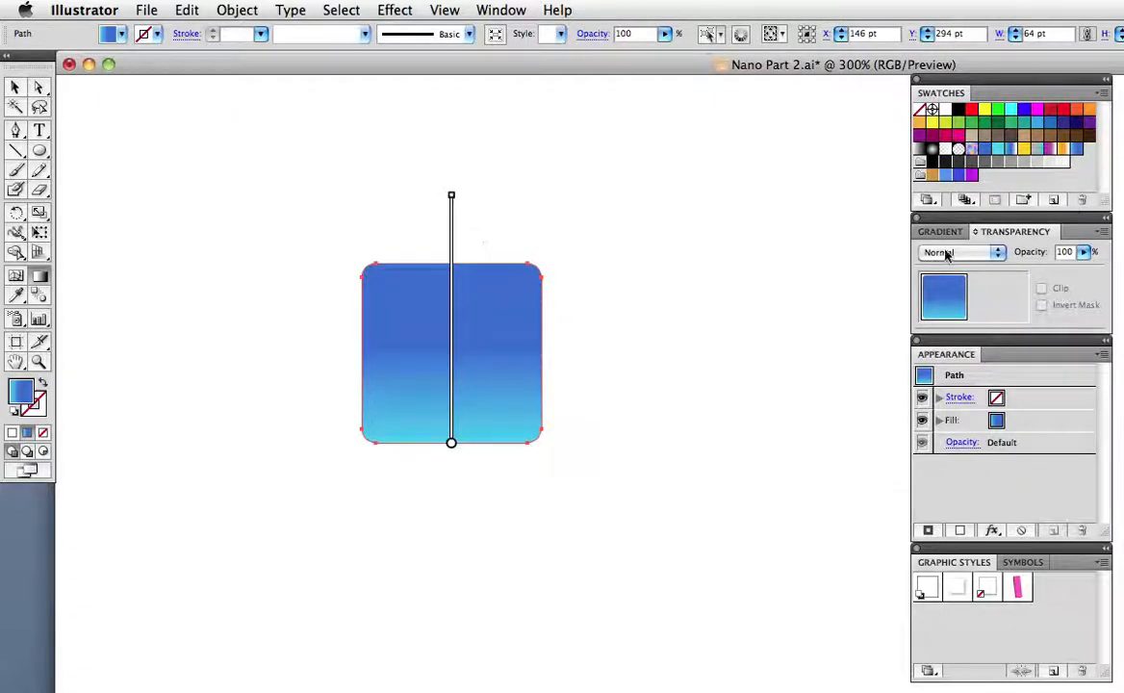
click(941, 231)
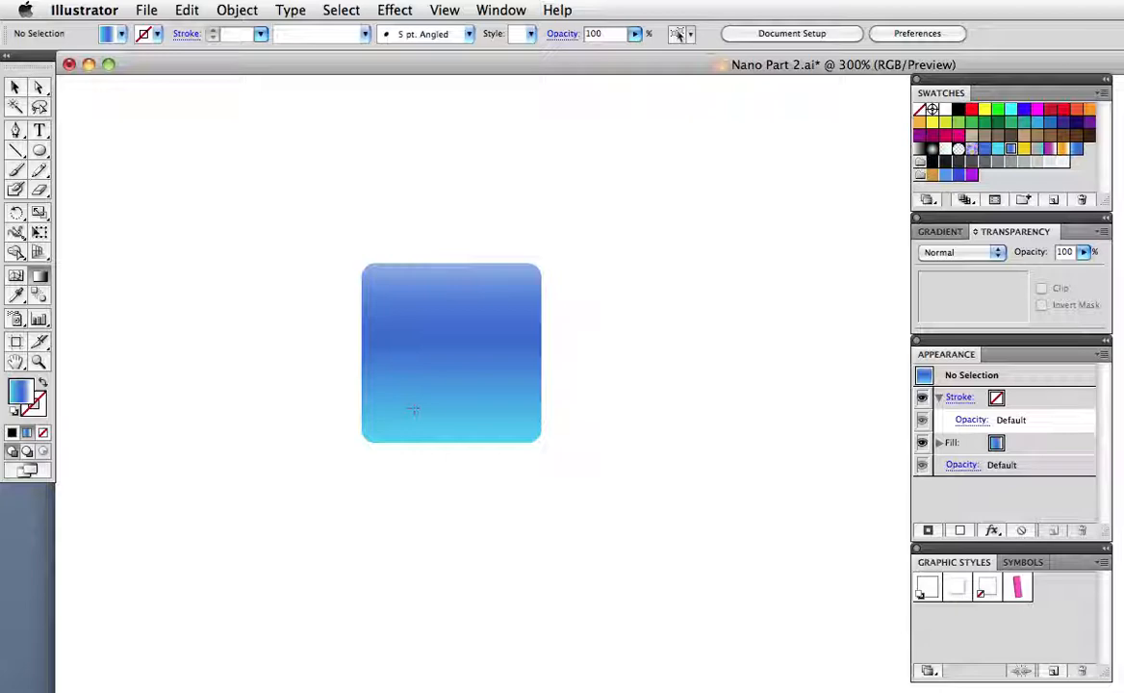
Add an Inner Glow to the blue square: Screen mode, 40% opacity, 3 pt blur from the edges
click(452, 352)
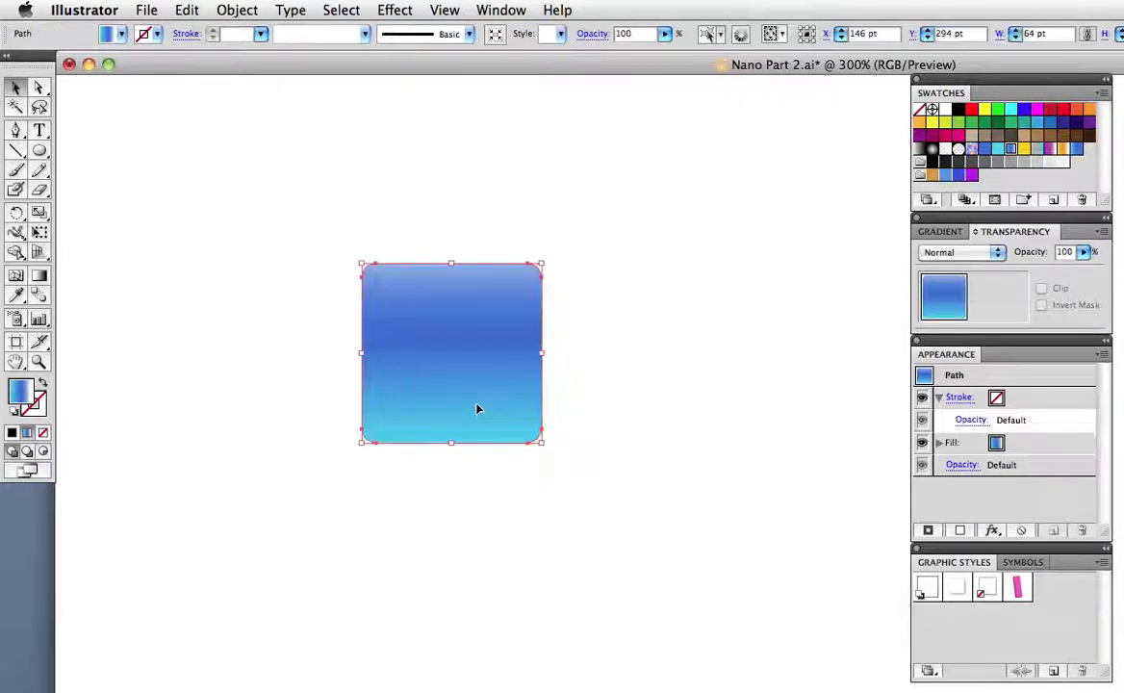
click(395, 10)
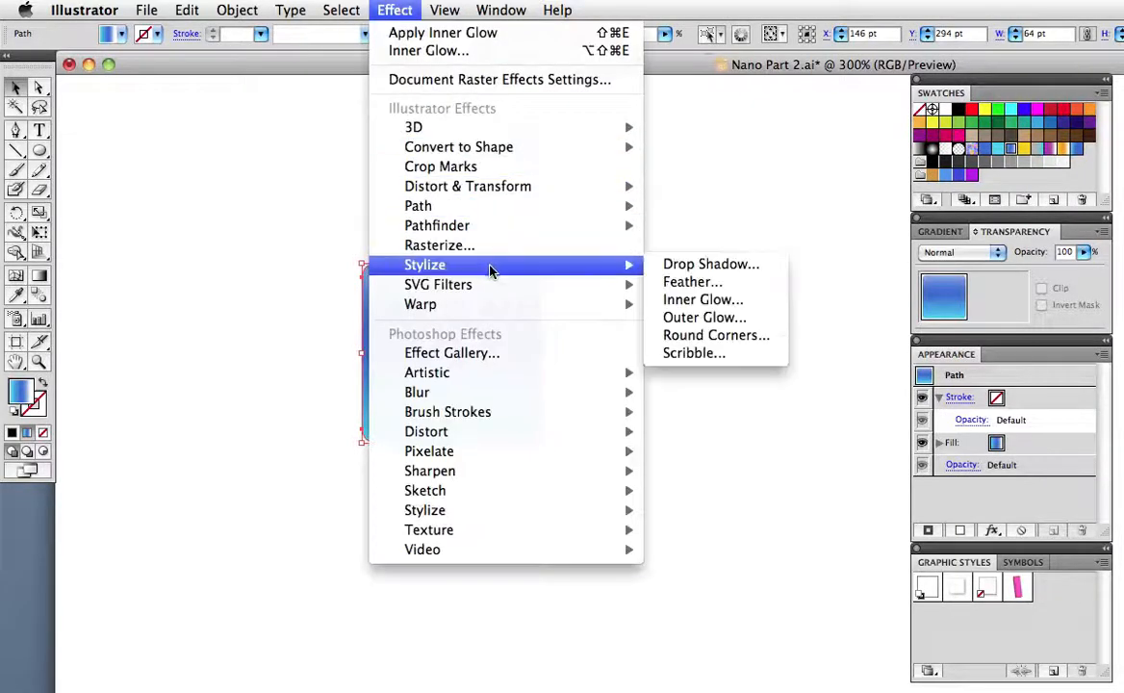
click(702, 300)
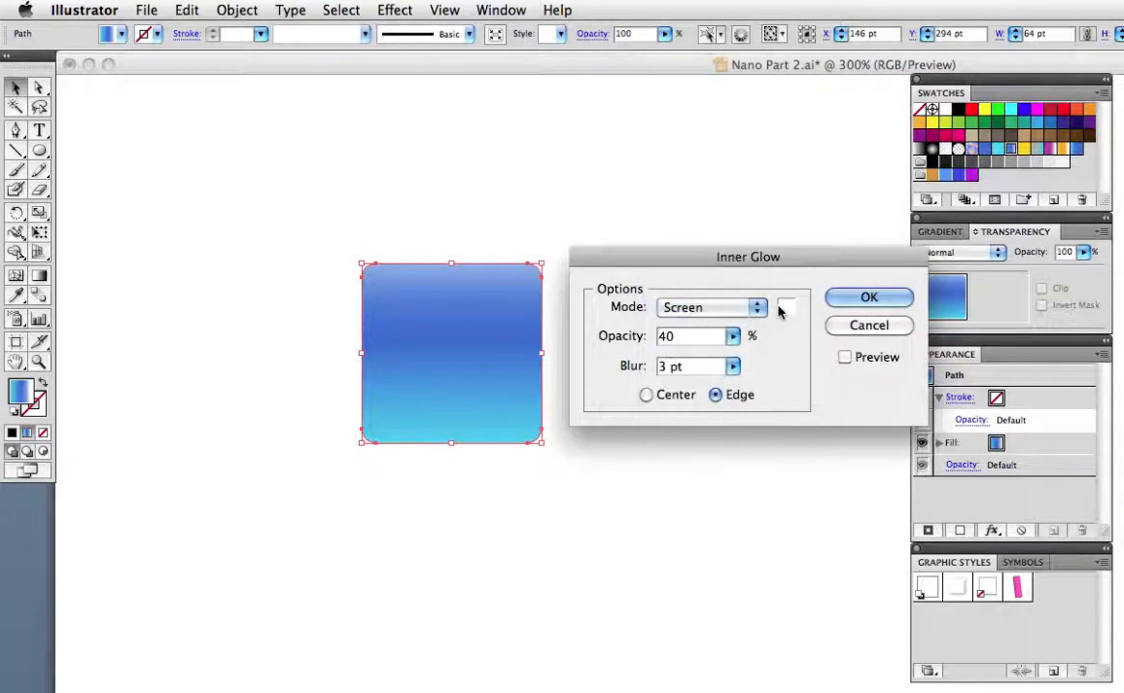
click(787, 306)
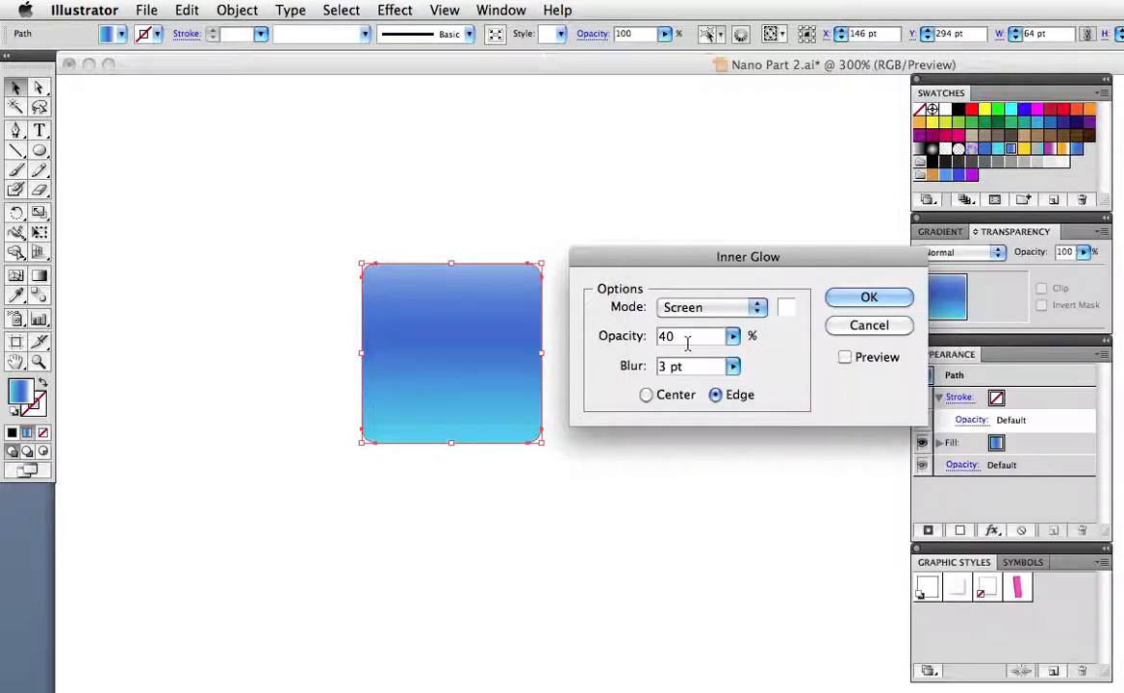
click(715, 395)
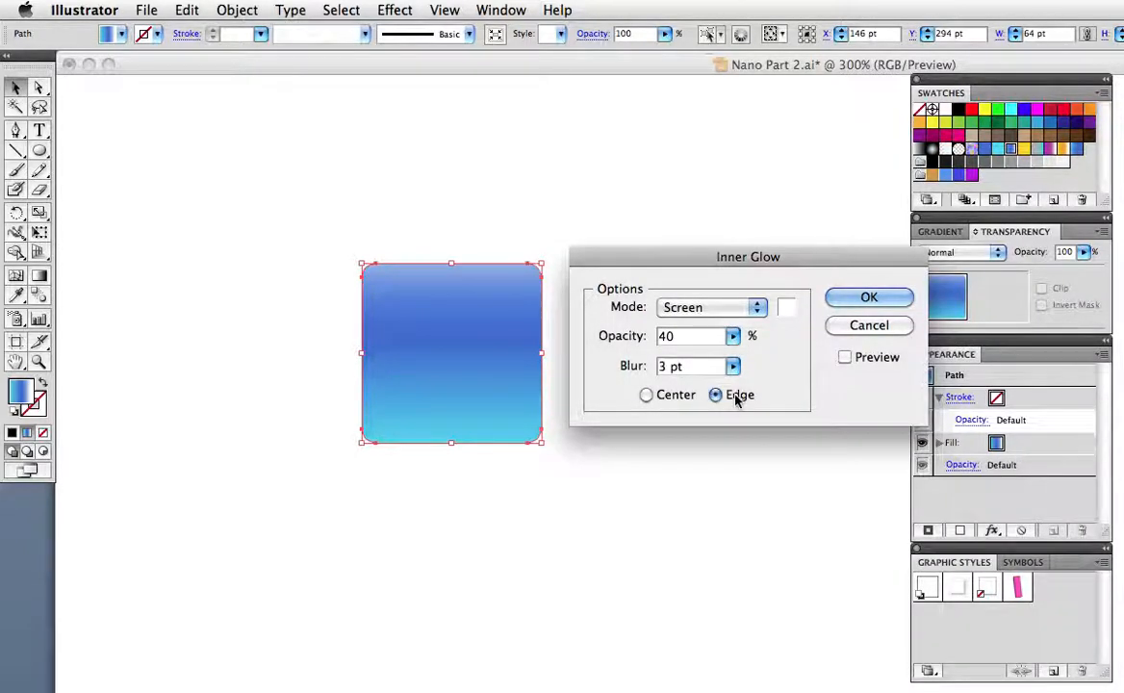
click(844, 357)
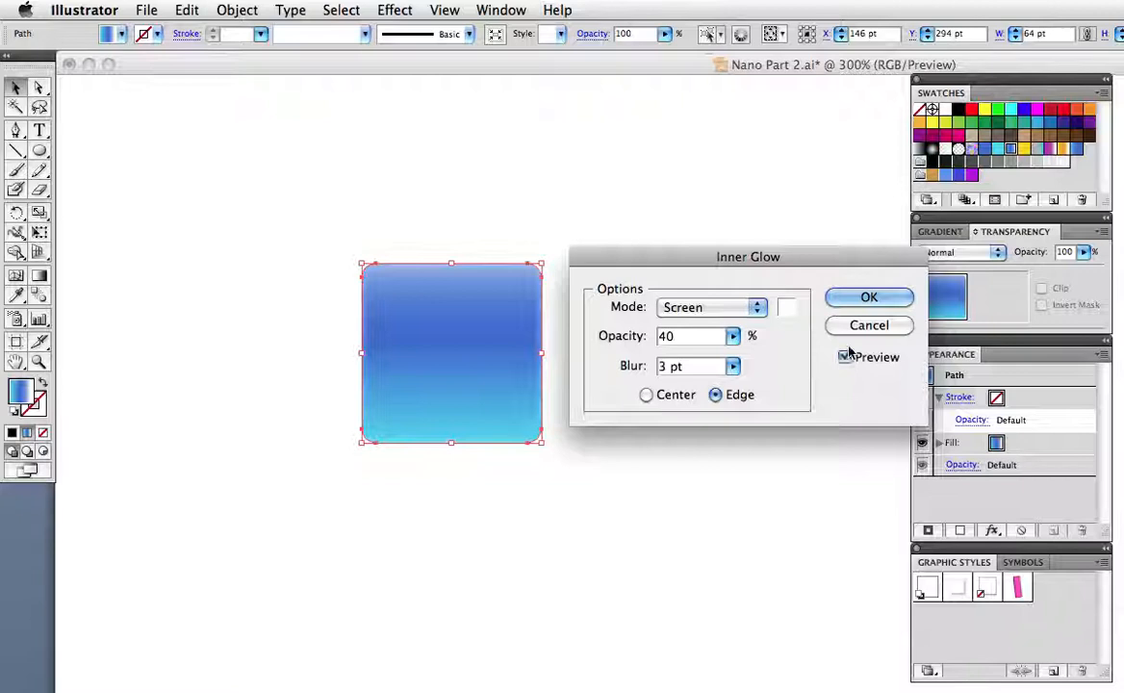
click(870, 296)
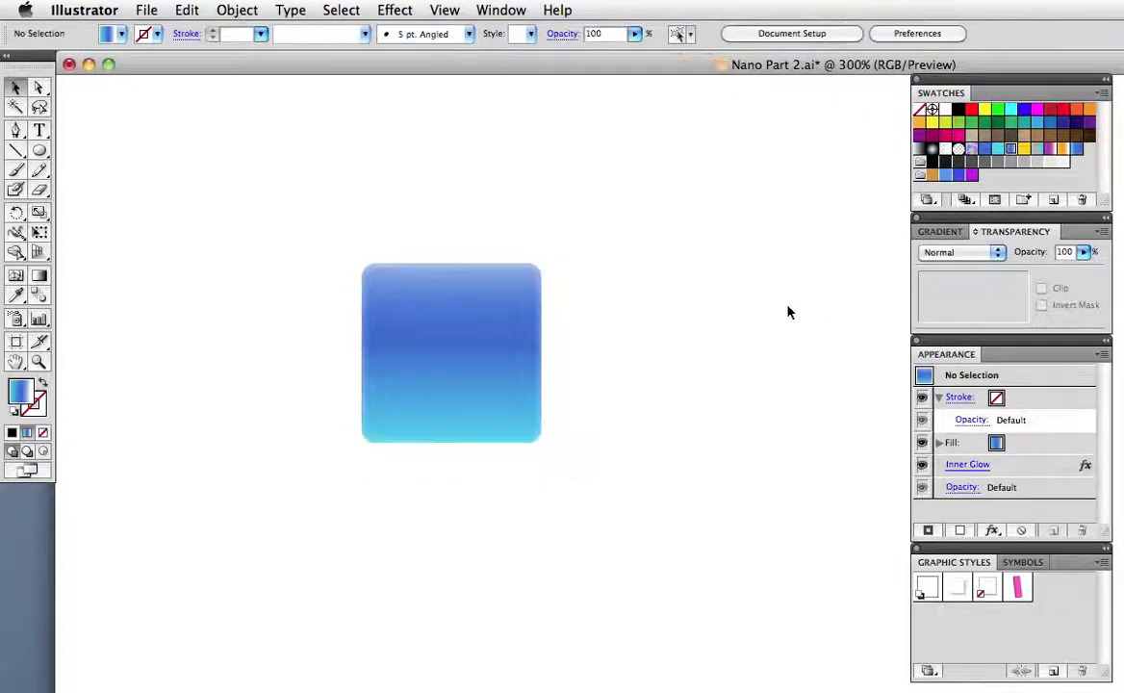
mouse_move(565, 321)
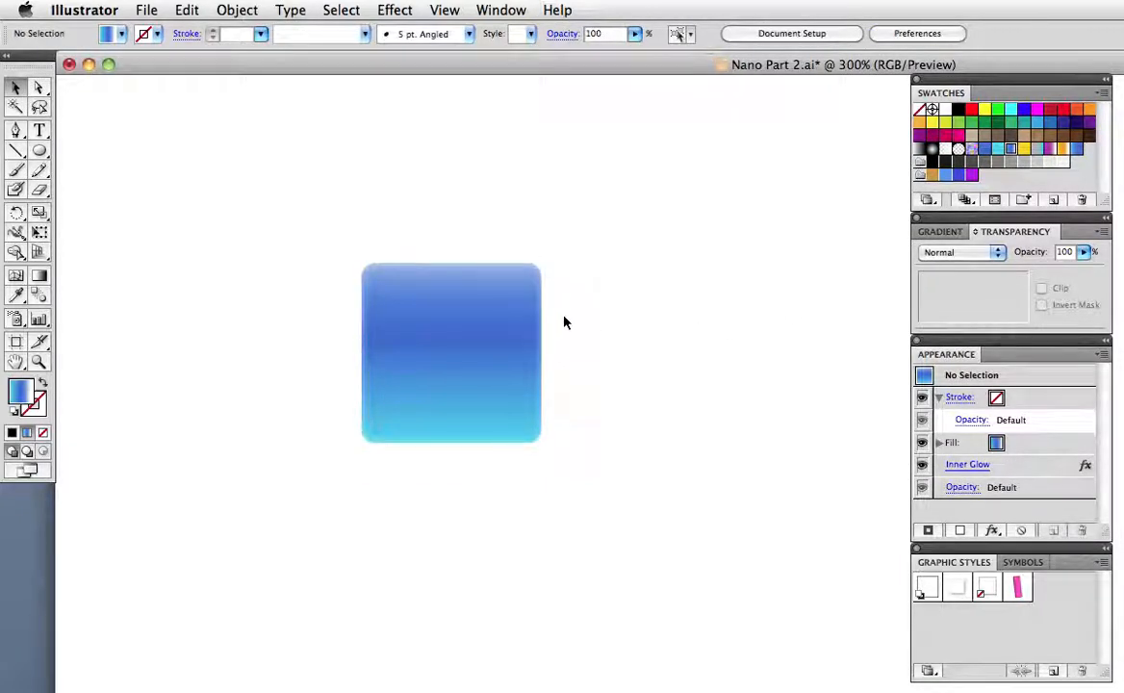
Set Document Raster Effects Settings resolution to High (300 ppi)
click(395, 10)
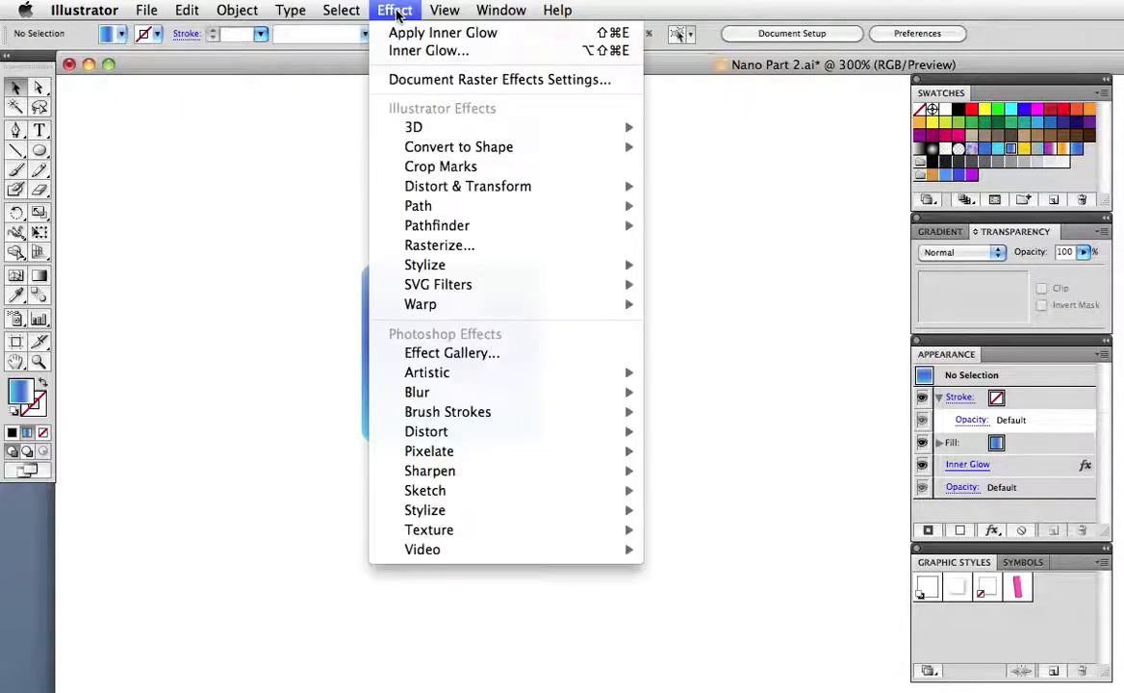
mouse_move(500, 79)
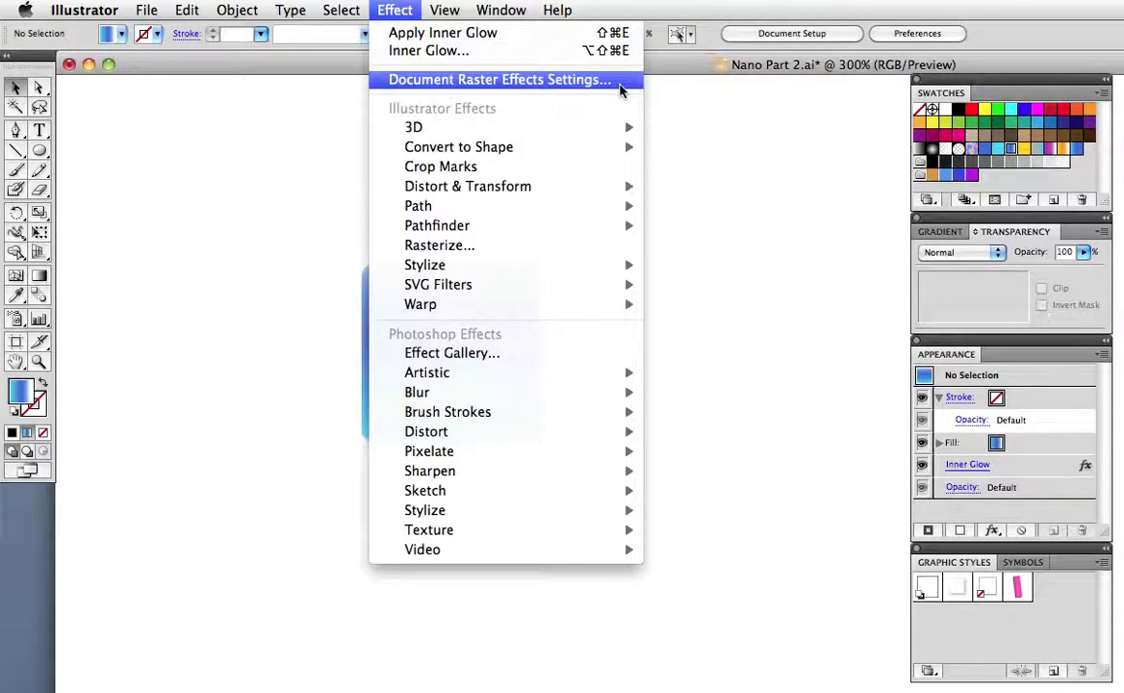
click(500, 79)
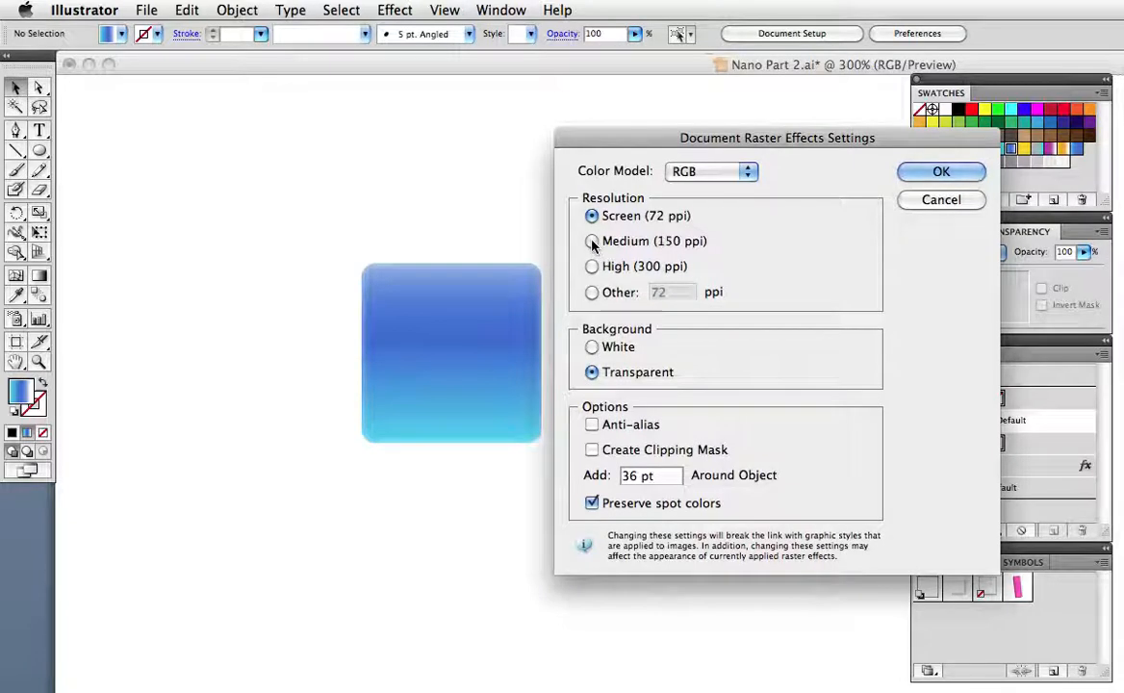
click(592, 266)
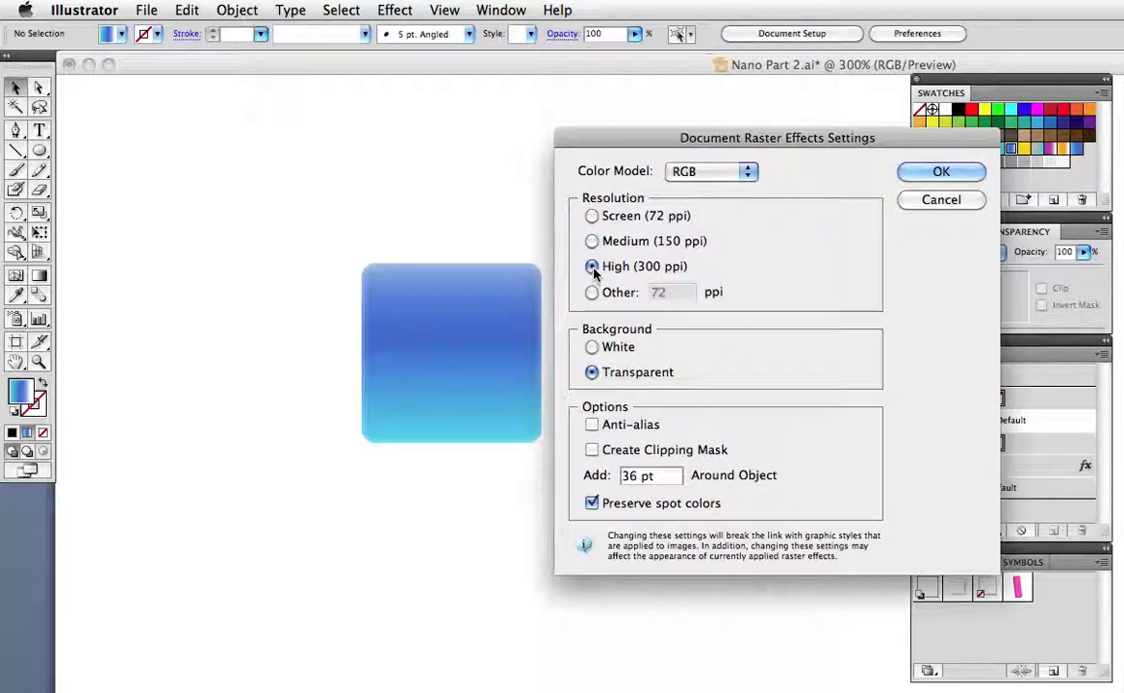
click(942, 171)
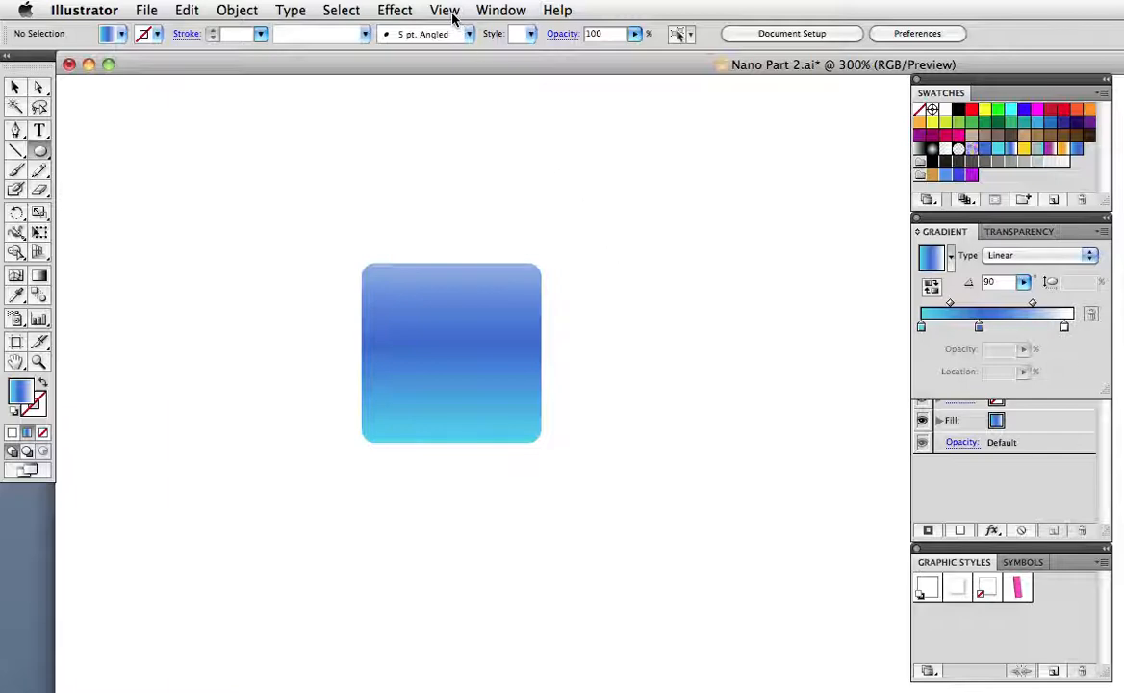
Intersect a large ellipse with the square's top to cut a curved-bottom piece
click(444, 10)
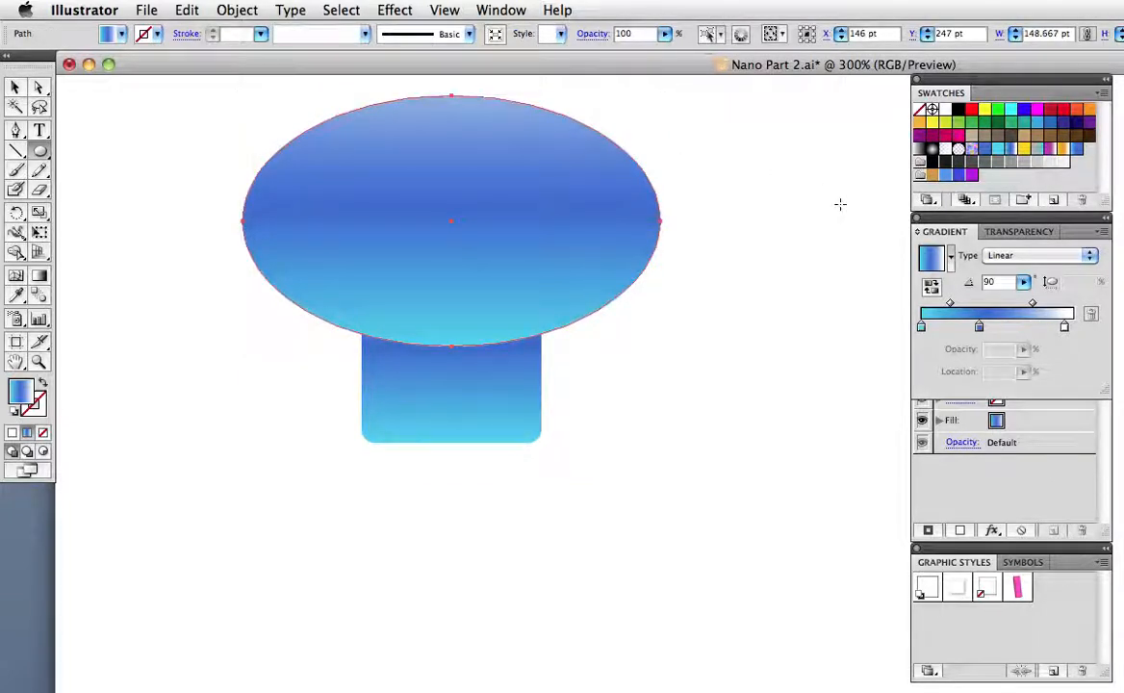
click(452, 221)
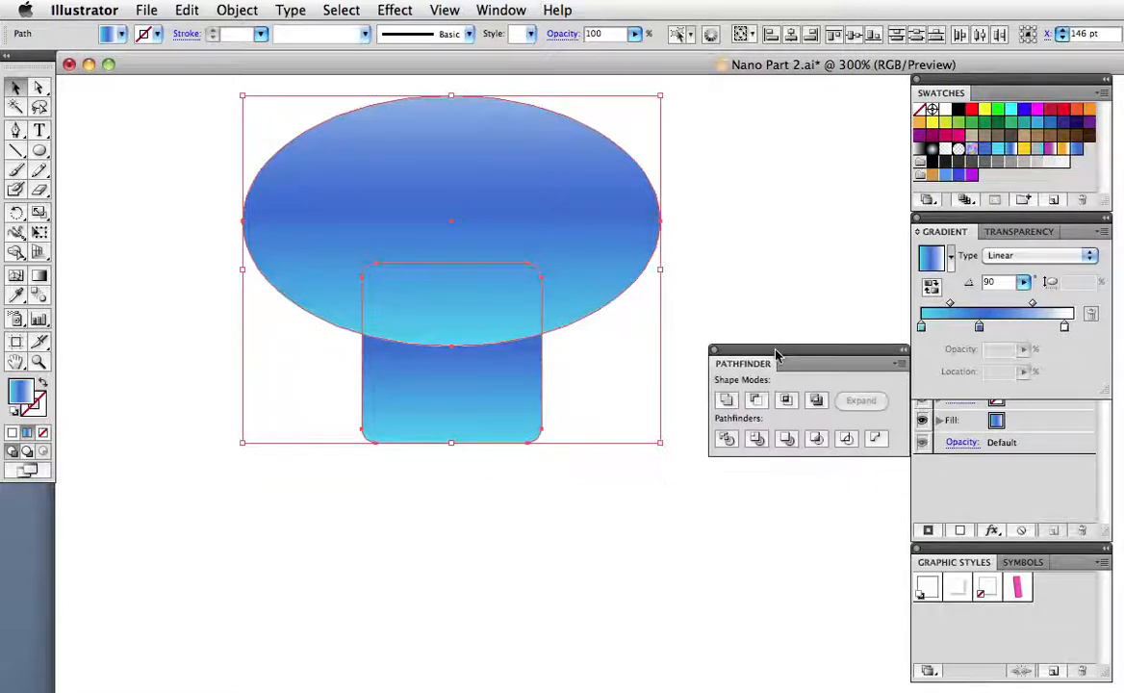
drag(775, 363, 724, 350)
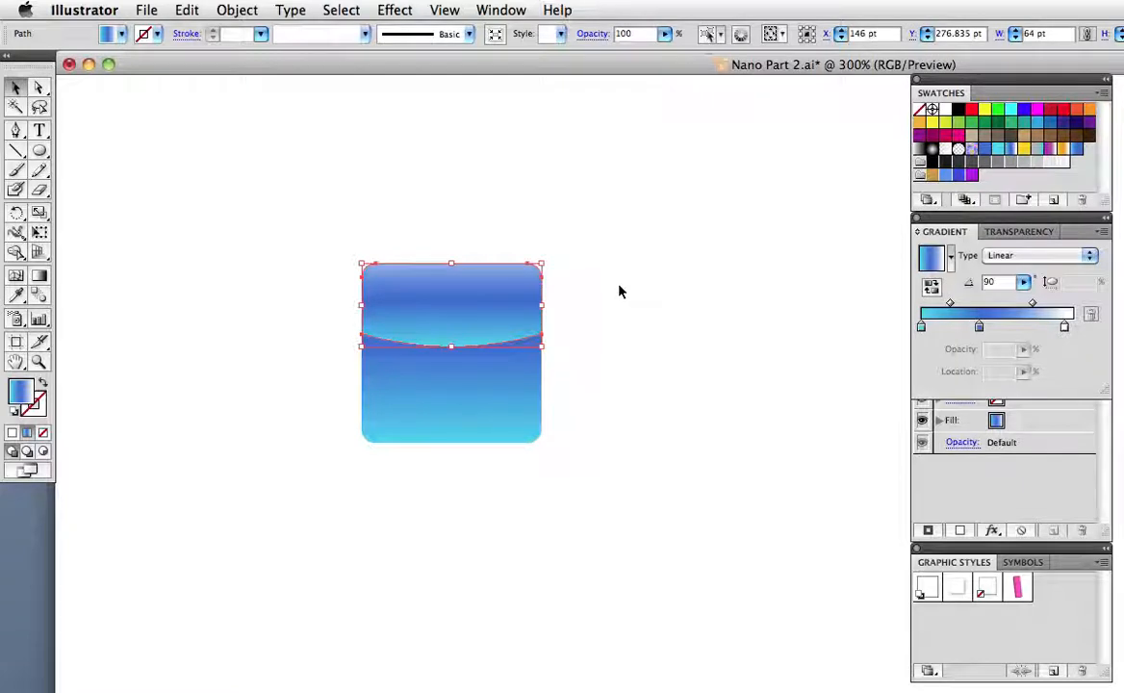
Blend the top piece in Overlay mode and stretch its radial gradient across the top
click(1014, 231)
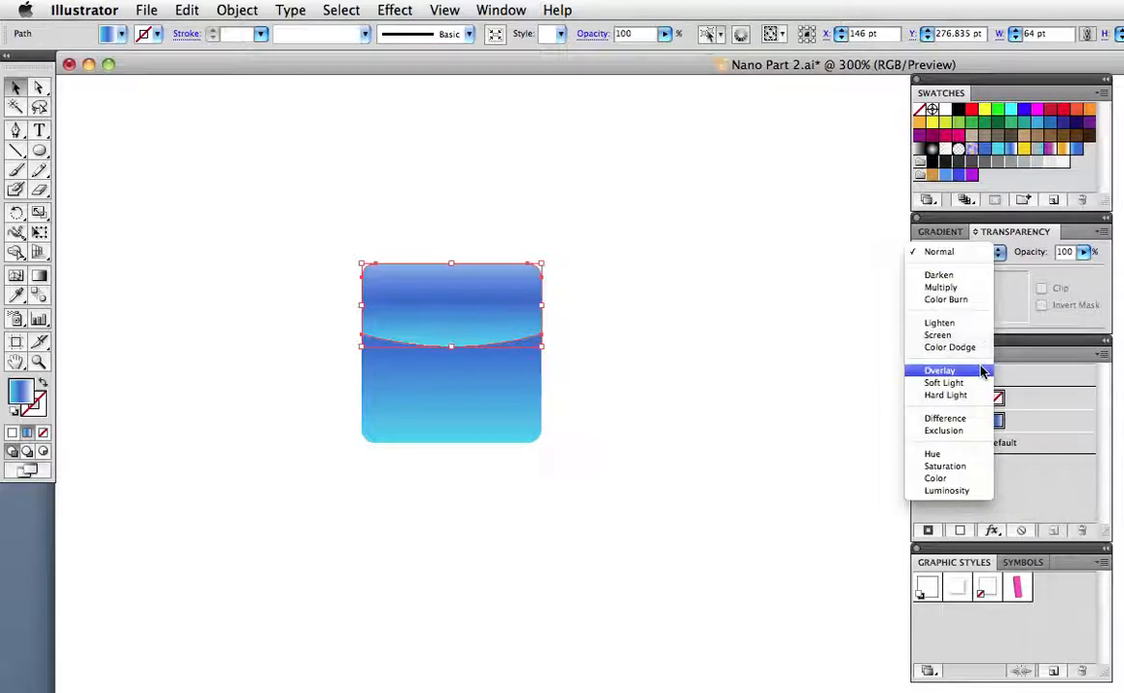
click(938, 370)
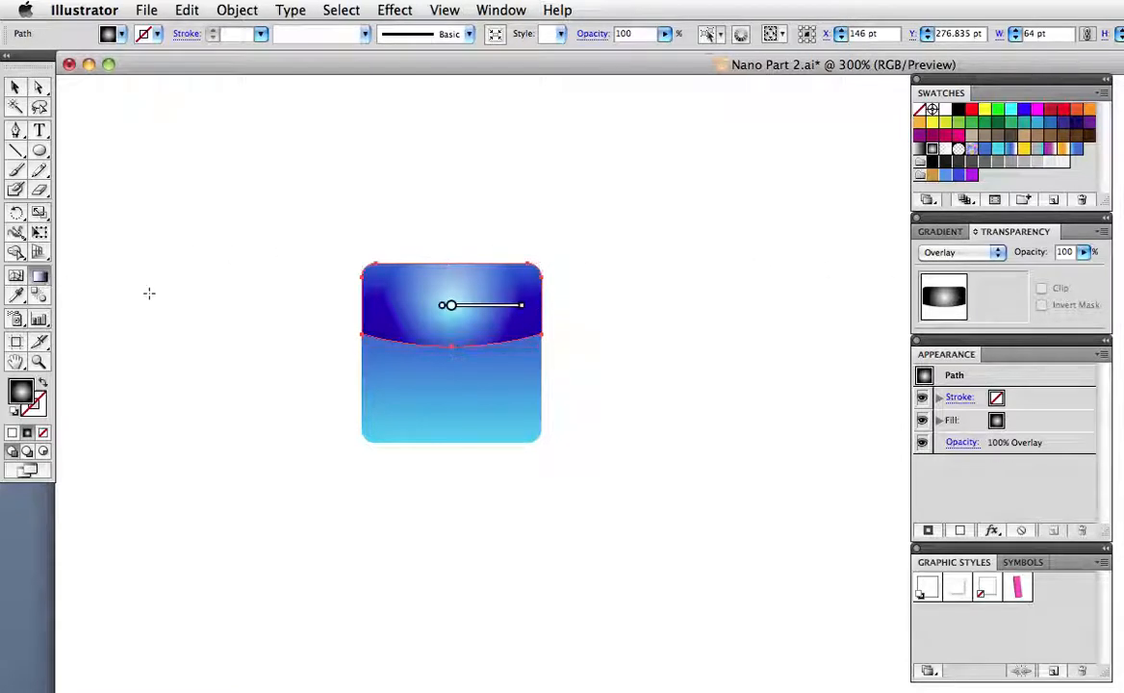
drag(539, 306, 712, 306)
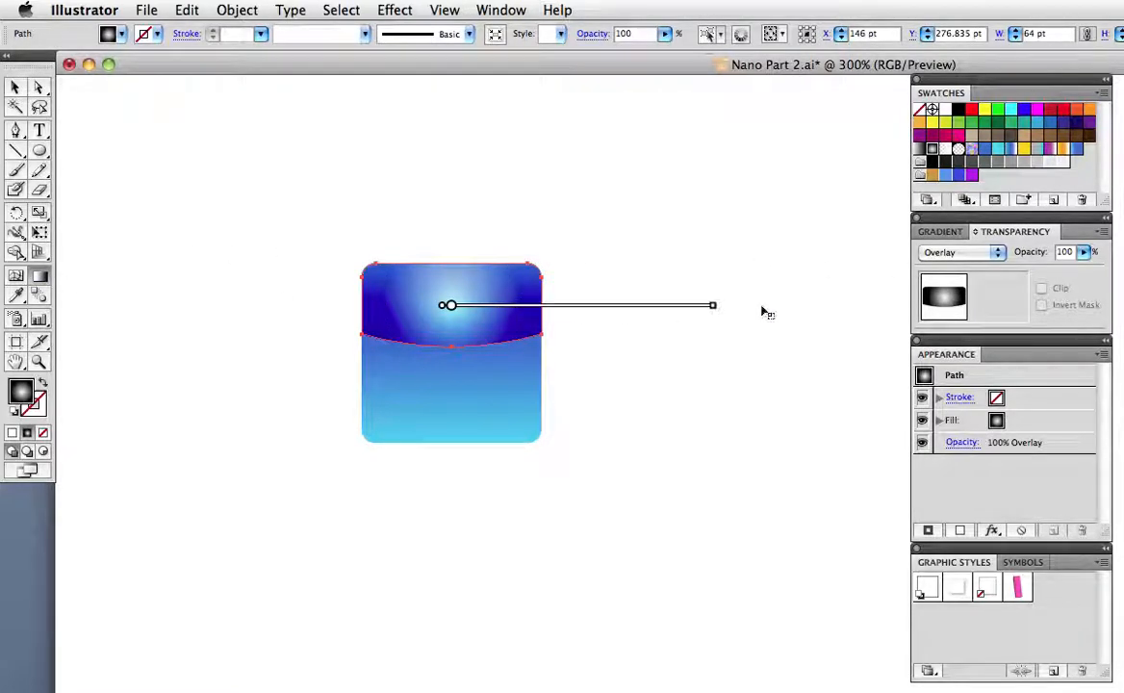
drag(713, 305, 845, 307)
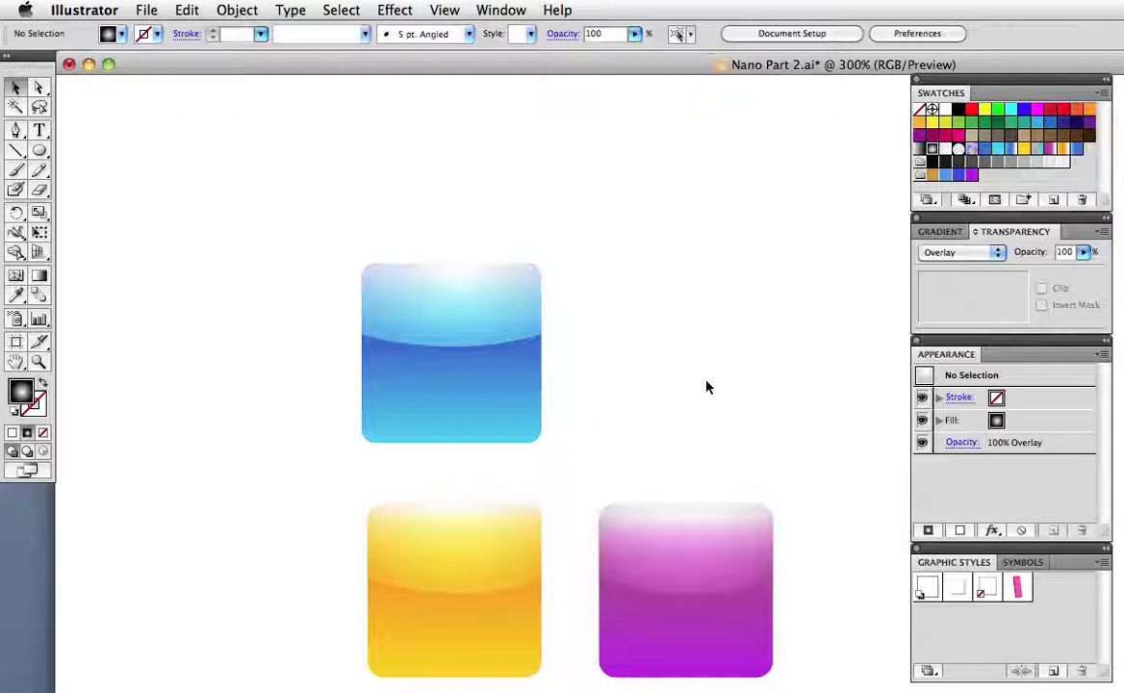
click(490, 573)
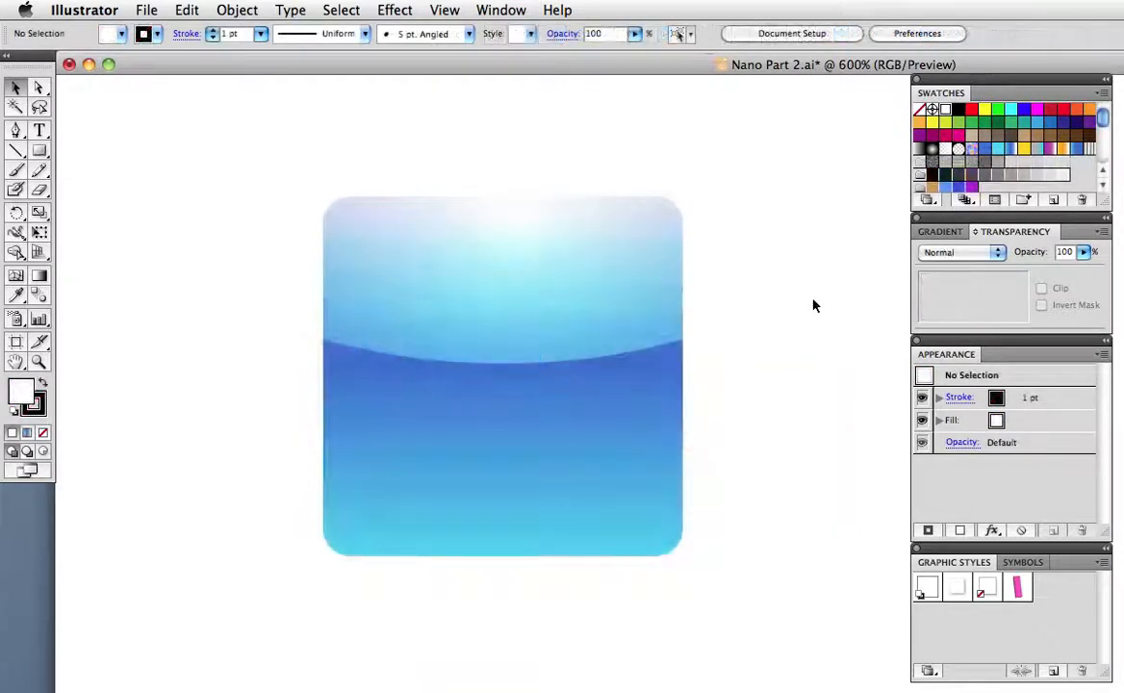
mouse_move(500, 623)
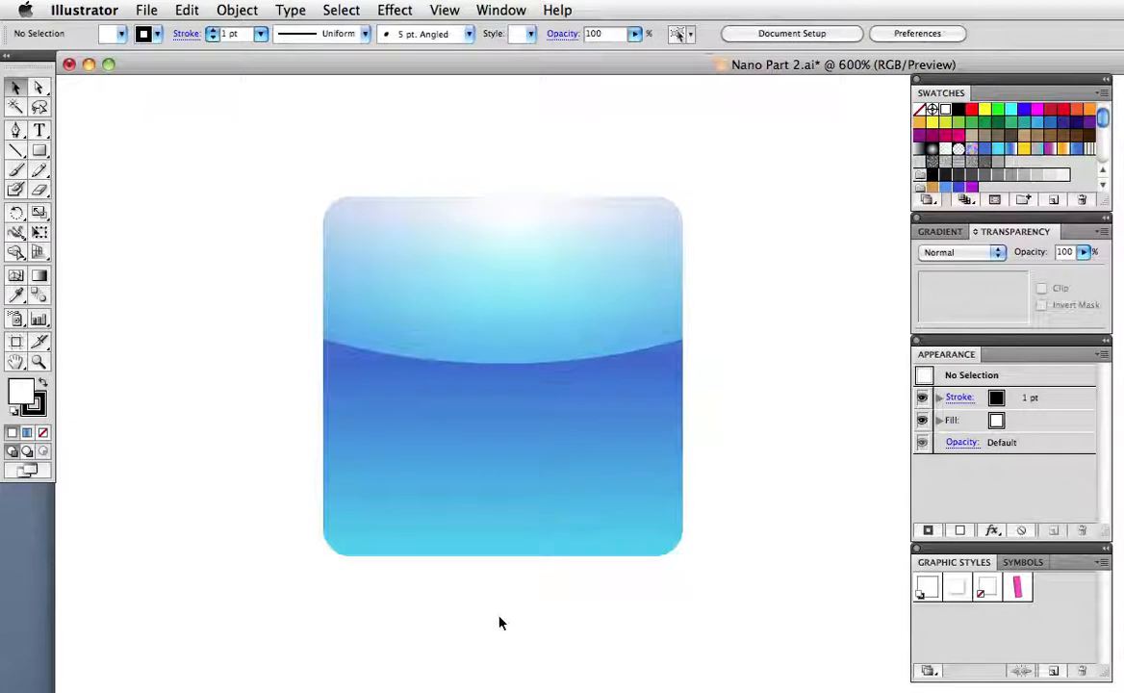
mouse_move(770, 373)
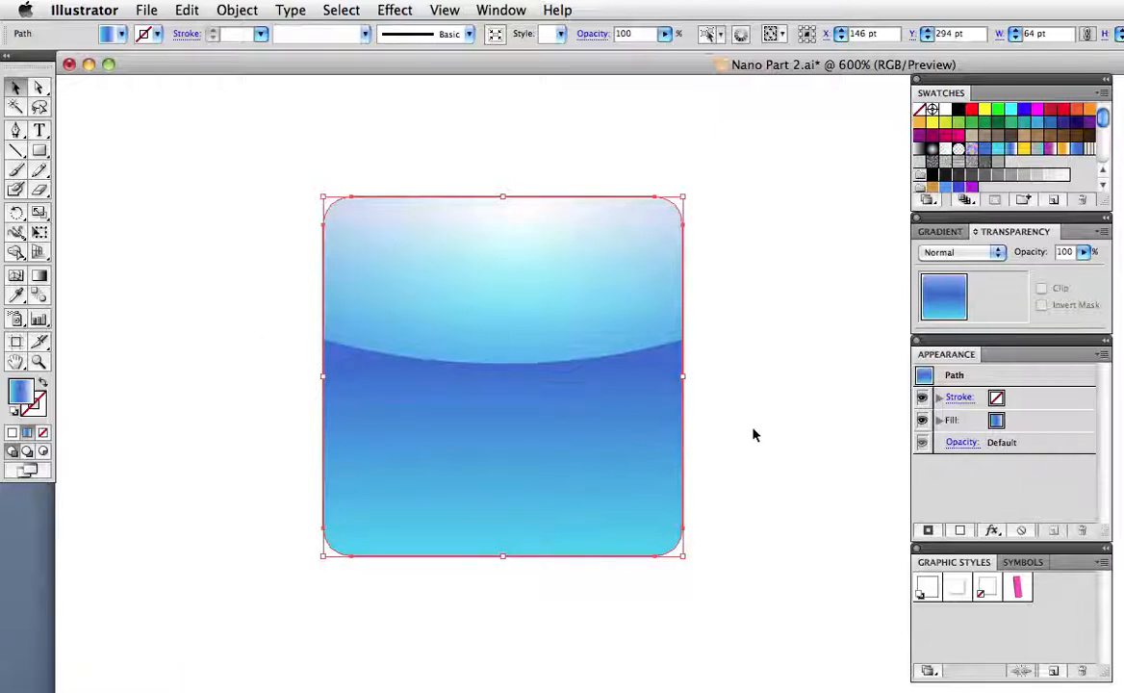
Paste a copy in front, fill it with the diagonal lines texture, and set Multiply blending
click(187, 10)
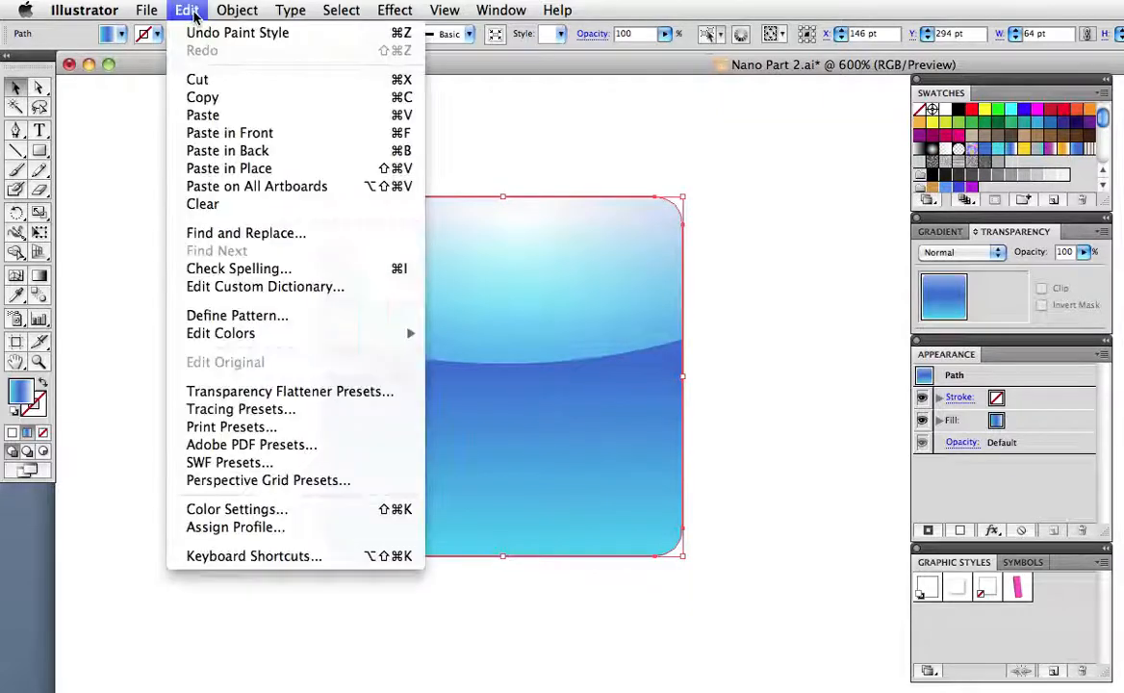
mouse_move(198, 78)
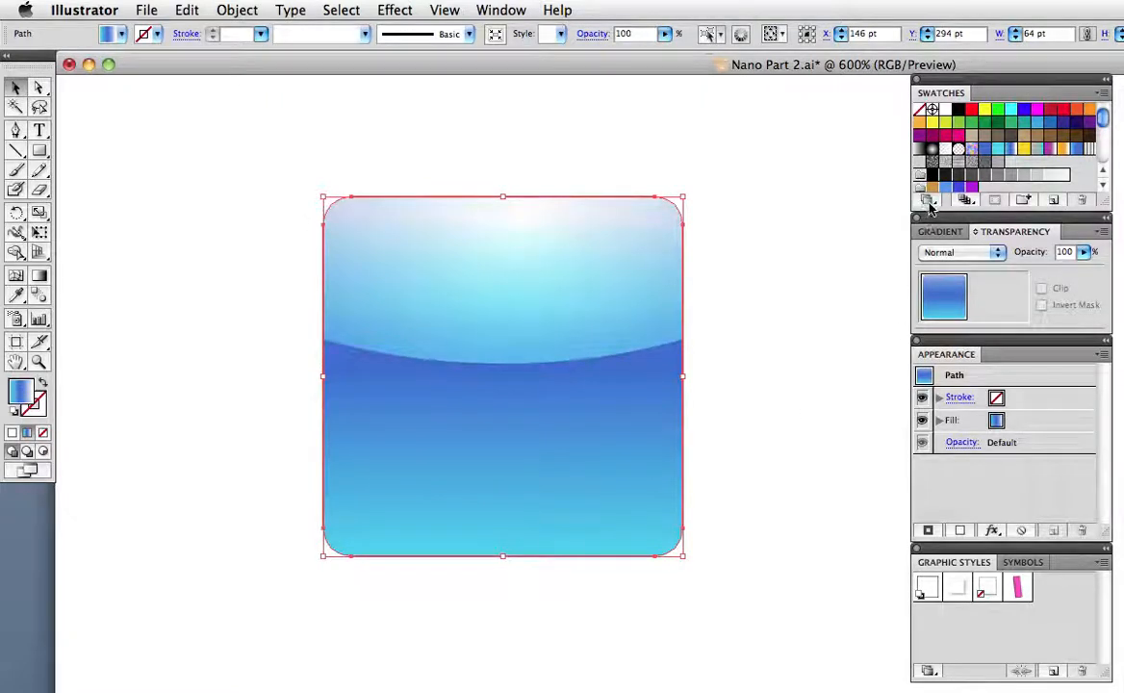
click(918, 199)
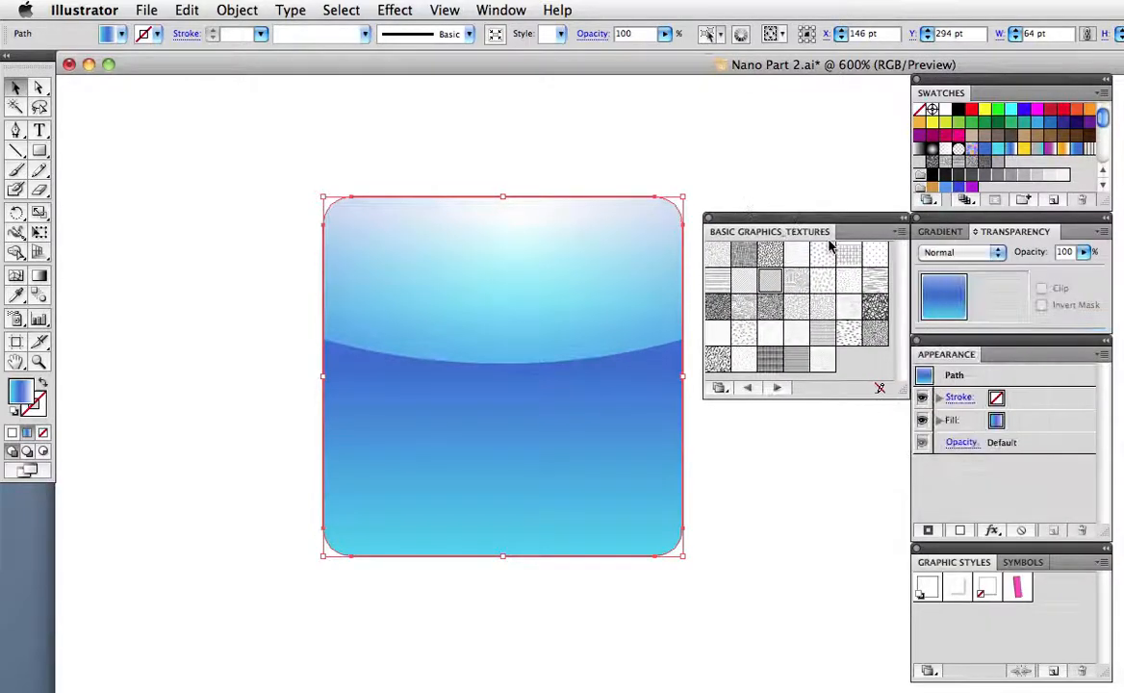
click(746, 279)
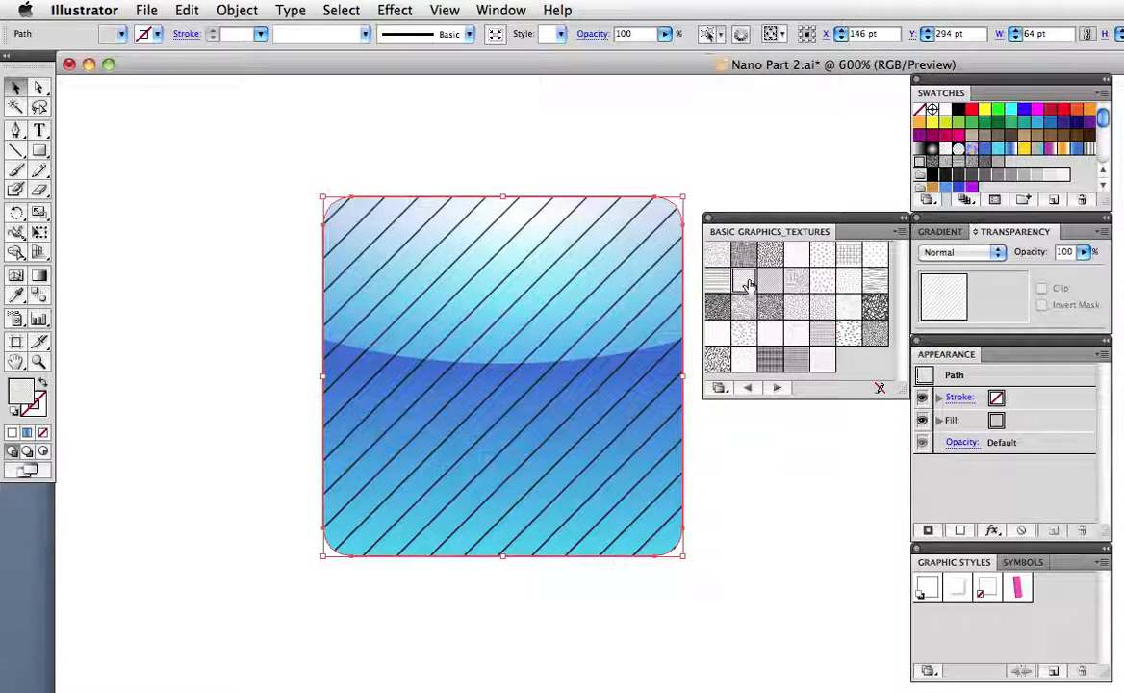
click(963, 252)
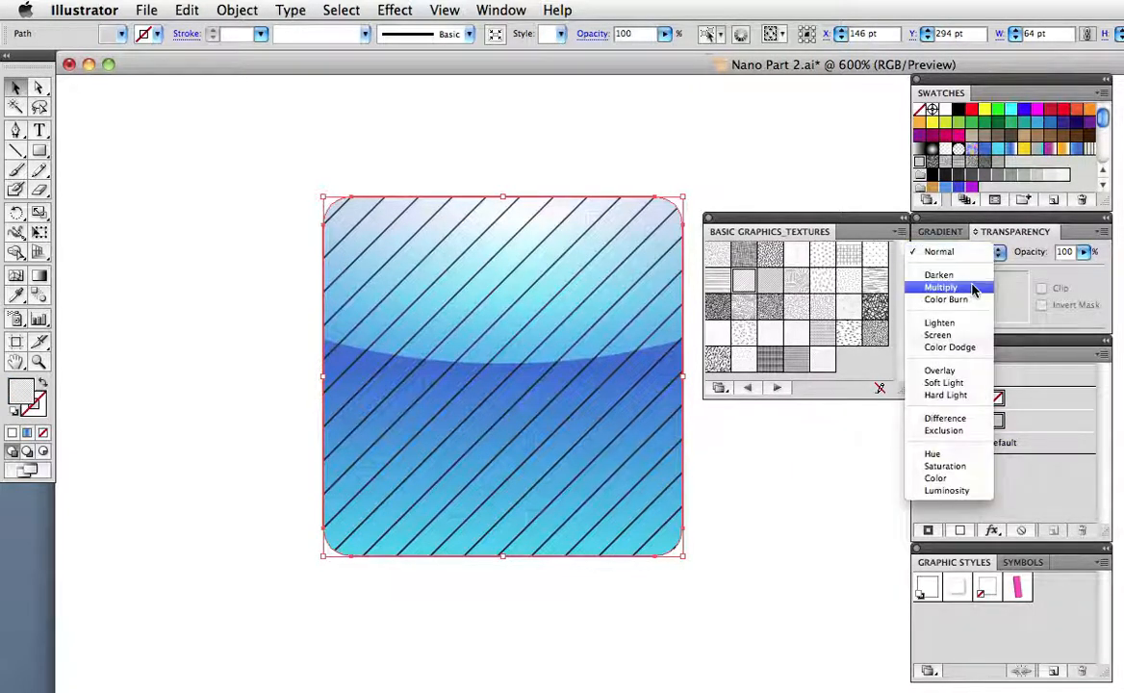
click(940, 287)
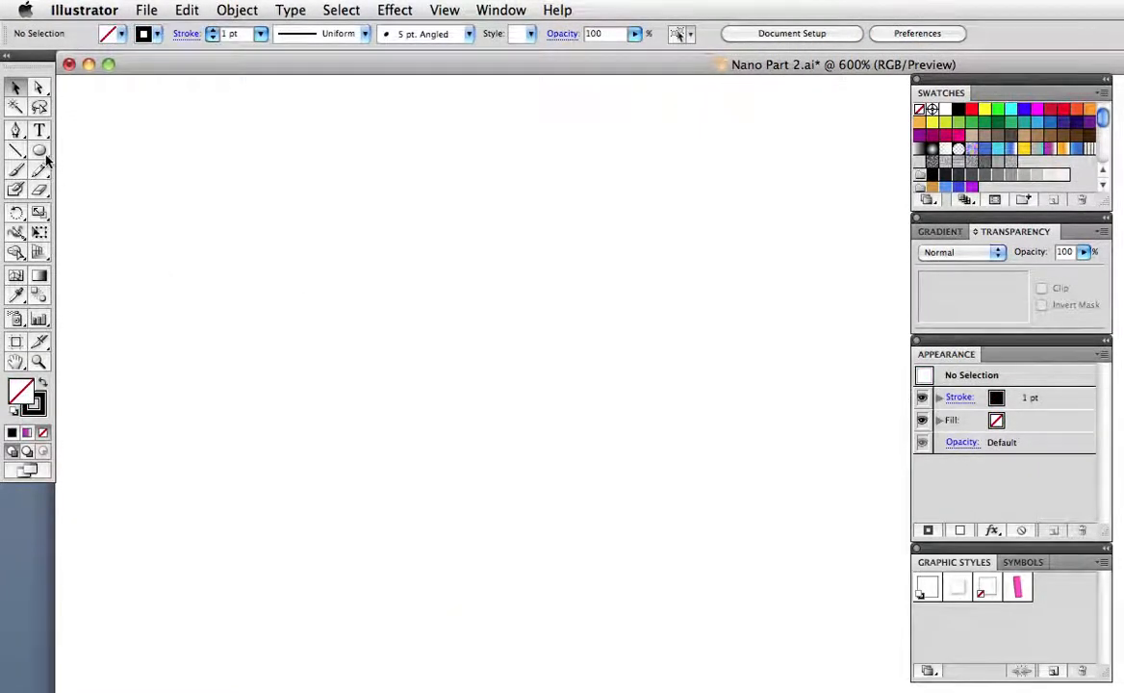
Draw a tall tapered orbit ellipse and make two copies rotated 60° each
drag(430, 134, 430, 282)
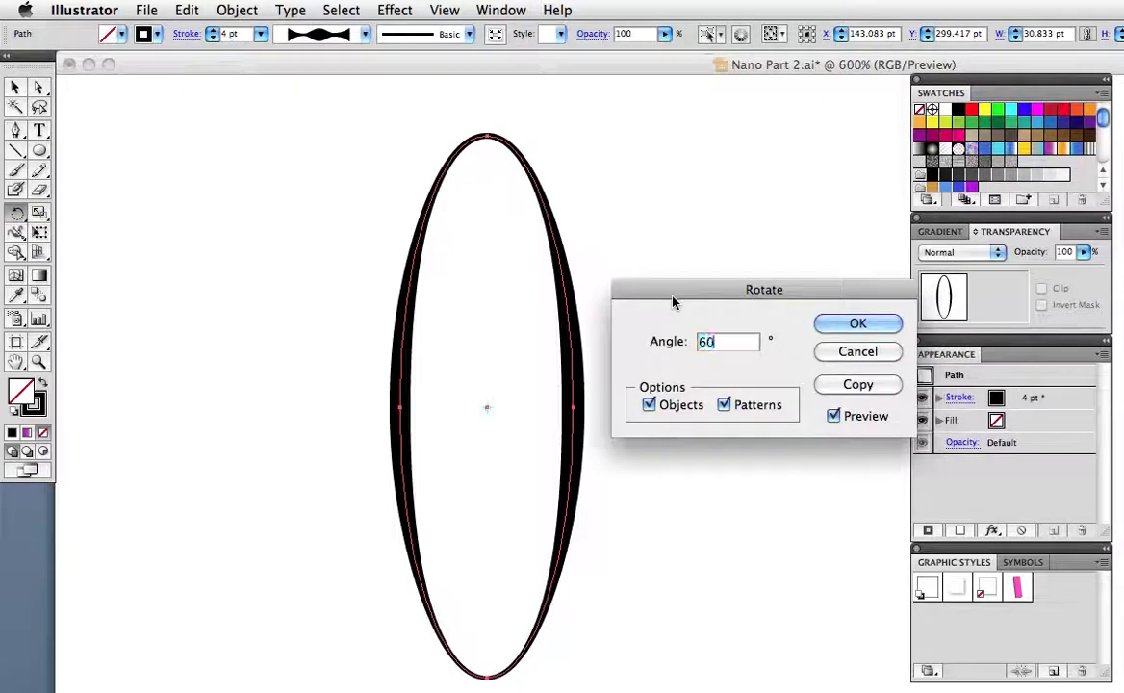
click(856, 384)
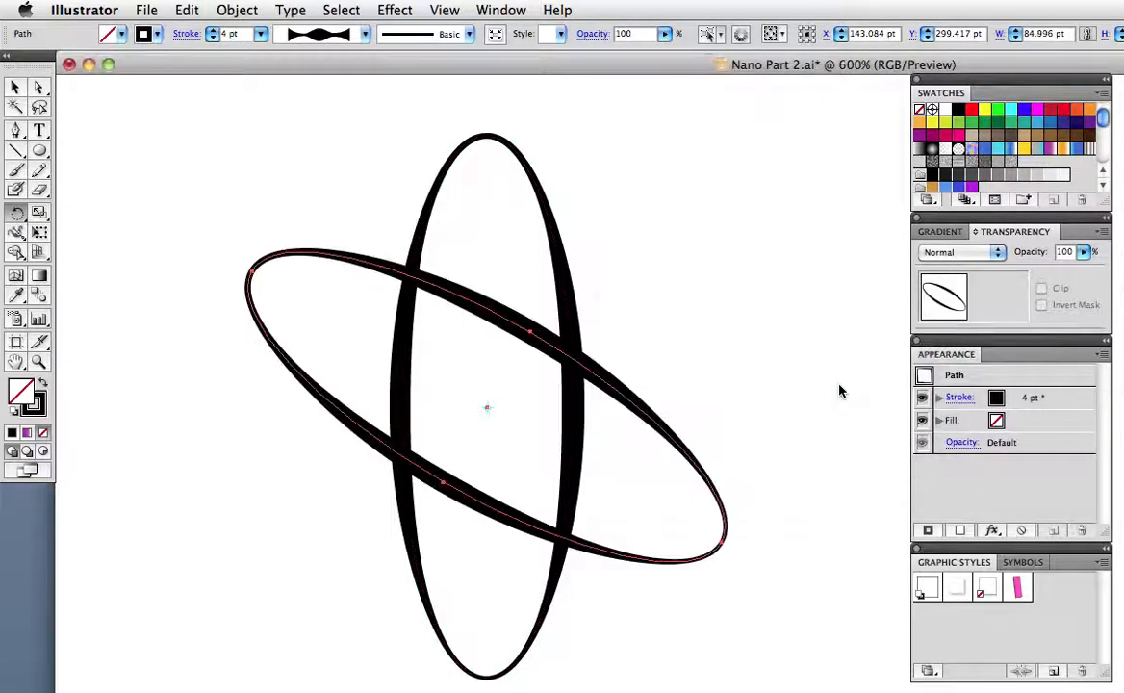
key(cmd+d)
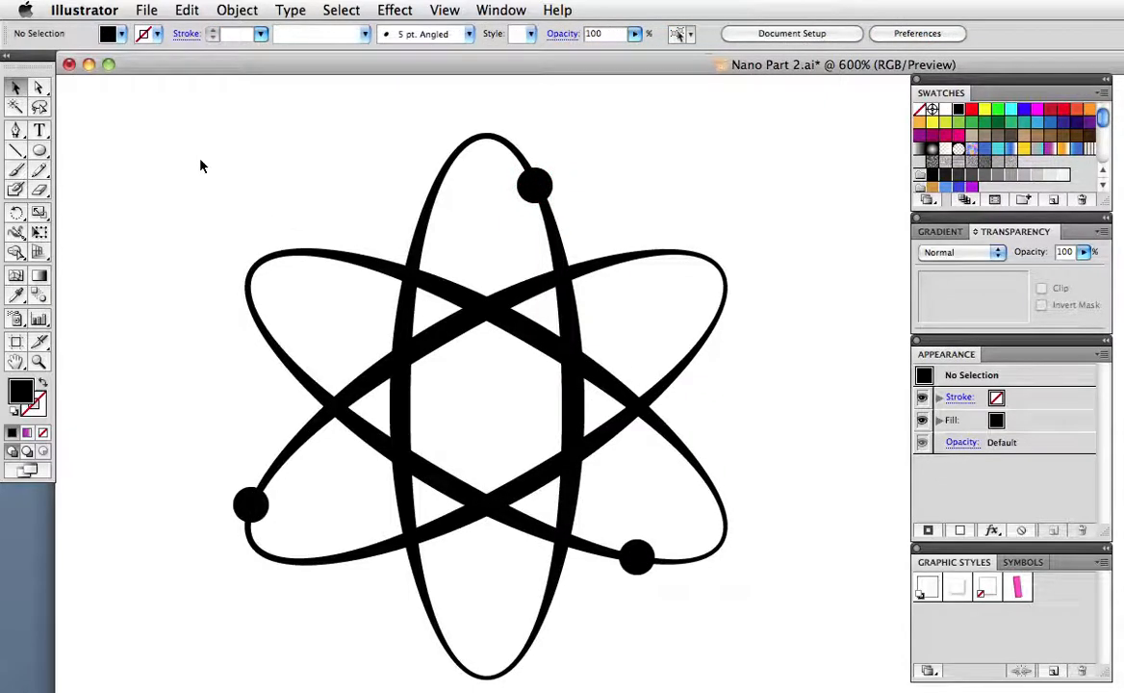
Place the white atom on the purple icon, try a purple fill, then undo it
click(236, 10)
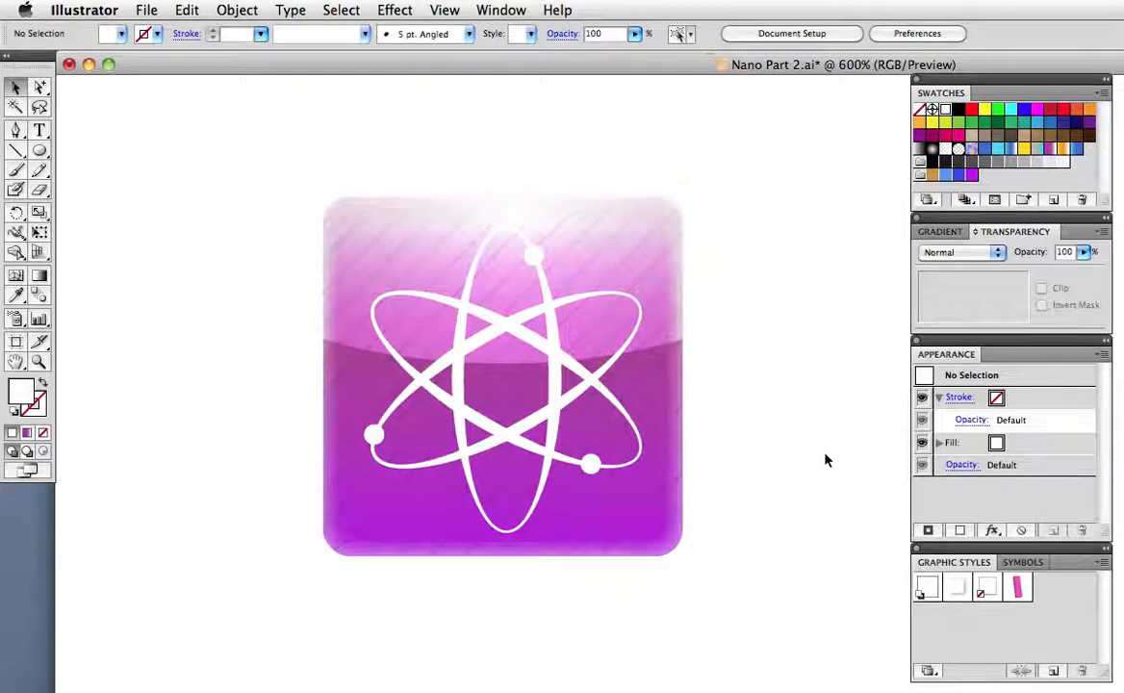
click(500, 375)
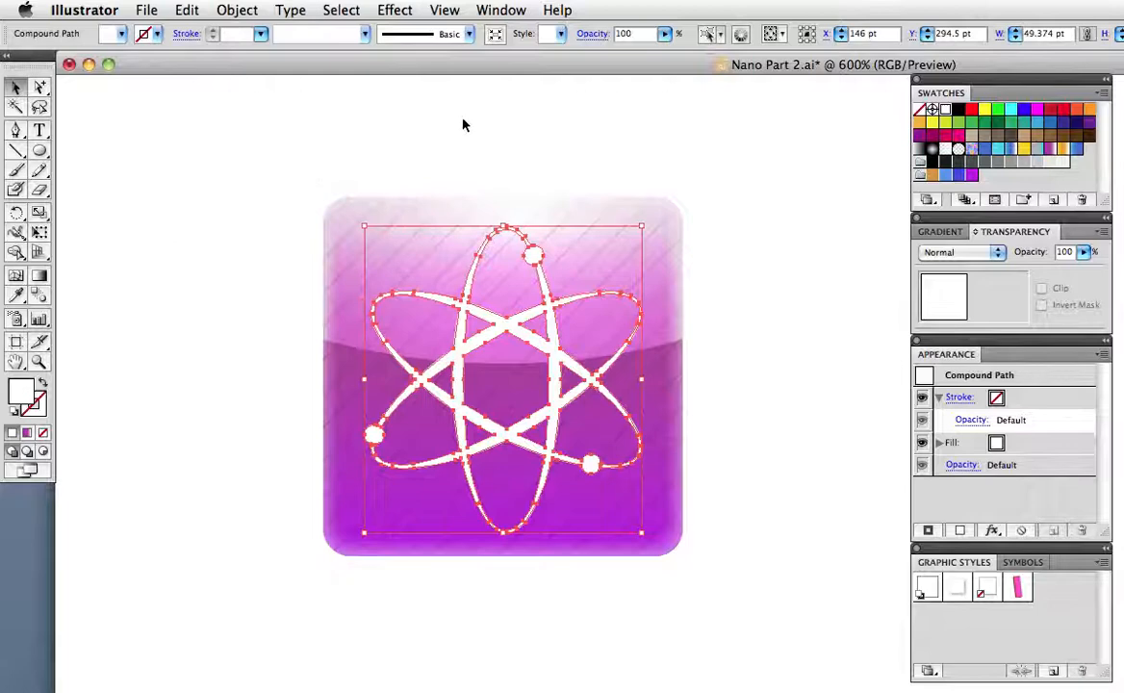
click(917, 142)
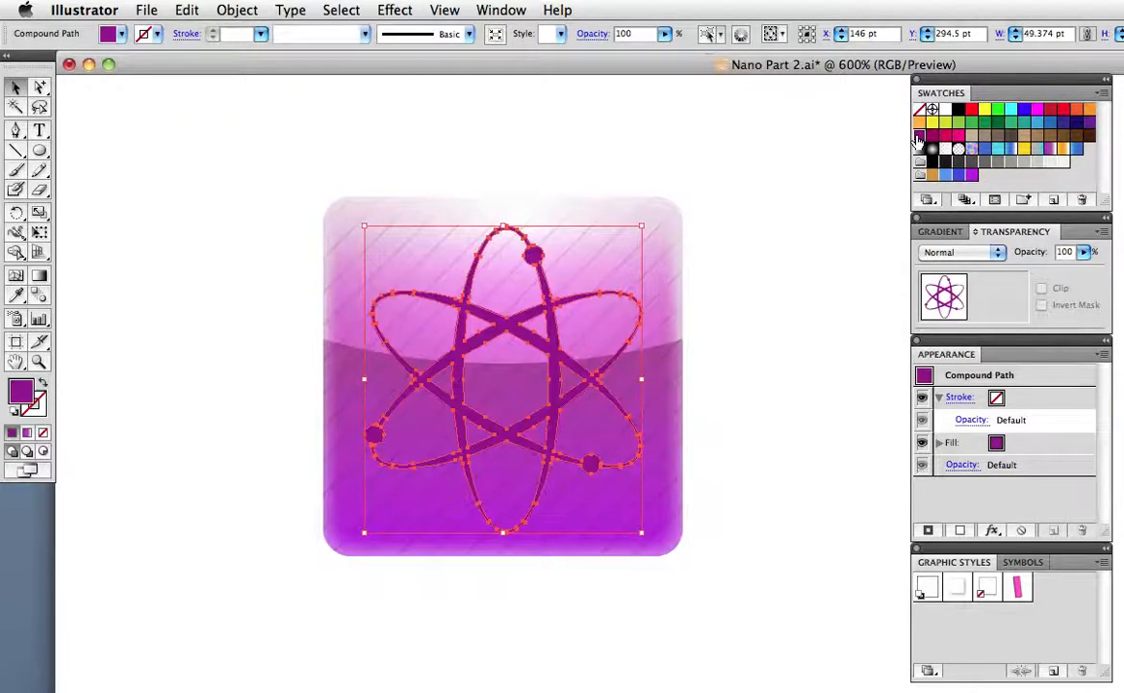
click(187, 10)
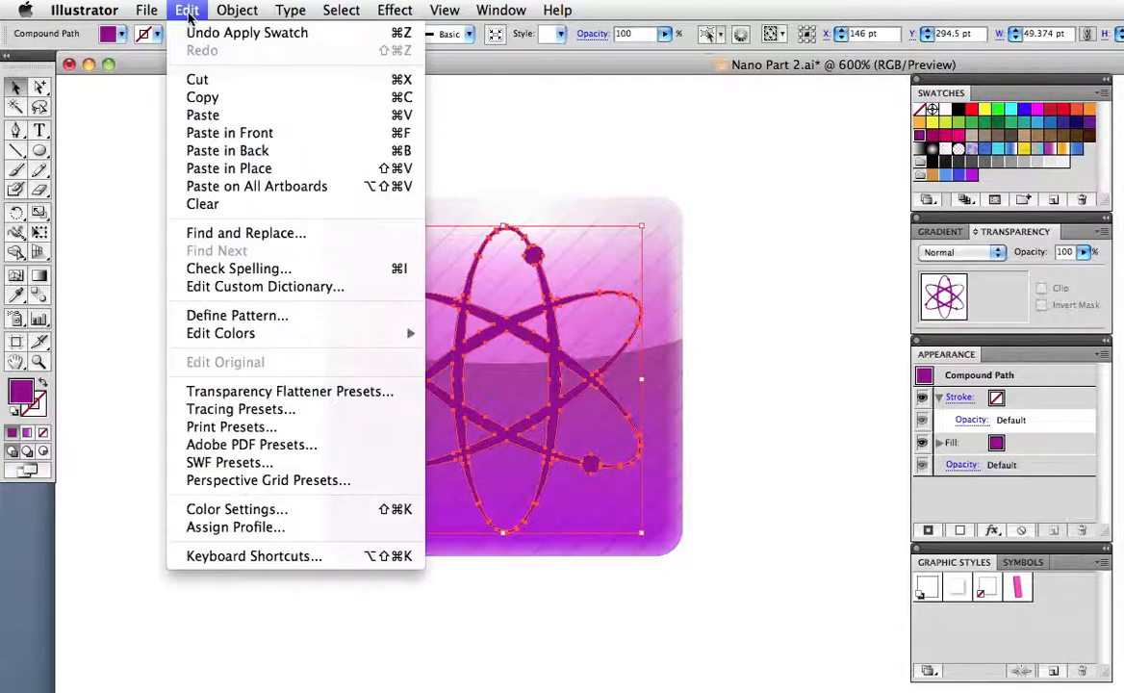
click(247, 32)
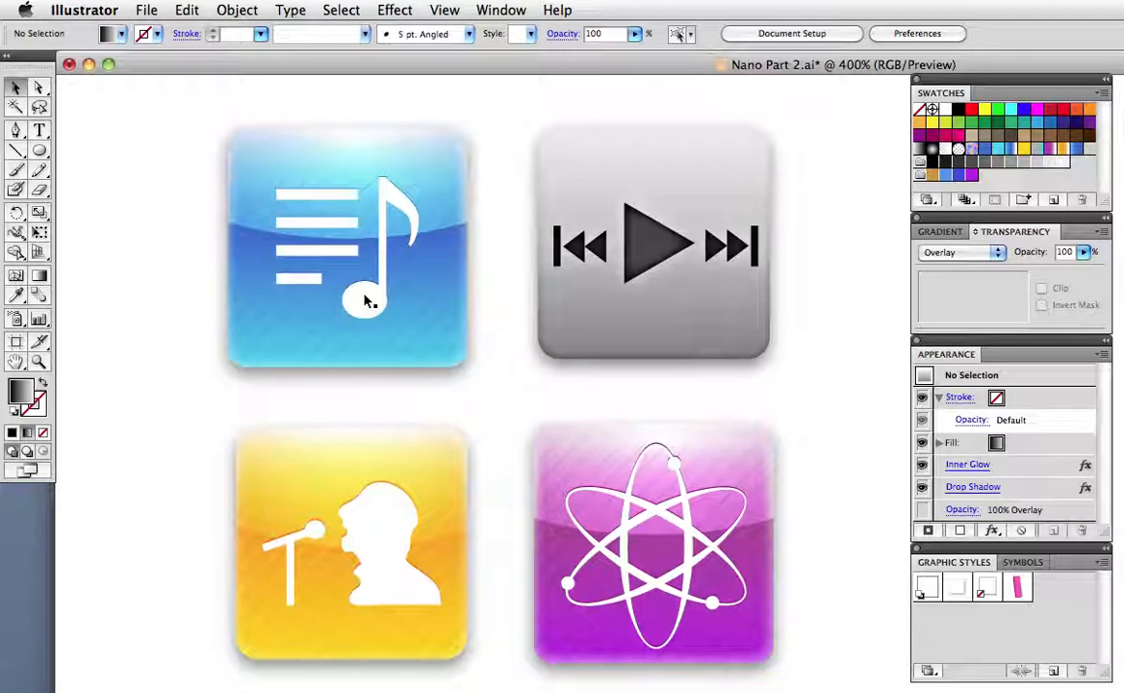
mouse_move(393, 507)
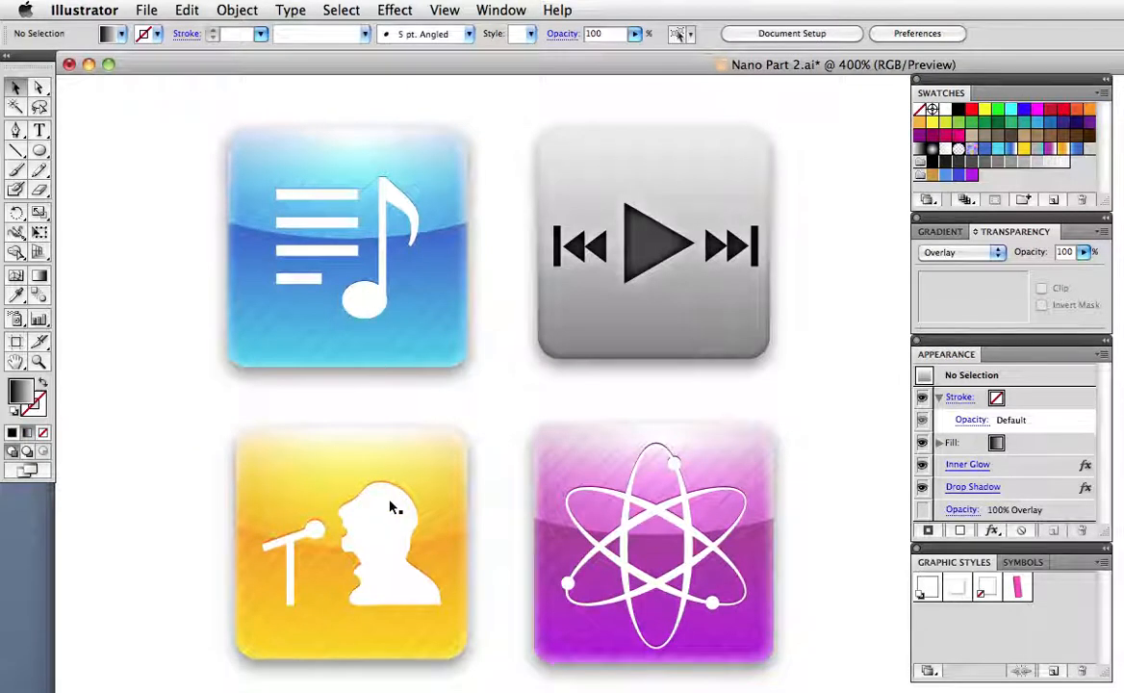
mouse_move(457, 459)
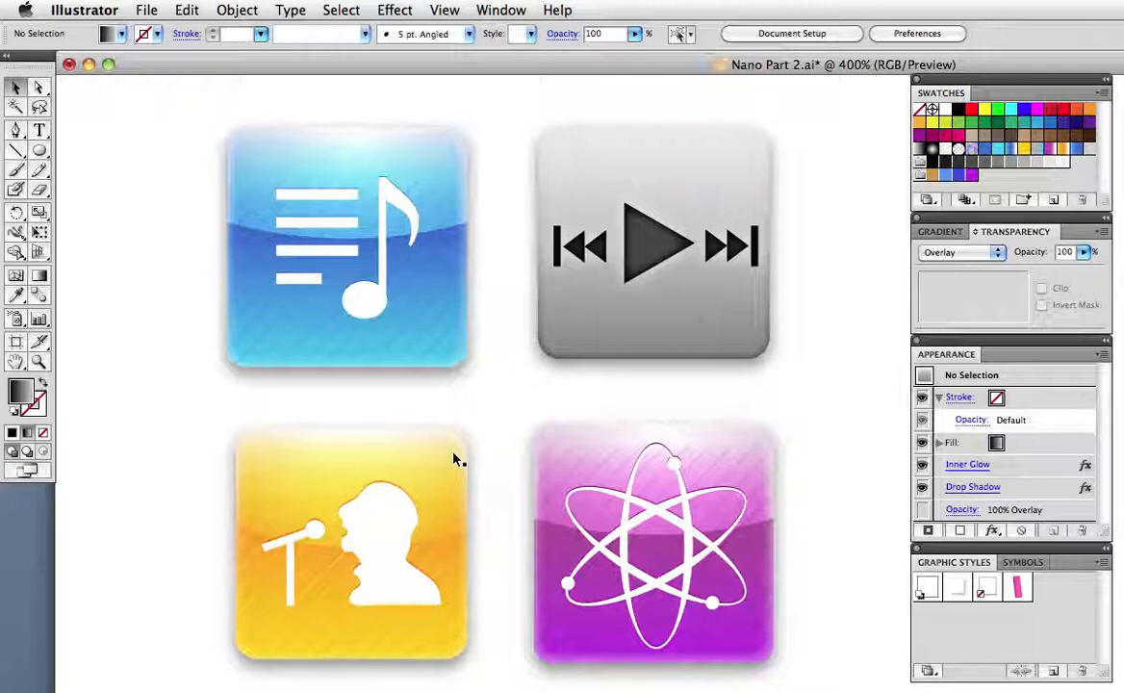
click(653, 244)
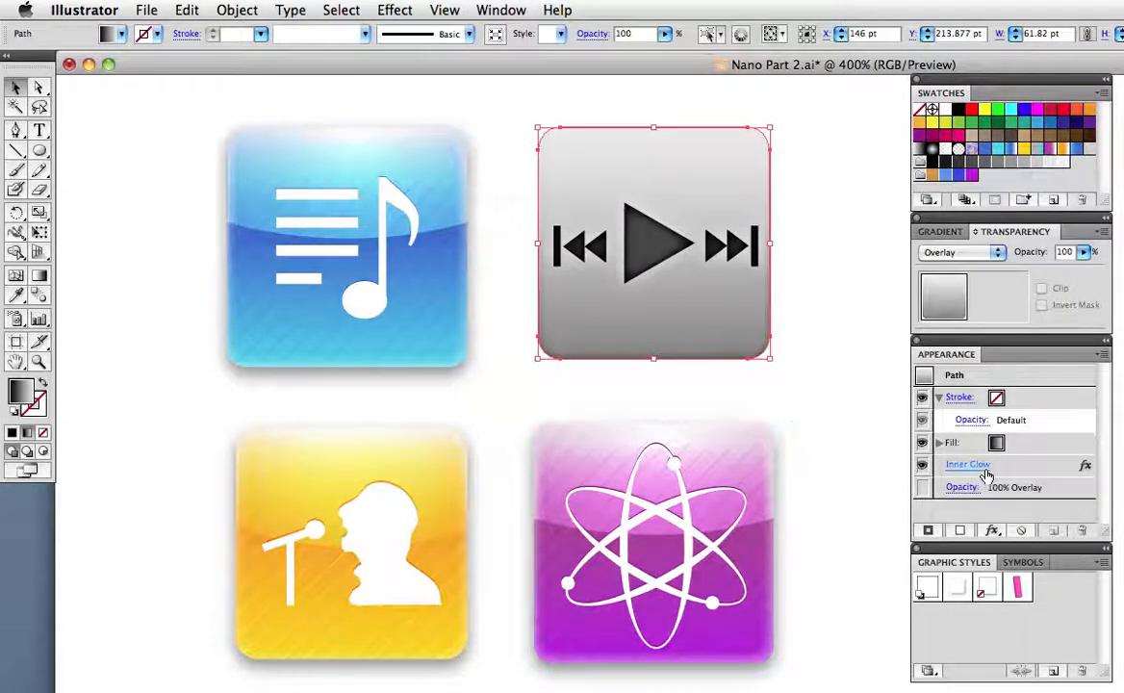
click(968, 464)
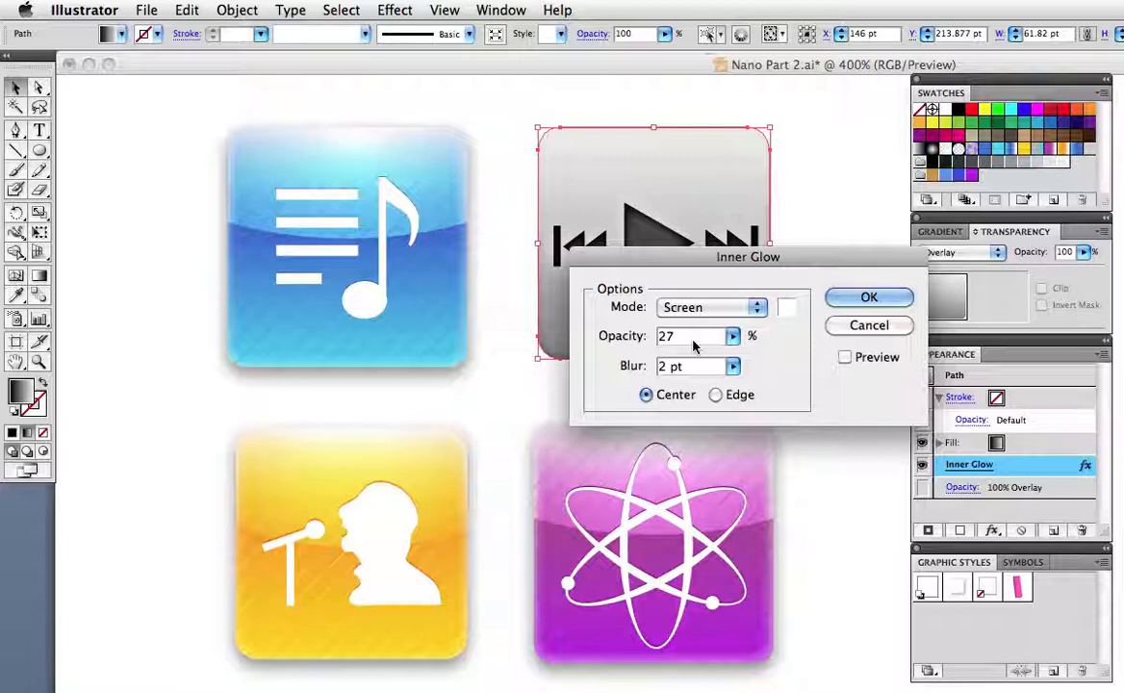
drag(747, 256, 686, 396)
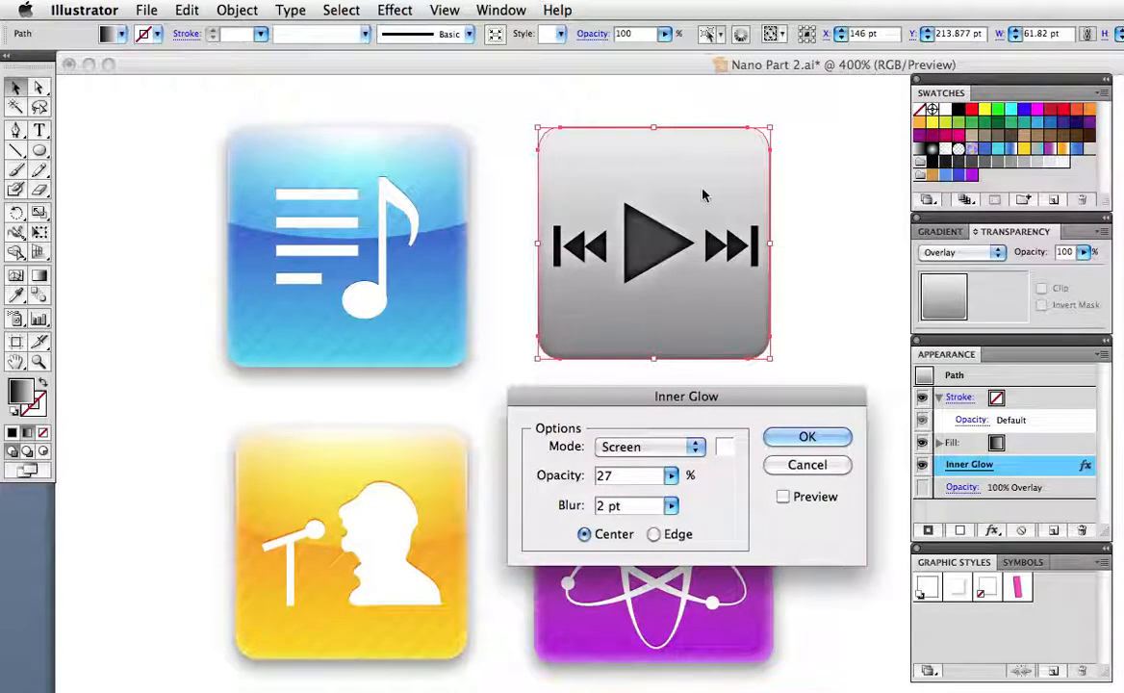
click(806, 436)
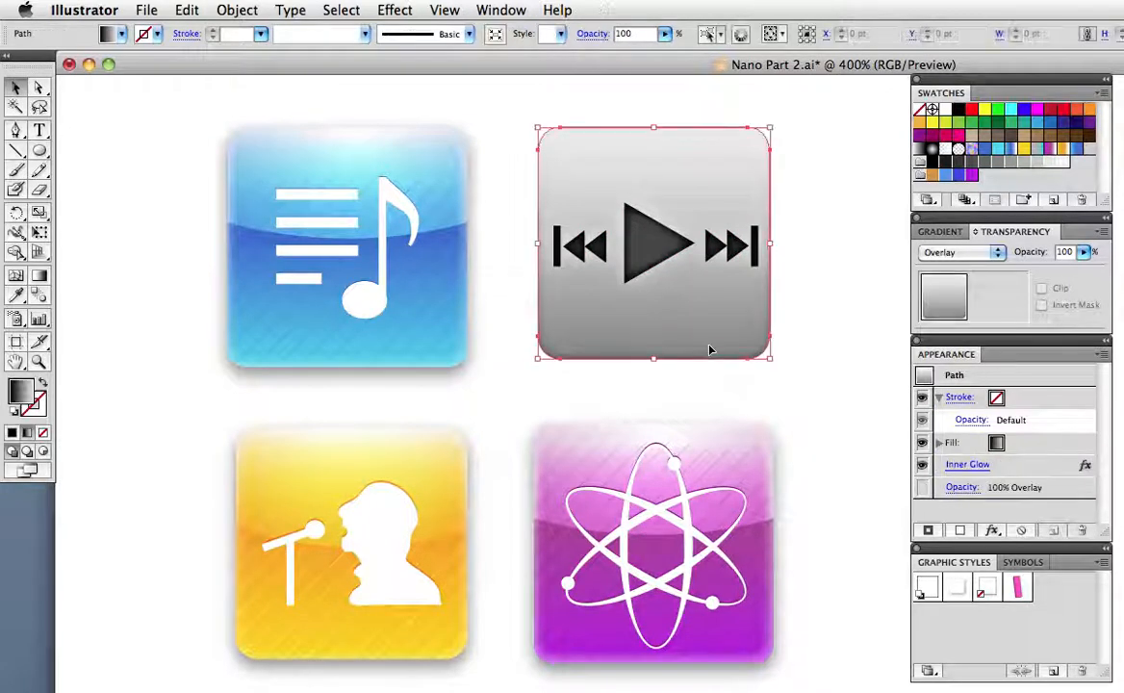
Add a Drop Shadow to the gray icon: Multiply, 45%, X 0 pt, Y 2 pt, blur 2 pt
click(395, 10)
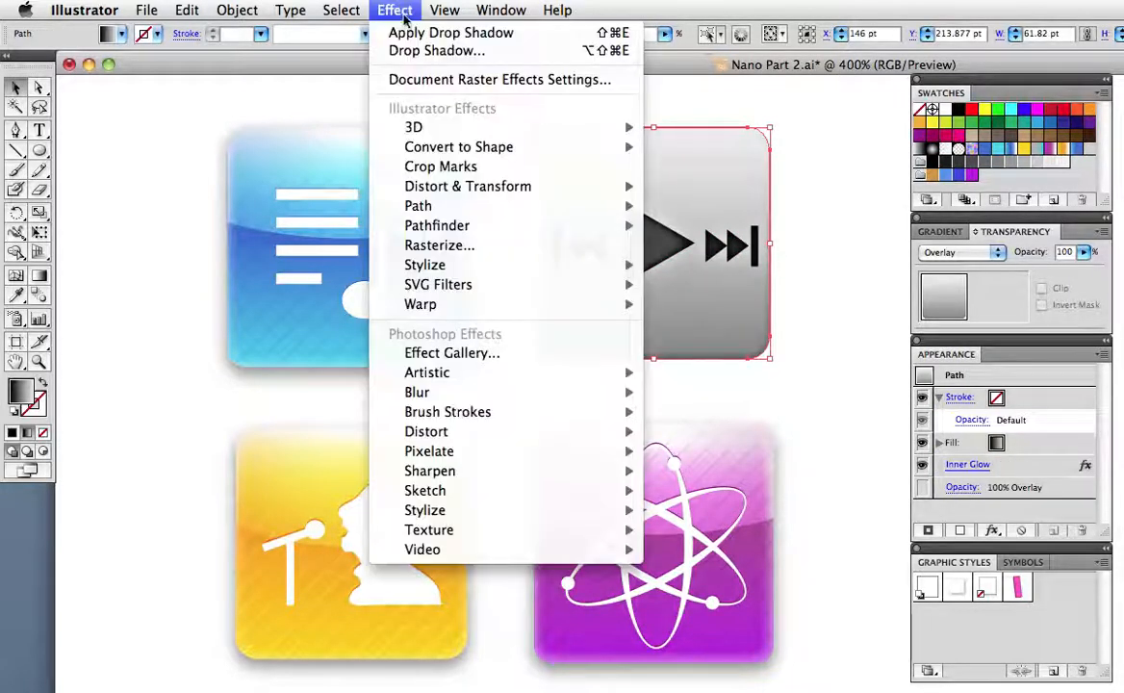
click(436, 51)
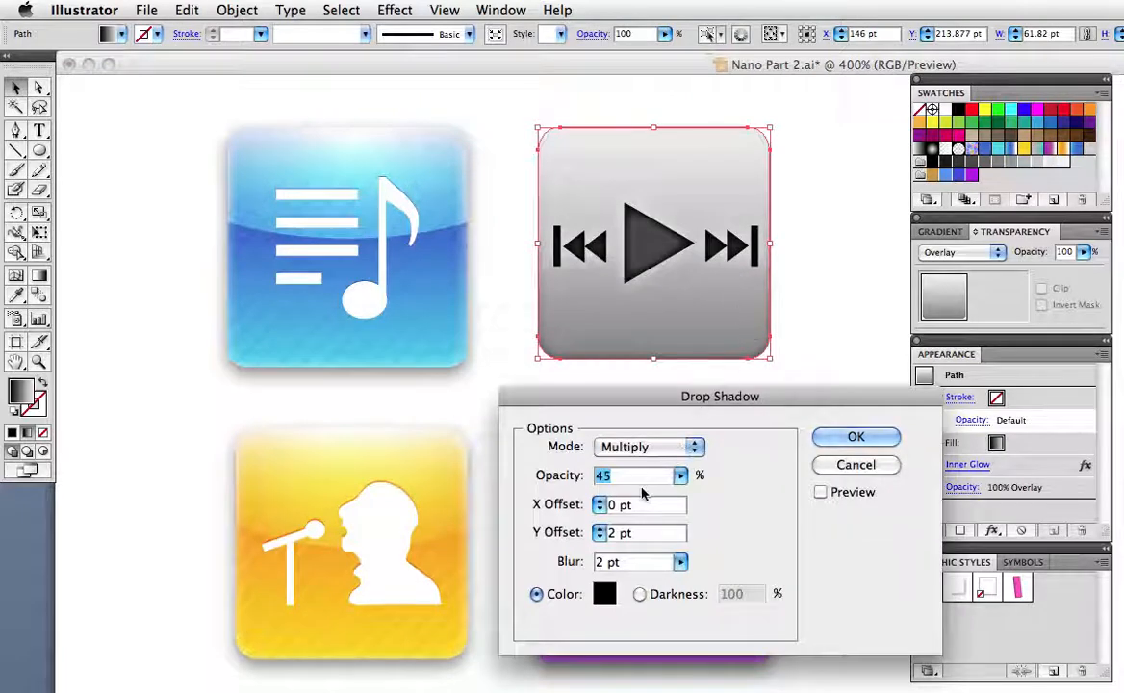
mouse_move(624, 297)
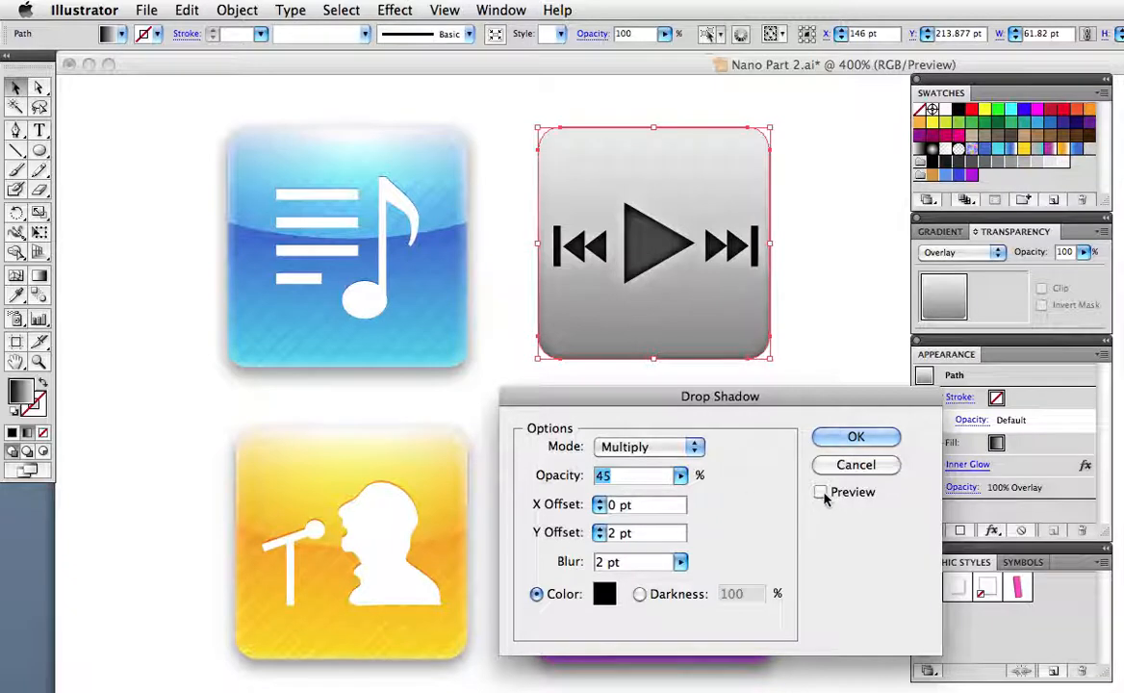
click(820, 492)
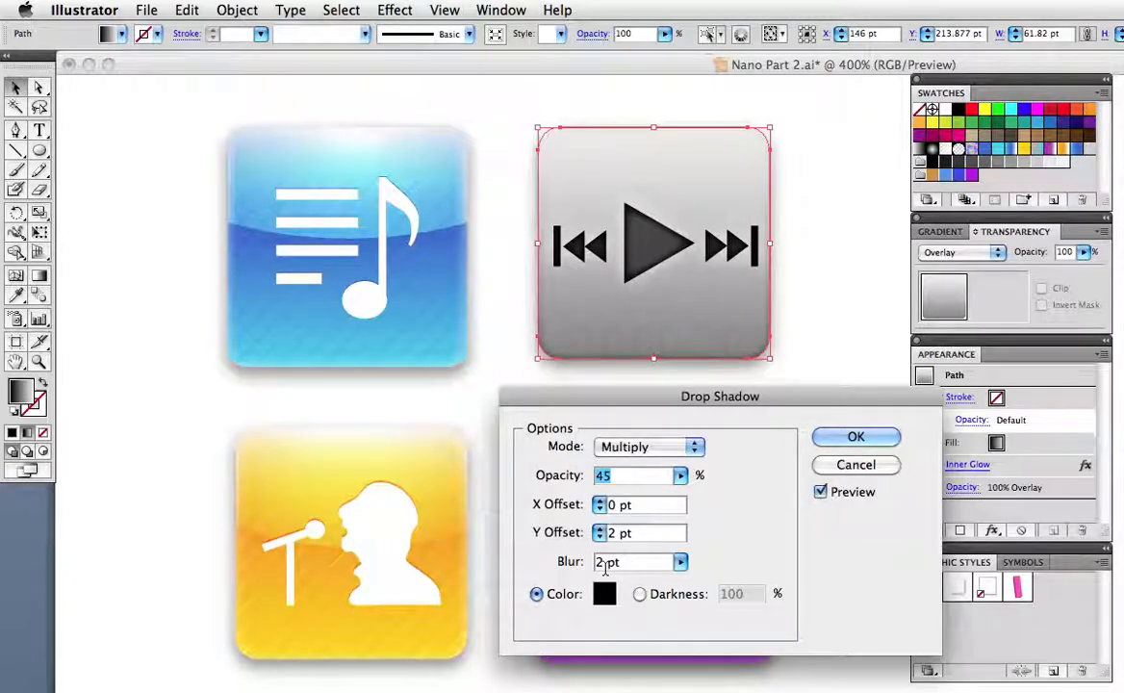
click(855, 436)
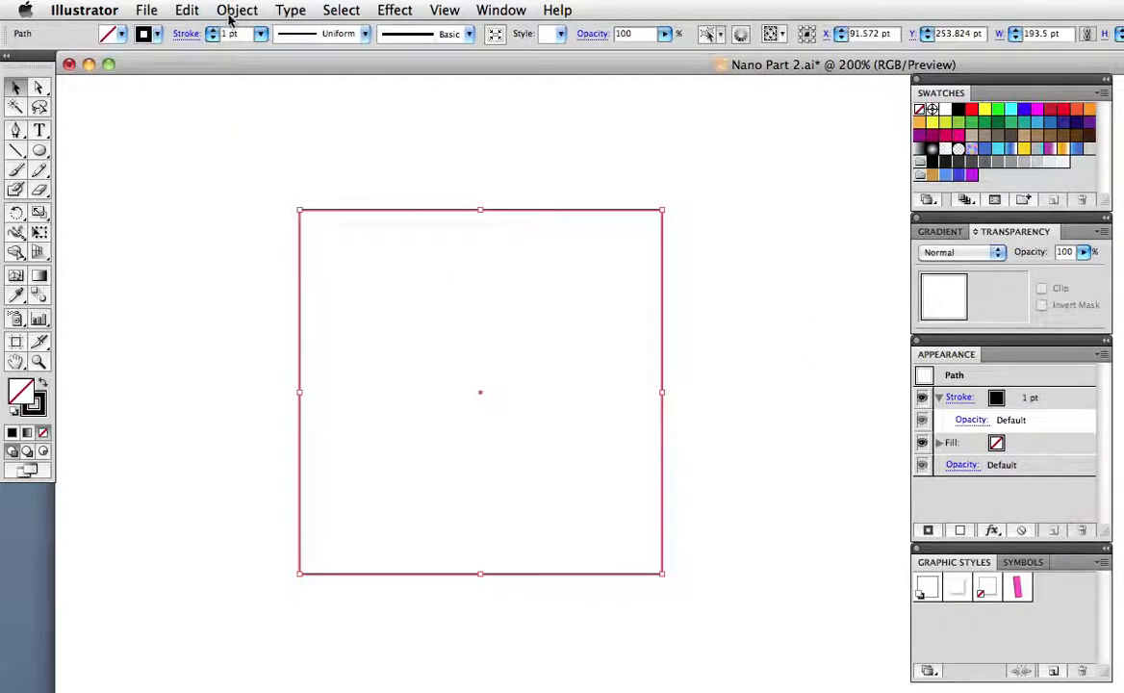
Create a rounded outer square offset 24 pt outward from the screen square
click(237, 9)
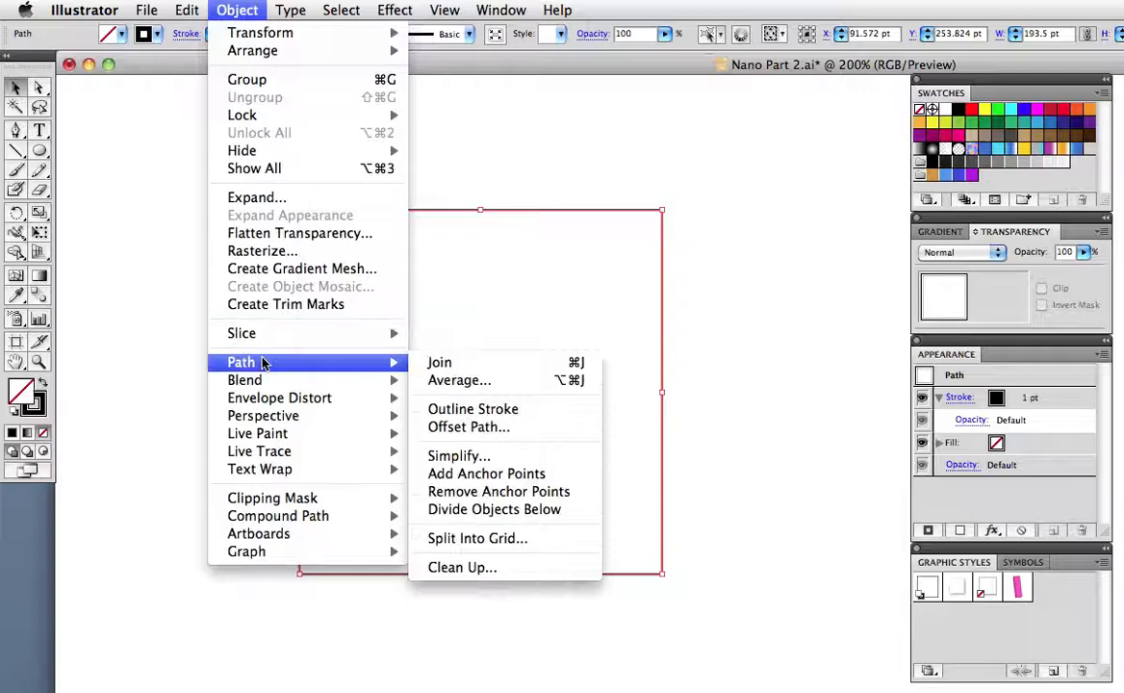
click(469, 427)
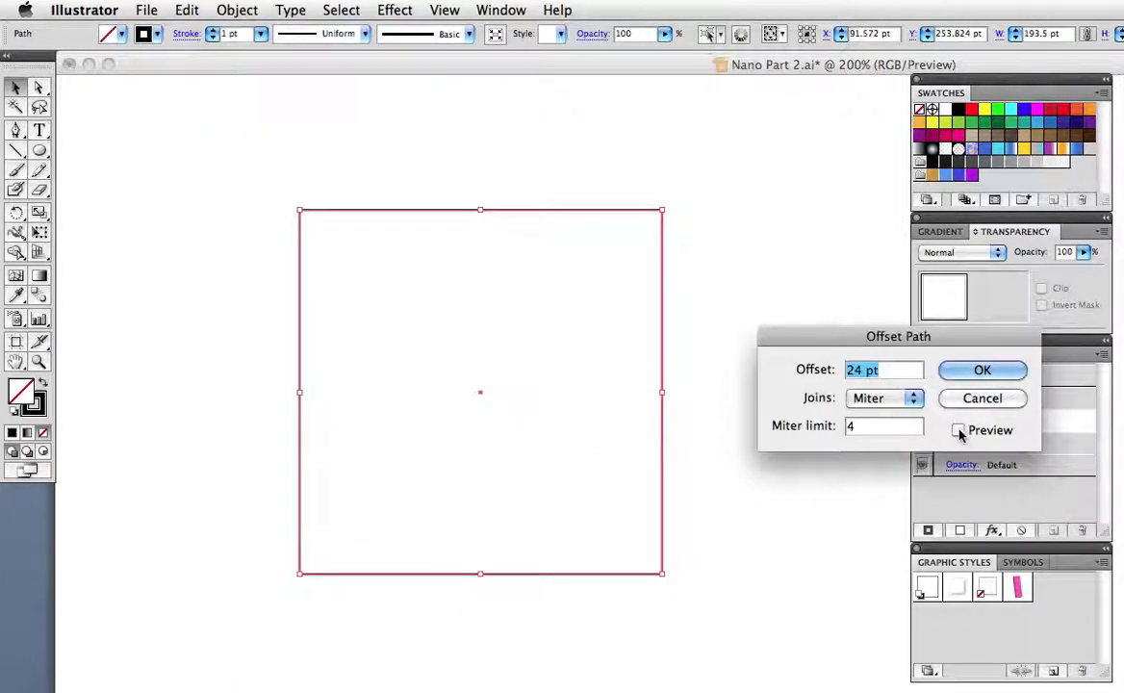
click(959, 430)
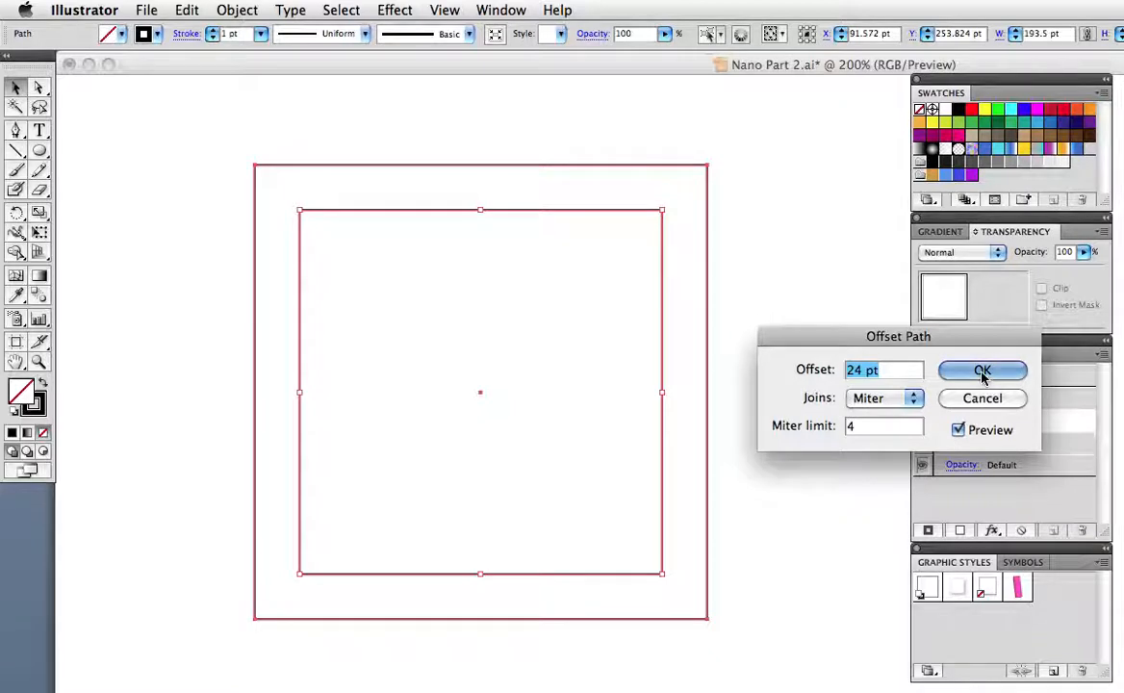
click(982, 370)
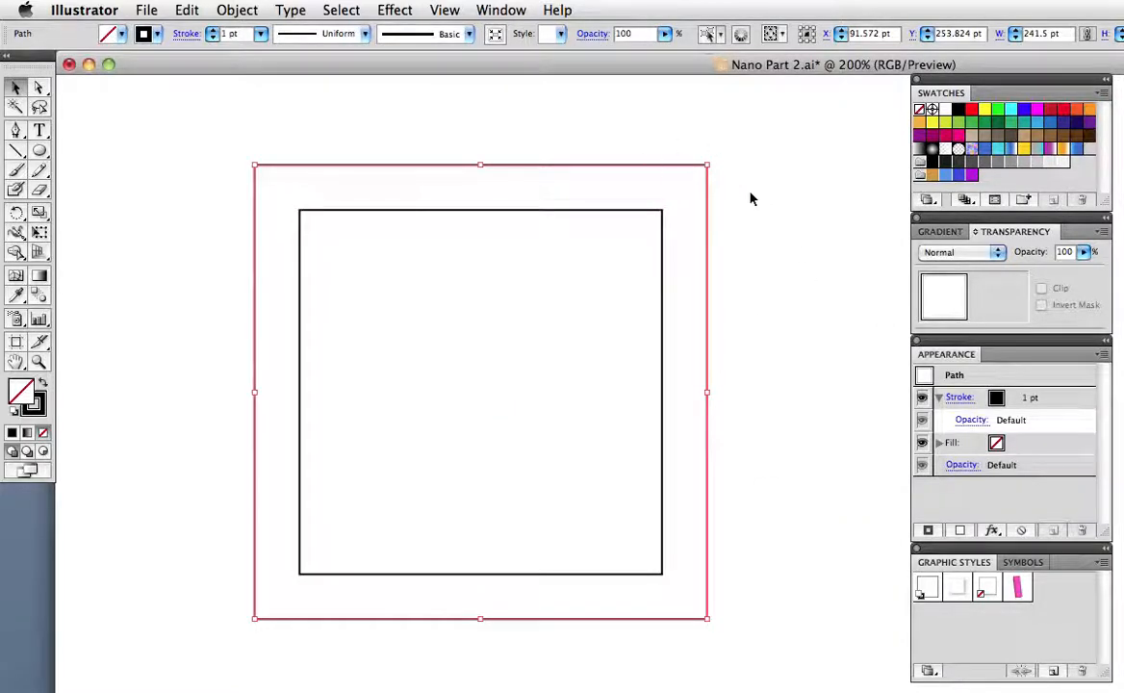
Hide the outer square and fill the inner square with a gray-to-cyan gradient
click(395, 11)
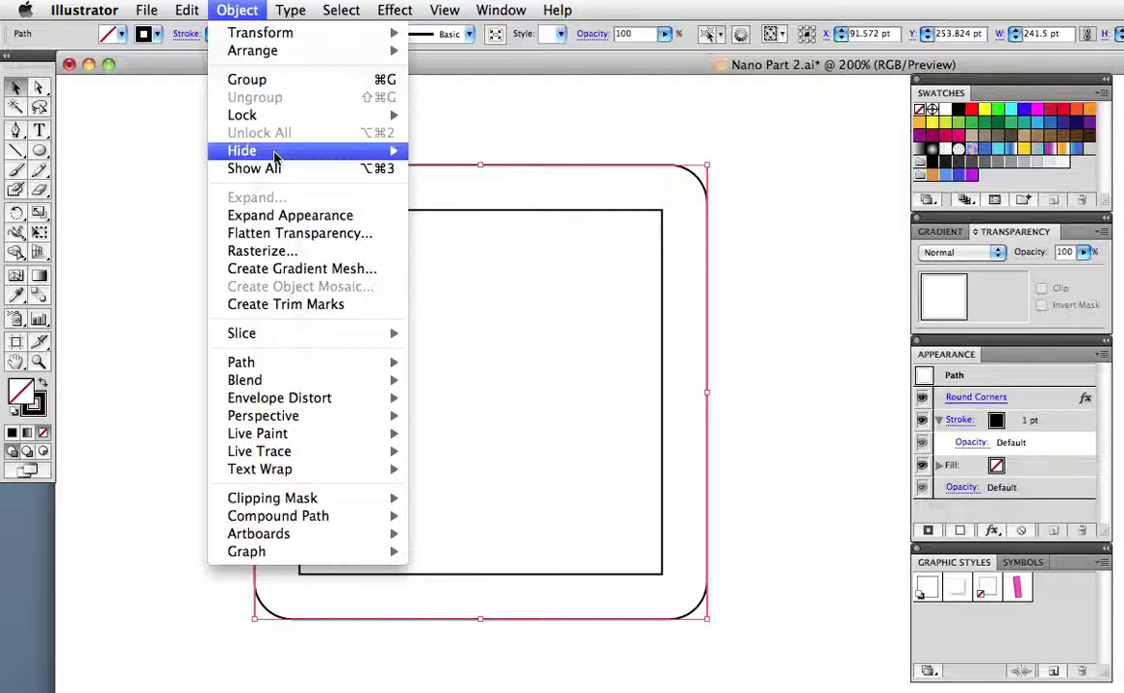
click(242, 150)
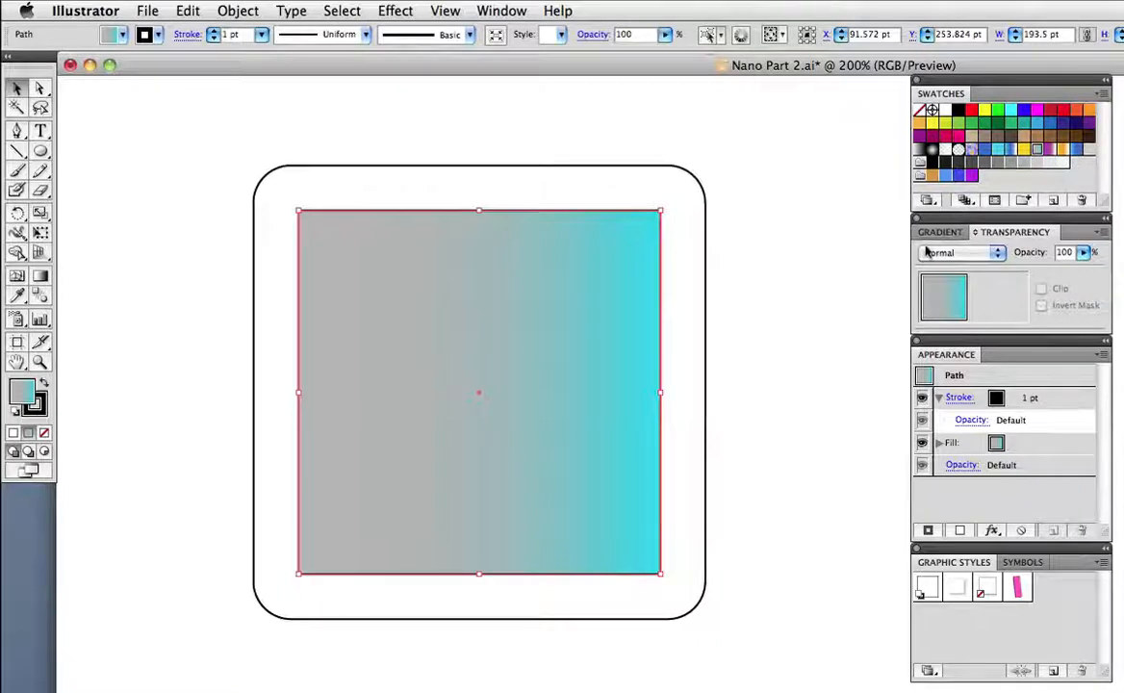
click(941, 232)
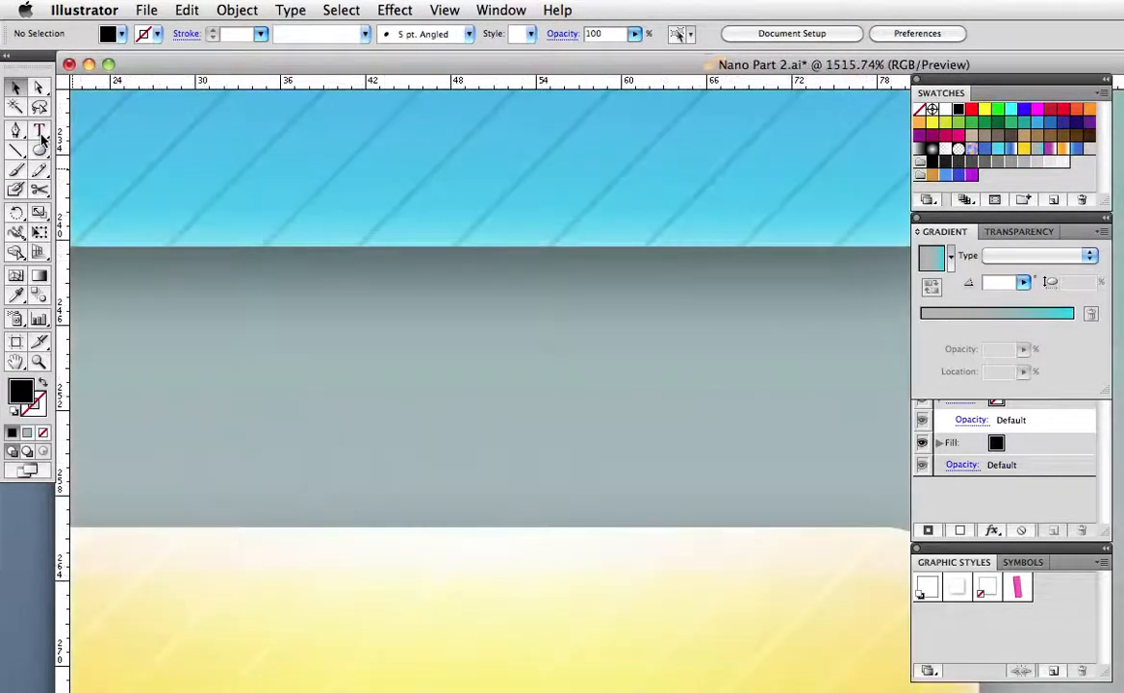
Begin placing the Playlists icon label onto the screen artwork
click(187, 9)
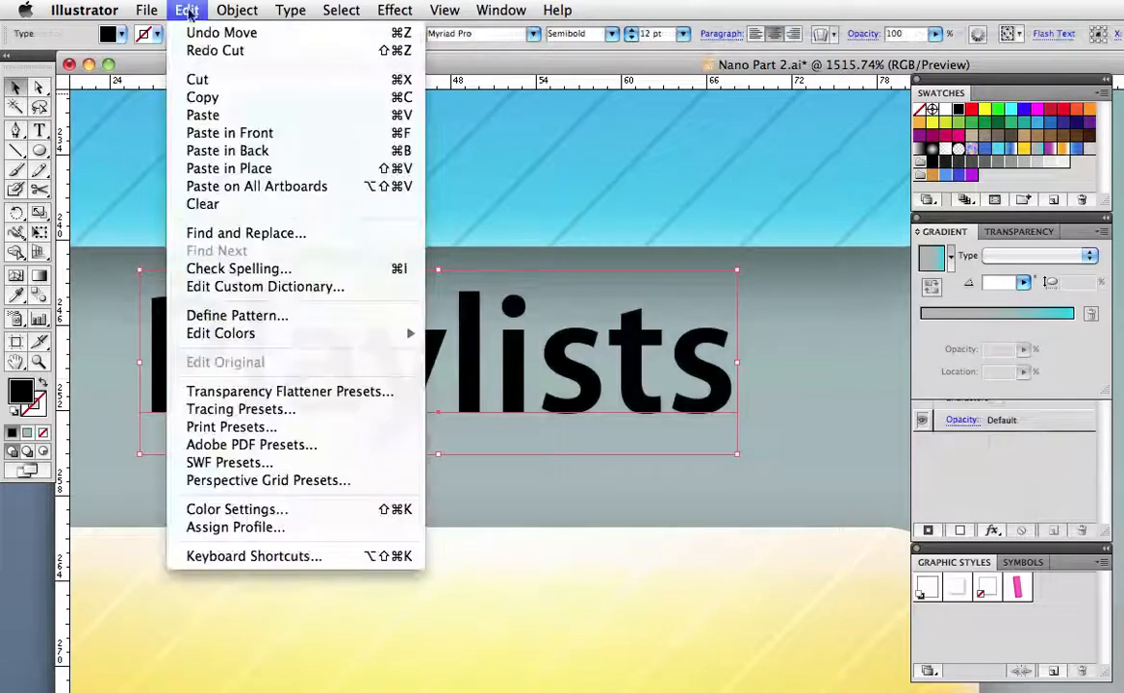
mouse_move(203, 115)
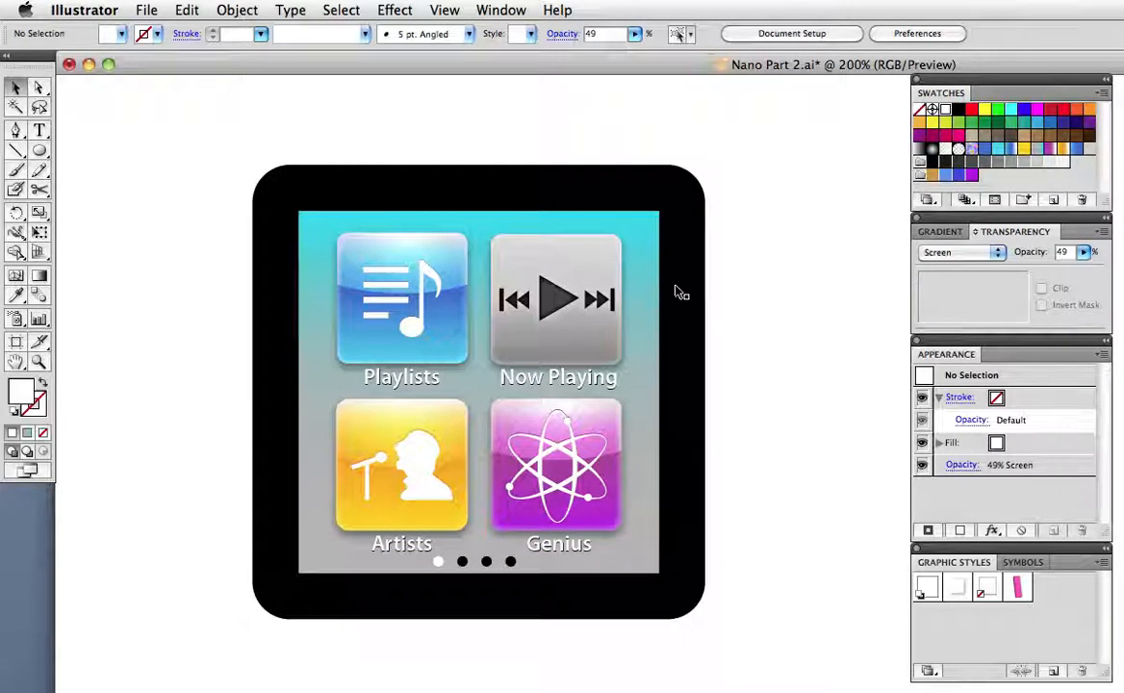
mouse_move(282, 171)
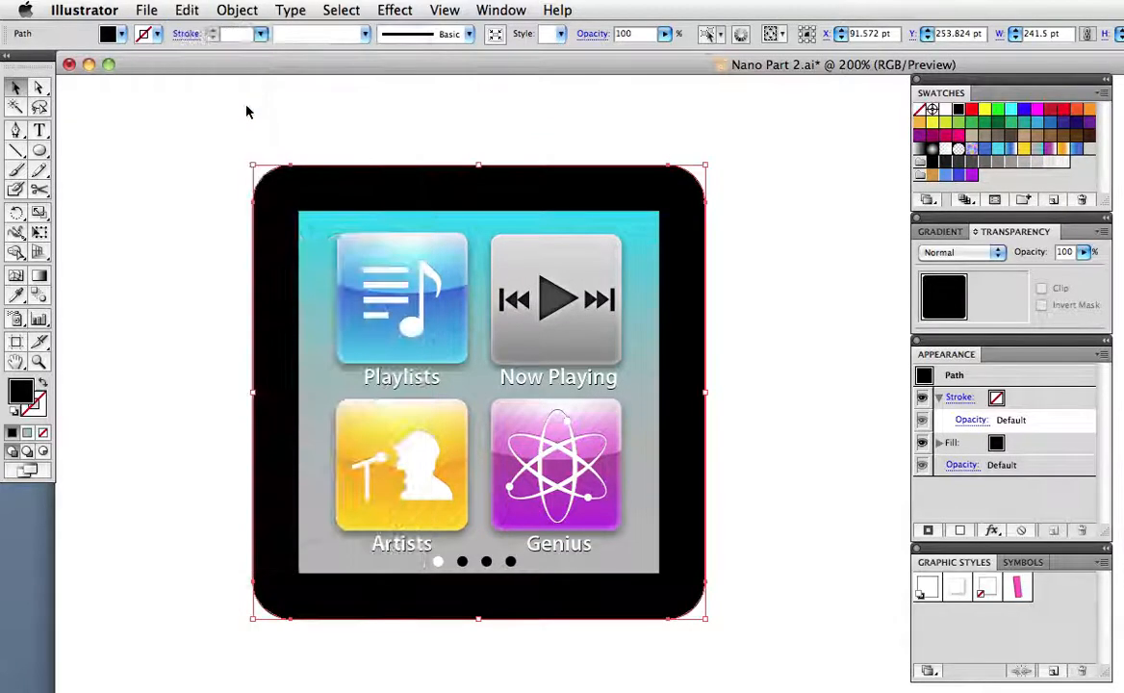
Paste a copy of the black bezel in front, fill it white, and set its blending mode
click(187, 10)
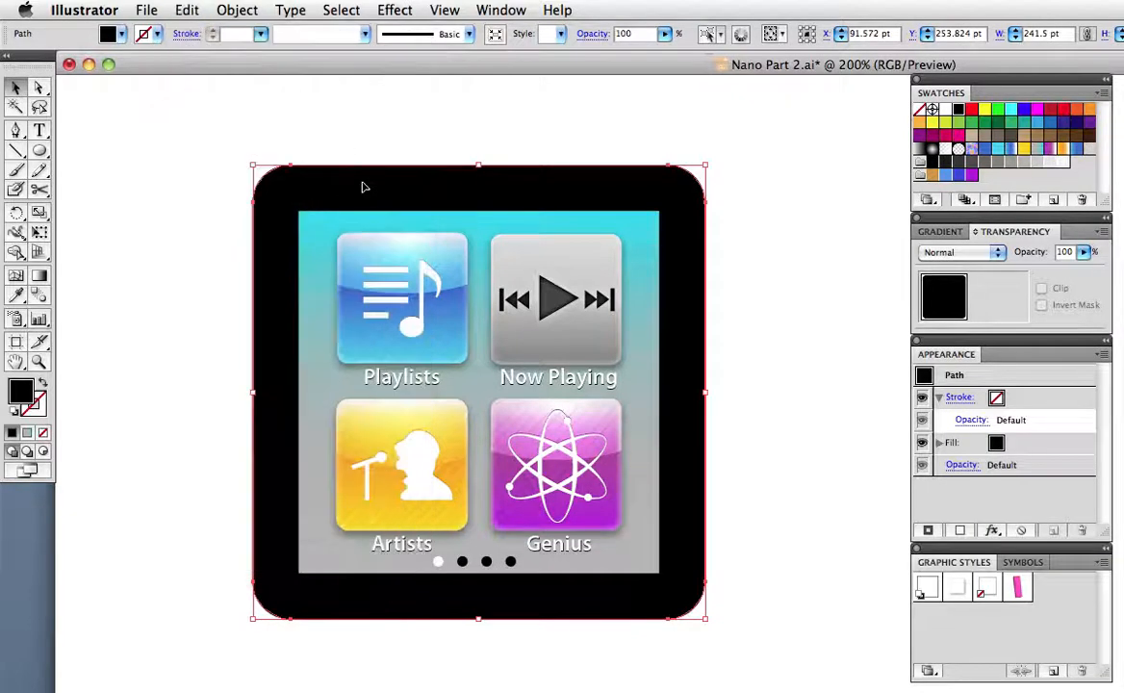
right_click(364, 187)
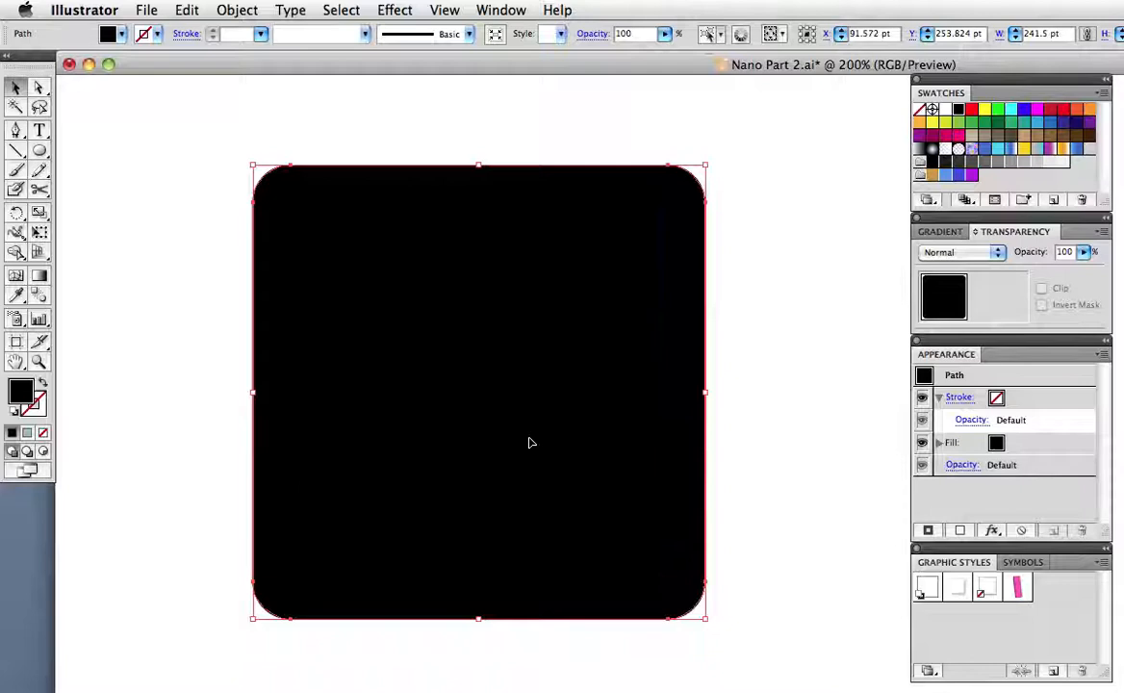
click(933, 109)
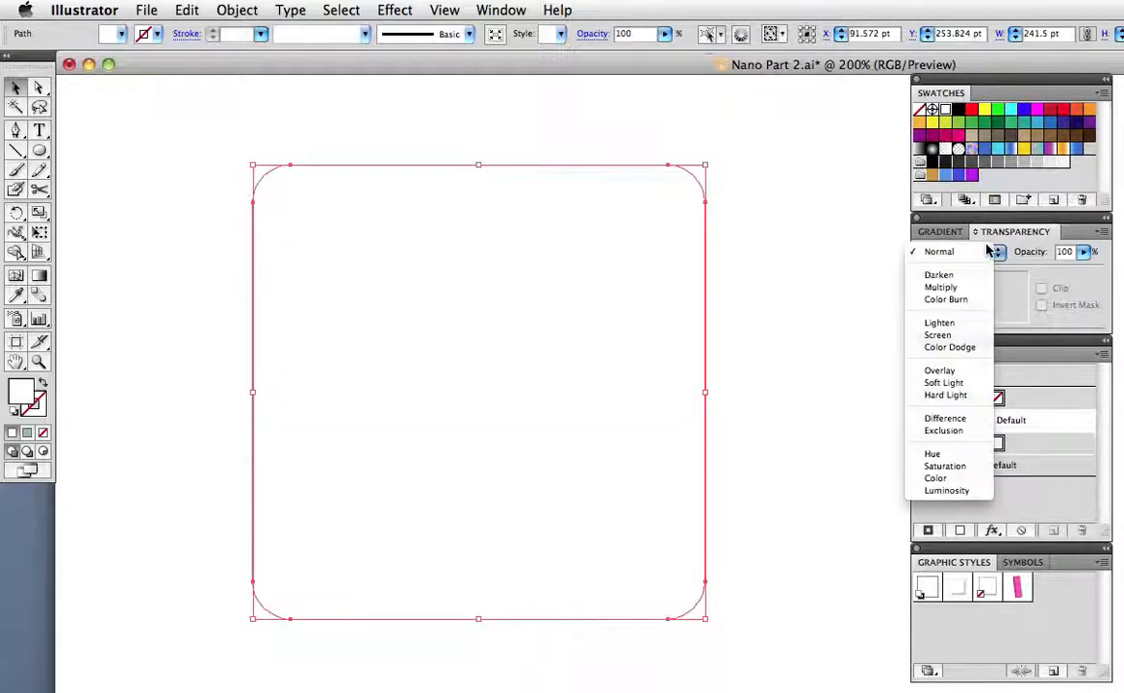
click(937, 334)
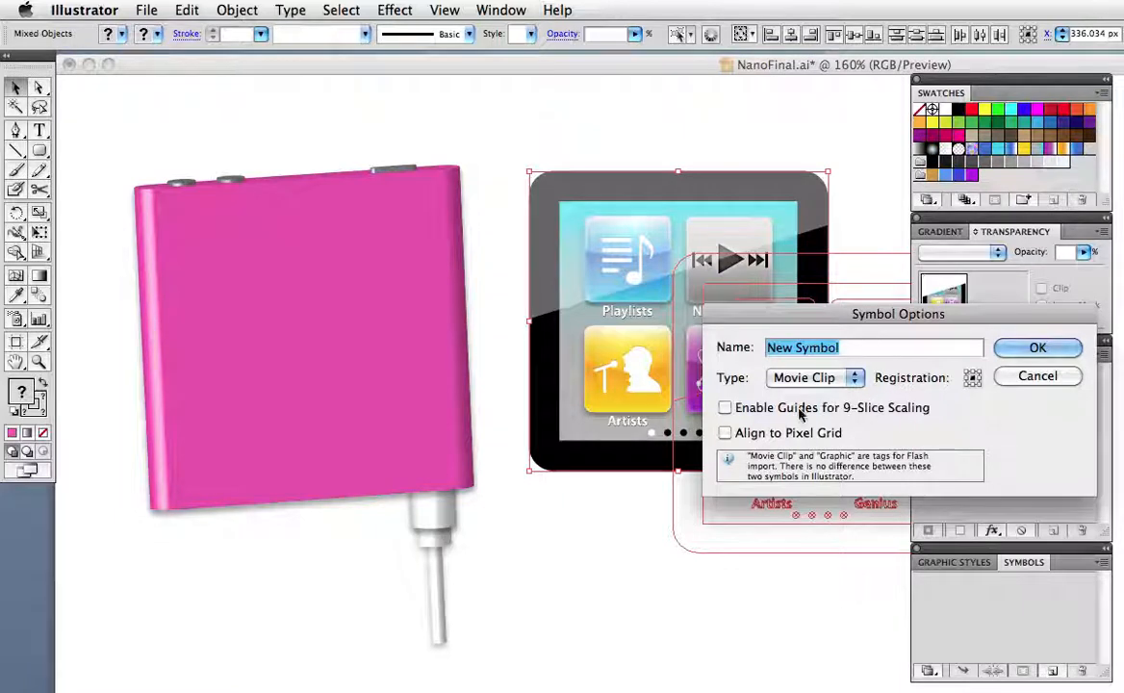
mouse_move(816, 451)
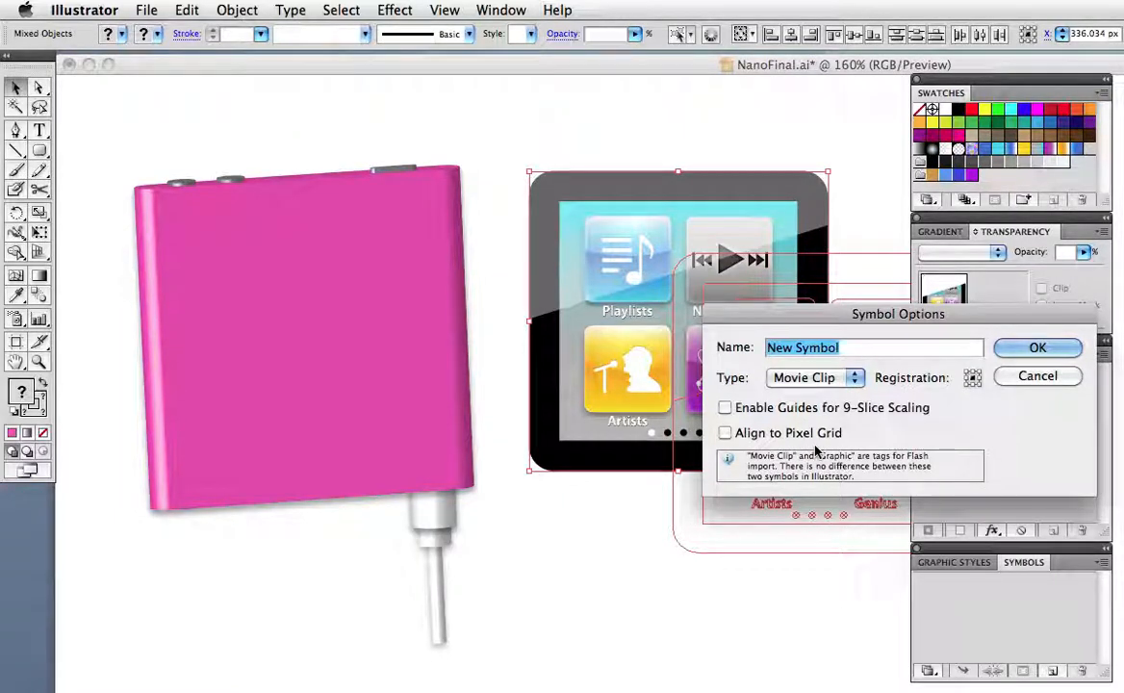
Name the new symbol 'screen' and confirm it
text(screen)
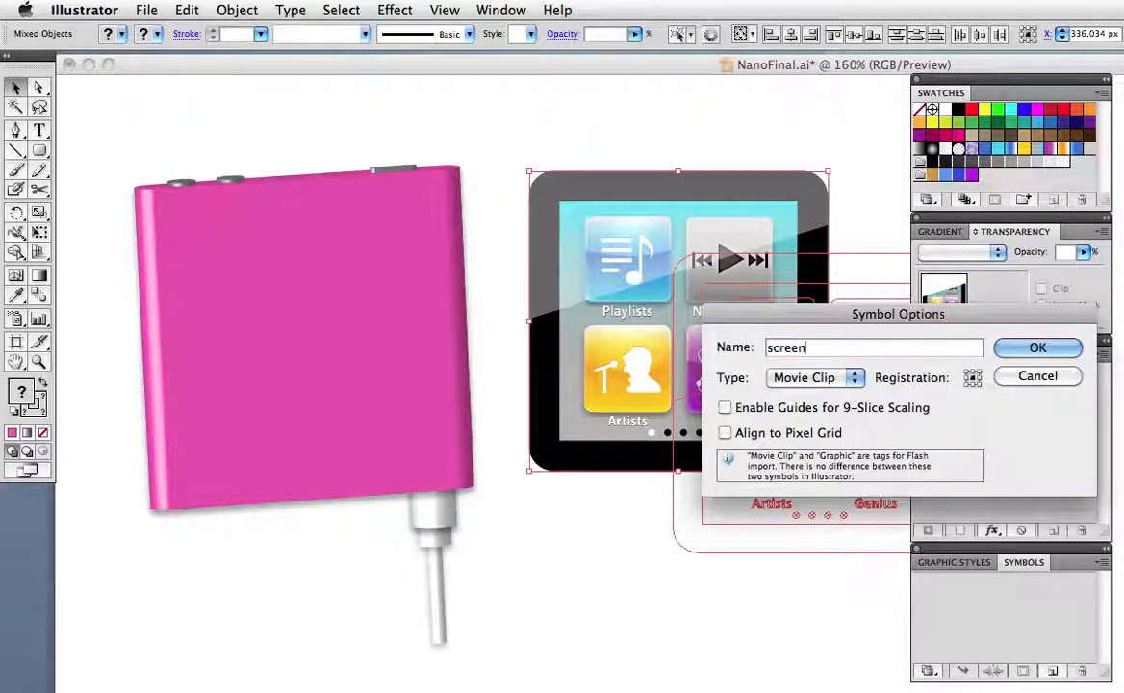
click(1038, 347)
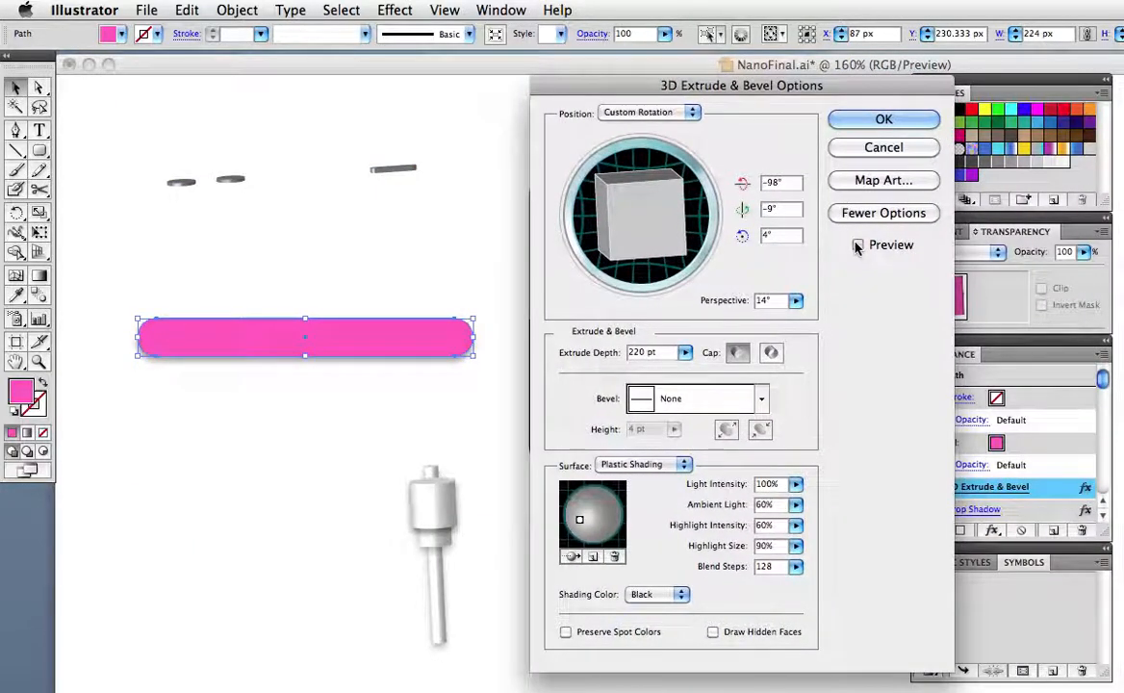
Map the screen symbol onto the body's front face, surface 6 of 6, and confirm
click(882, 180)
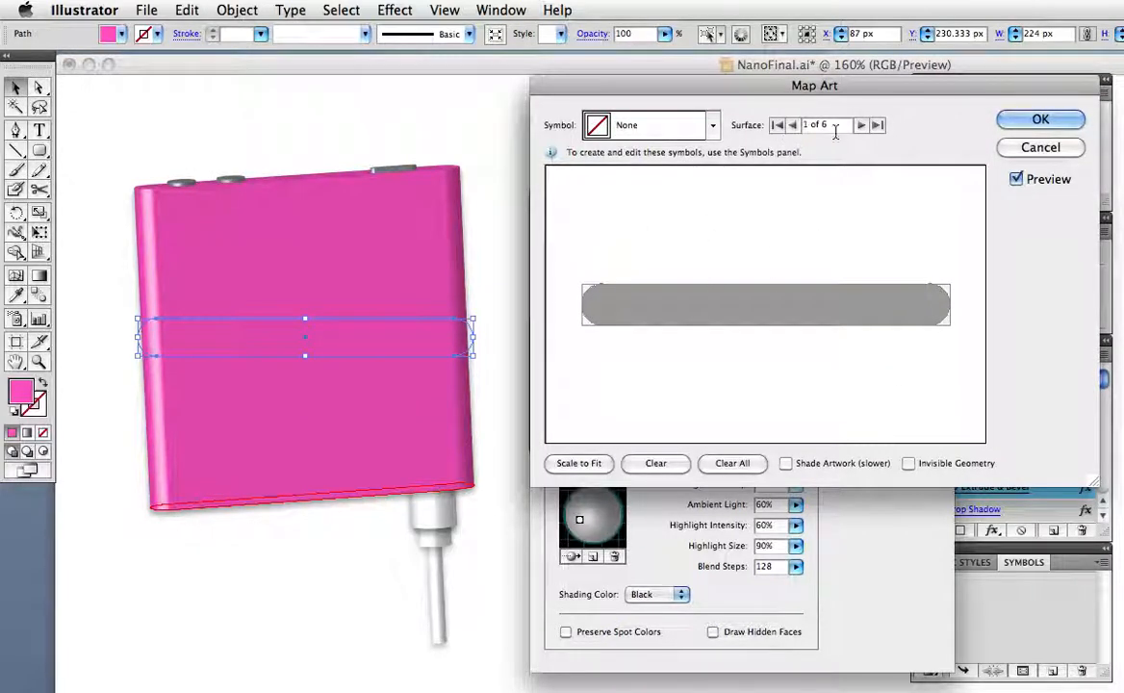
click(860, 125)
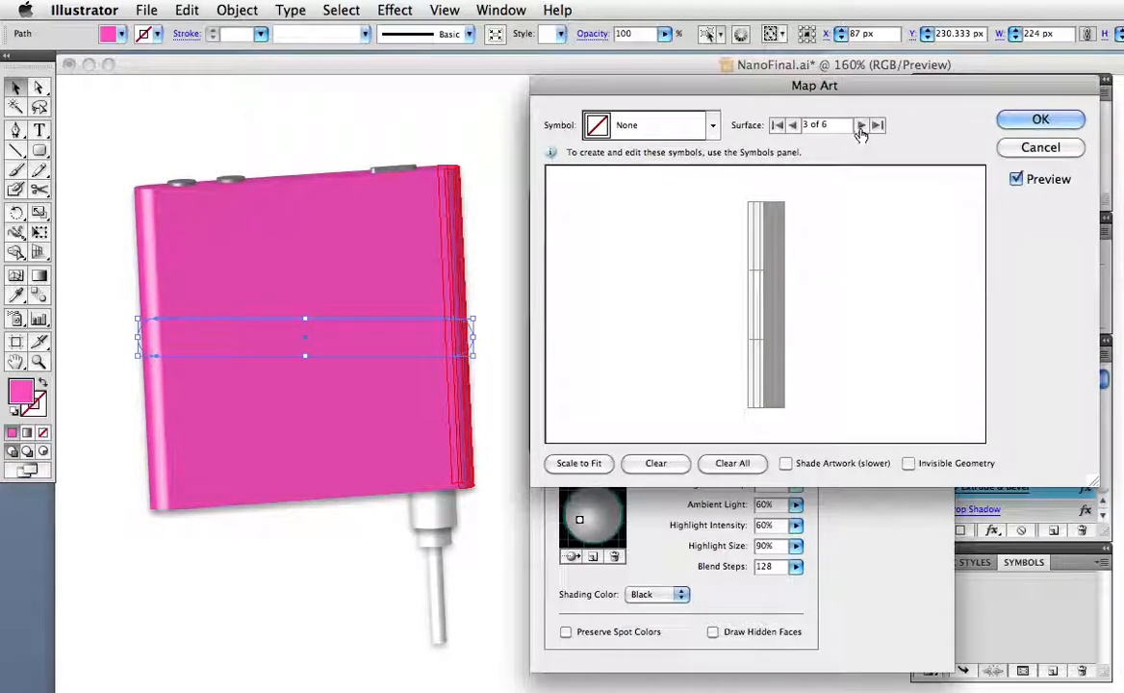
click(862, 125)
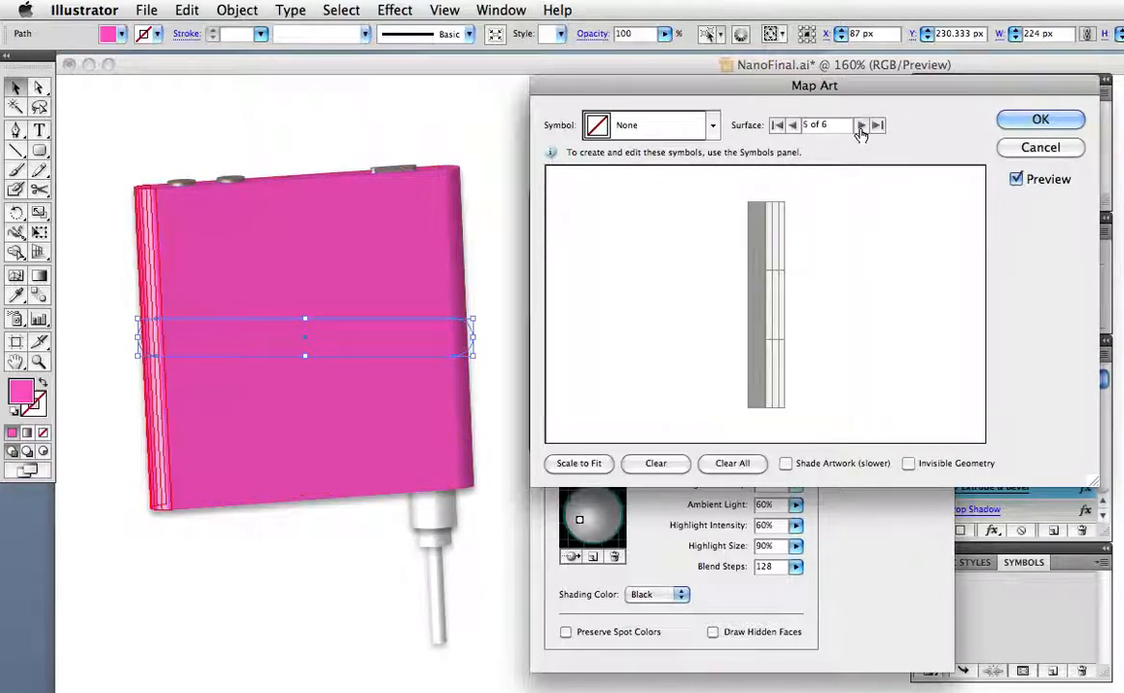
click(860, 125)
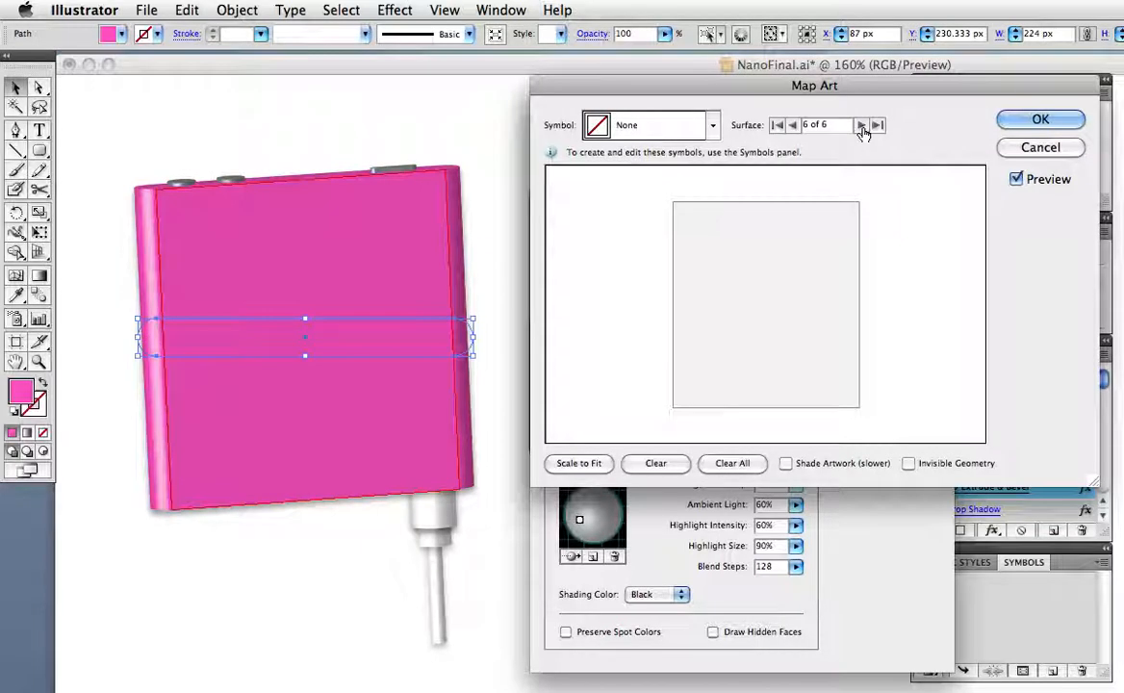
click(712, 126)
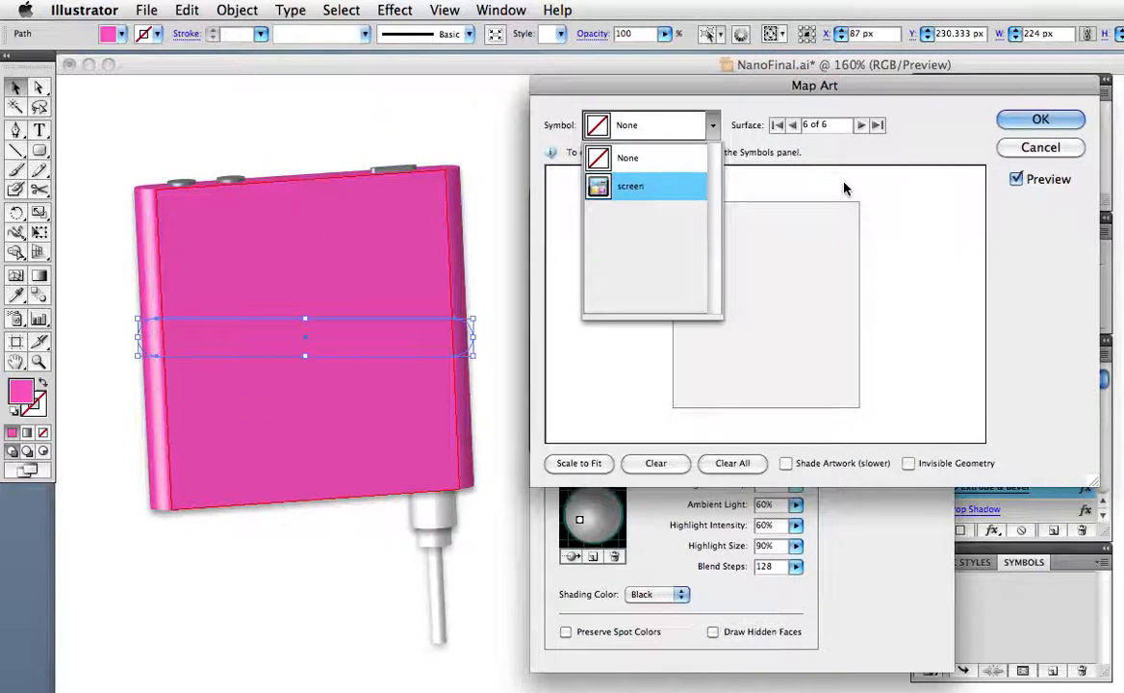
click(631, 185)
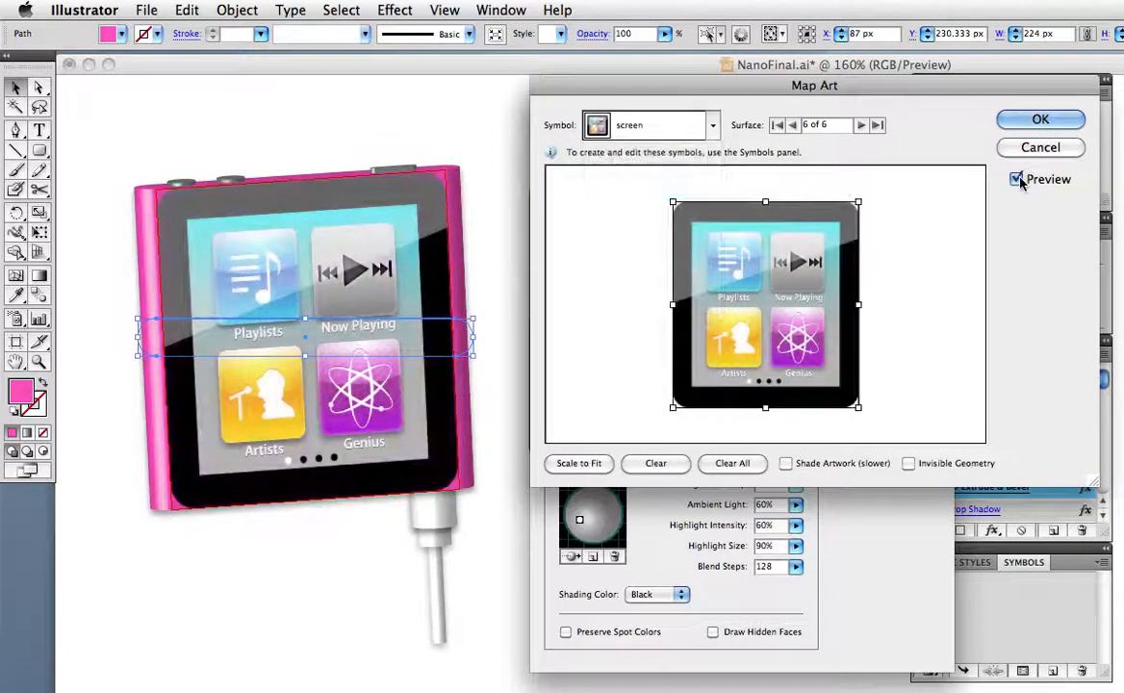
click(1017, 179)
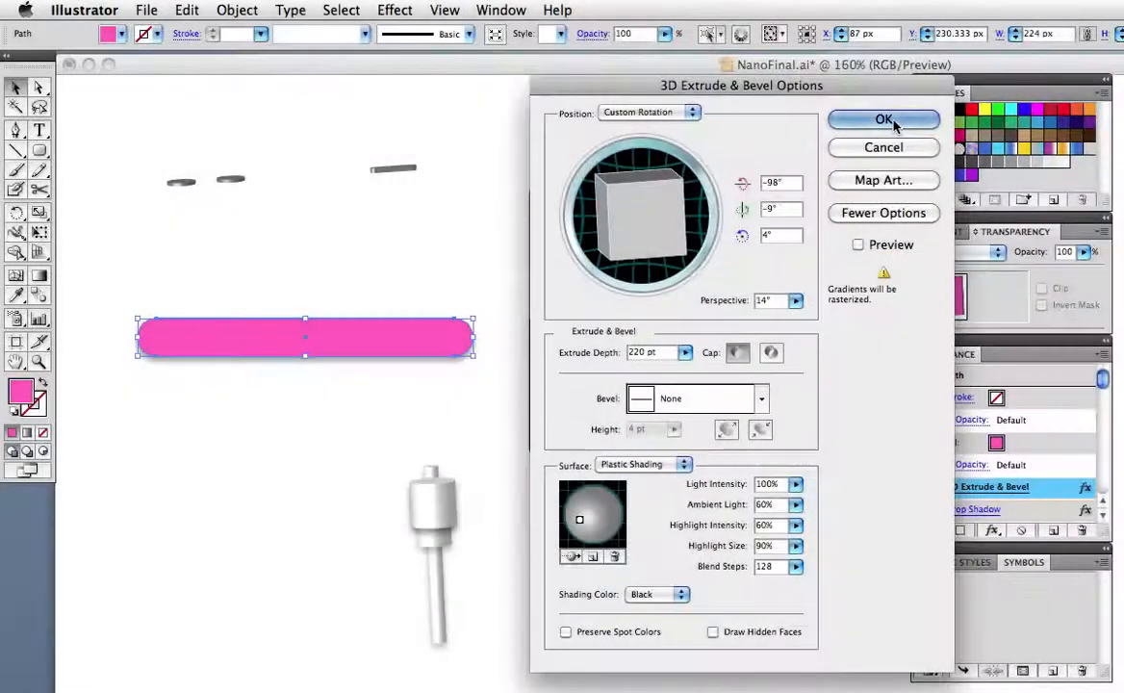
click(883, 119)
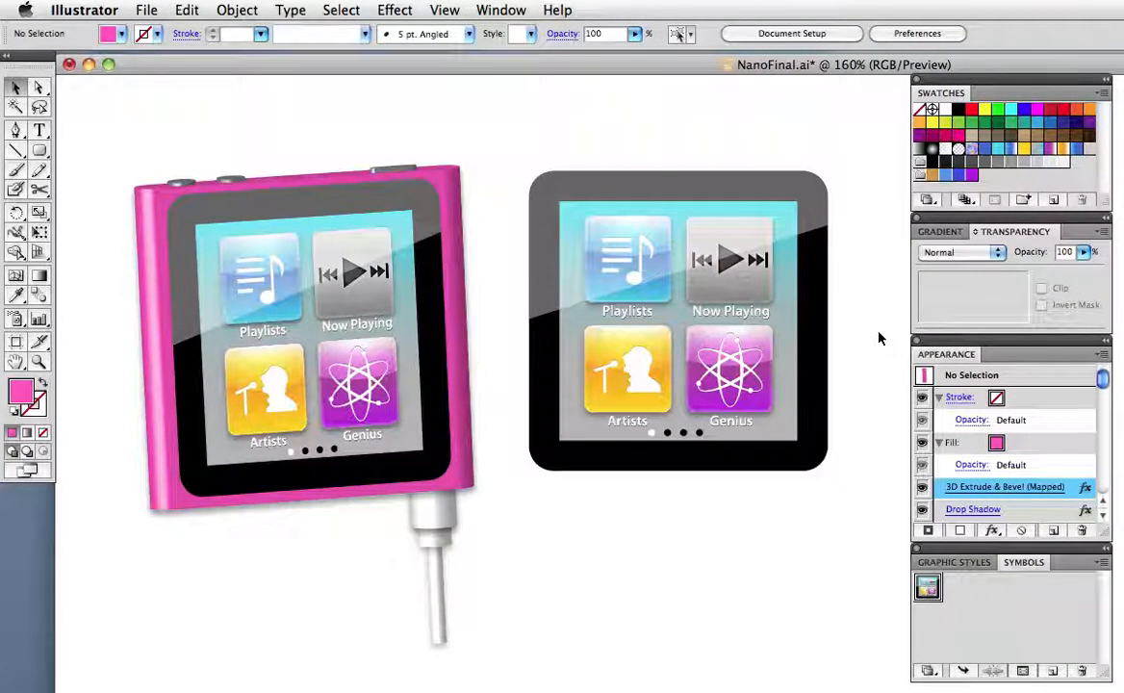
mouse_move(382, 446)
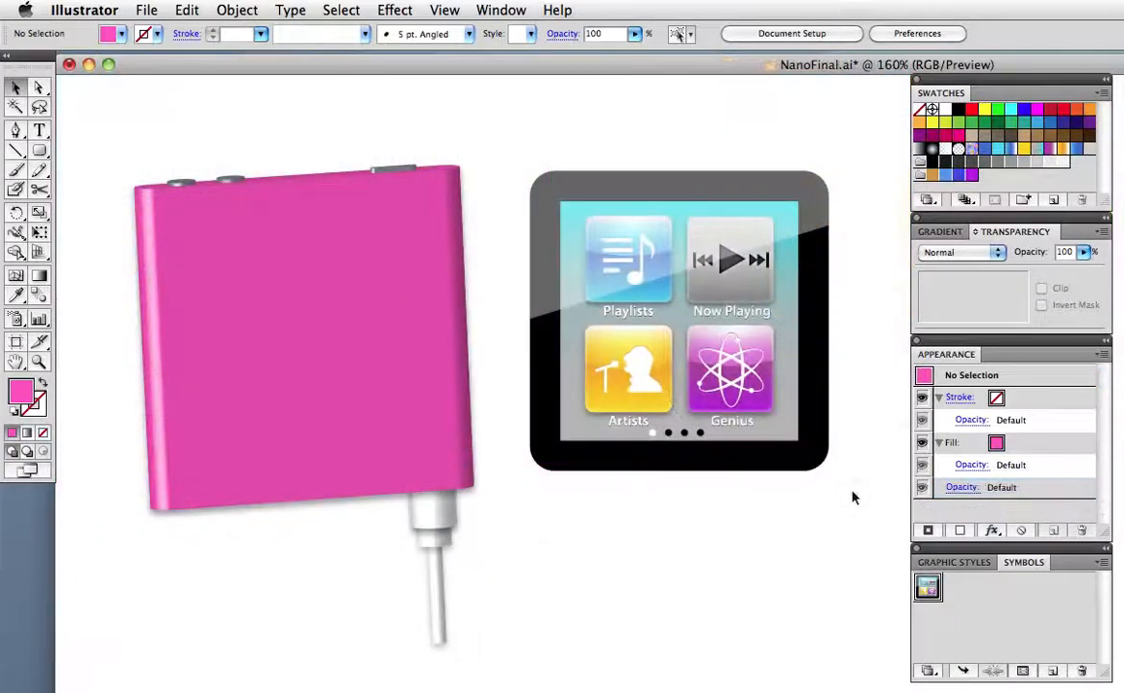
mouse_move(866, 151)
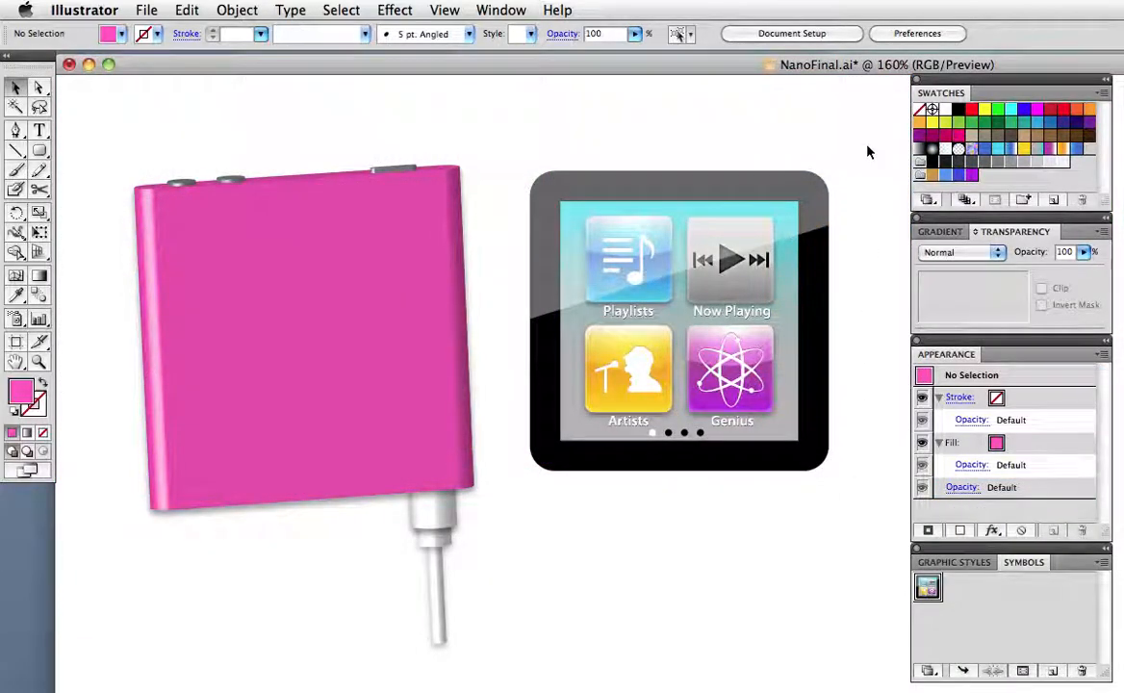
Rasterize the screen artwork at High 300 ppi with a transparent background
click(237, 10)
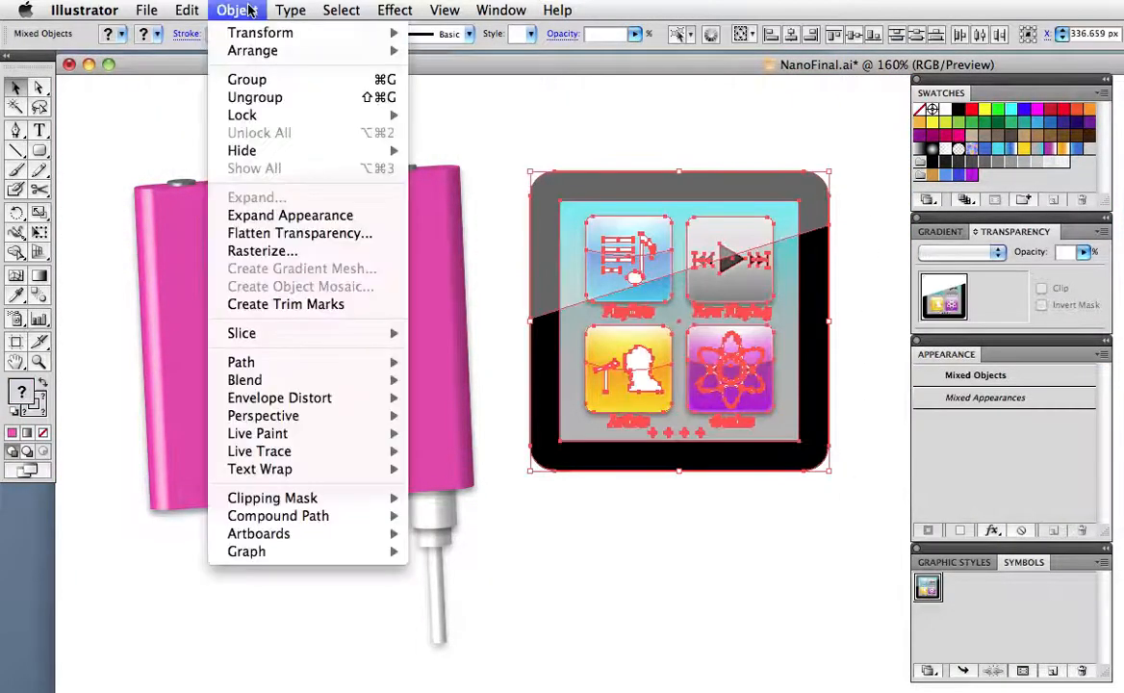
mouse_move(262, 251)
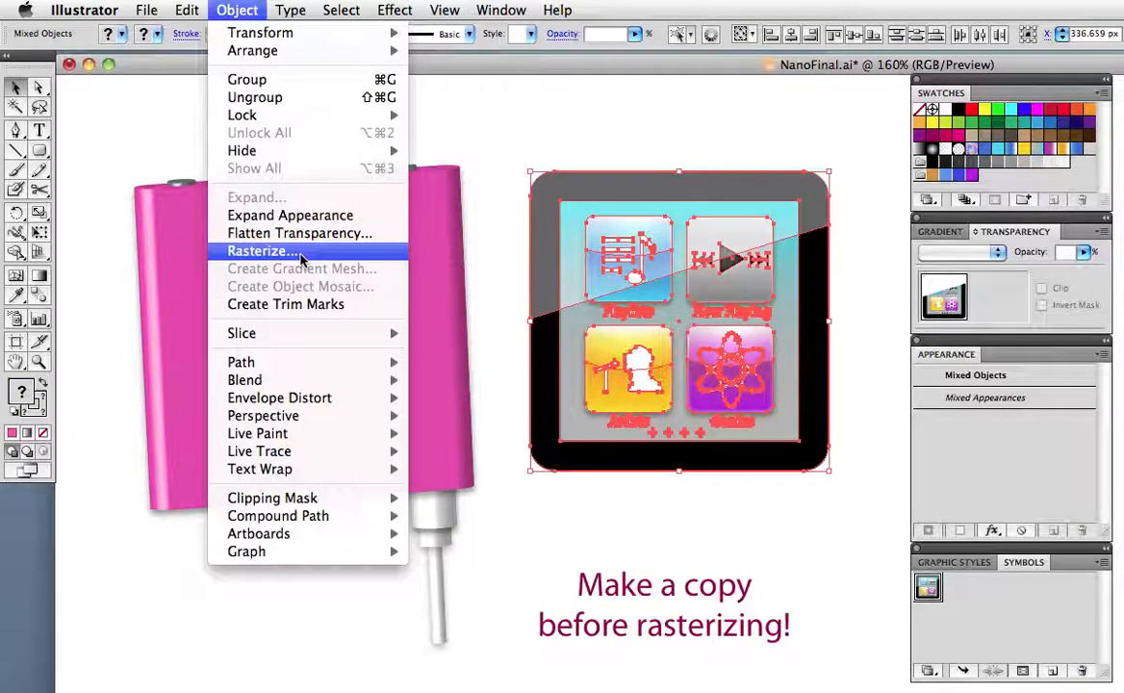
click(261, 250)
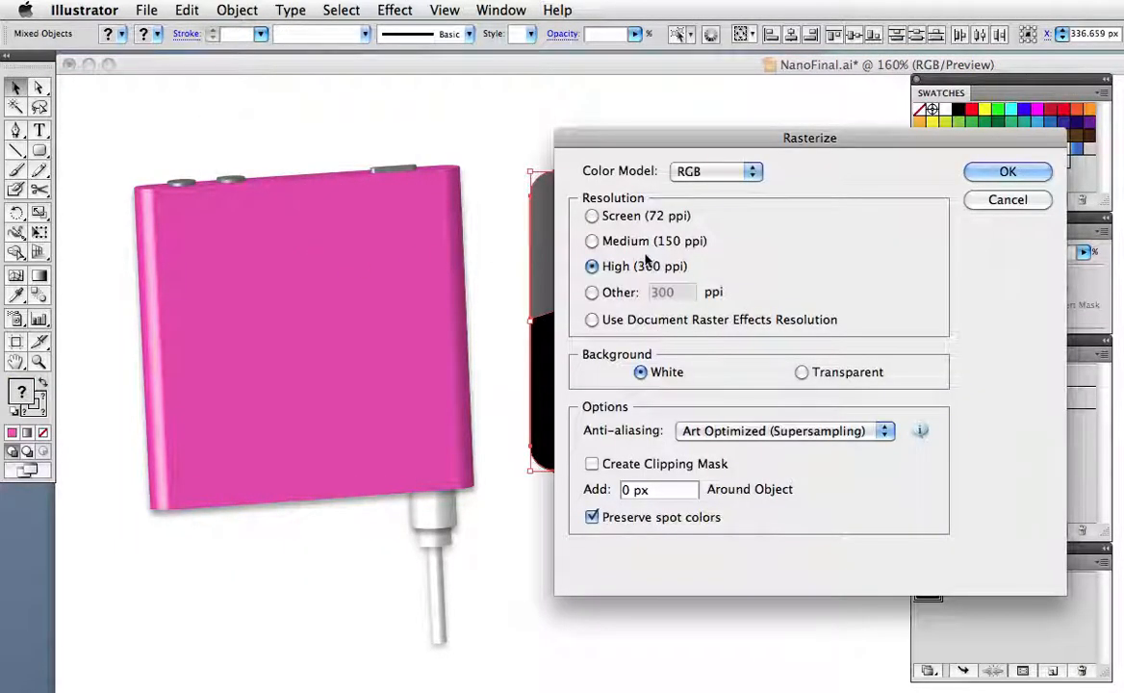
mouse_move(924, 274)
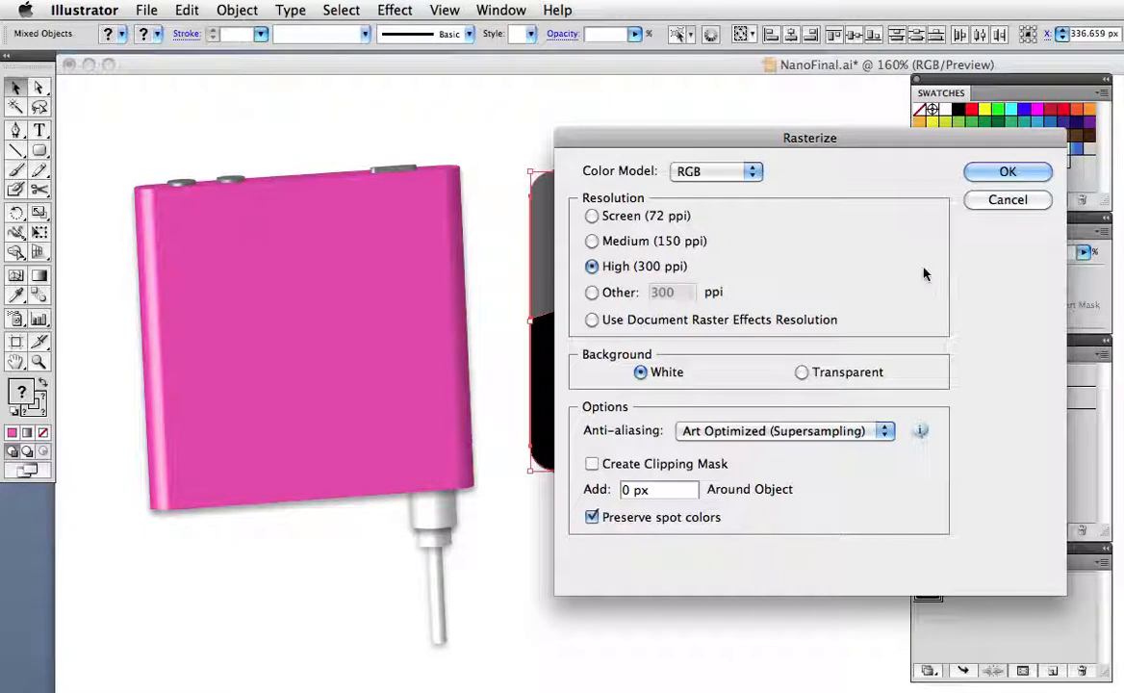
mouse_move(803, 375)
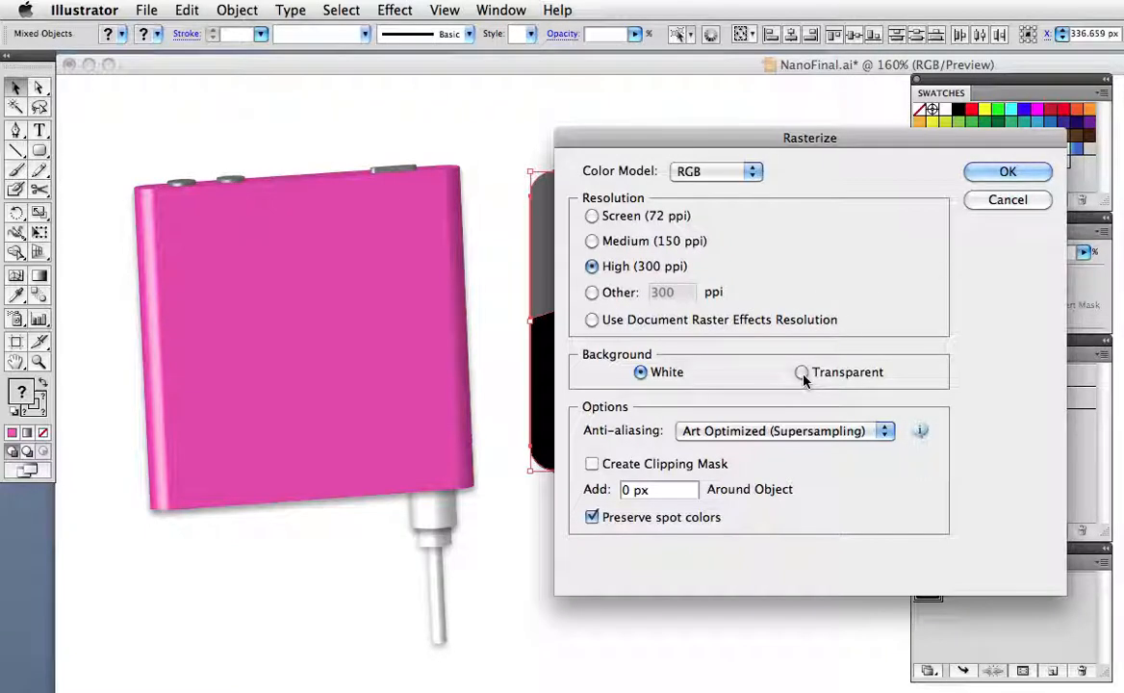
click(802, 372)
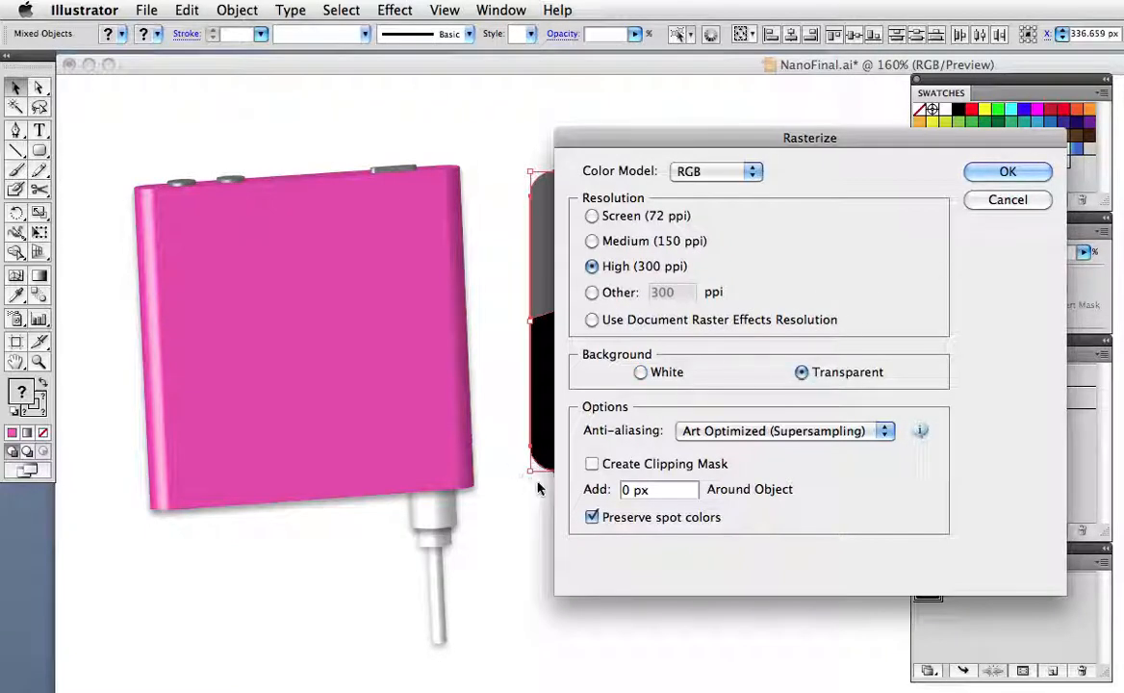
click(1008, 171)
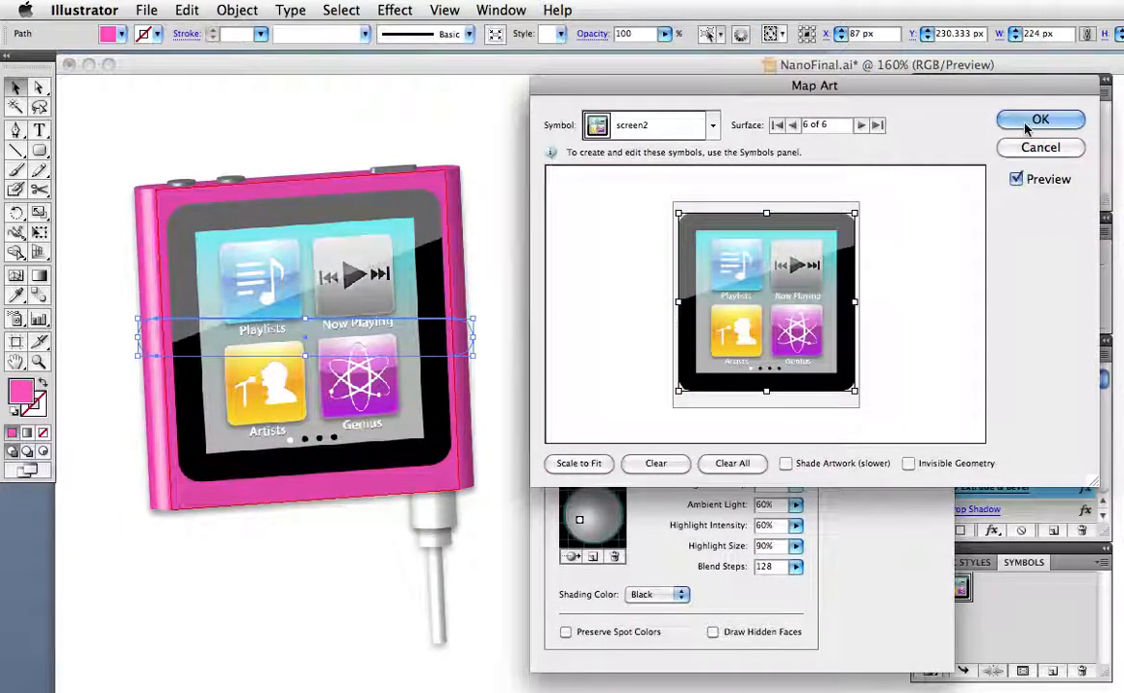
Confirm the screen2 symbol mapping on surface 6 of 6
click(1040, 119)
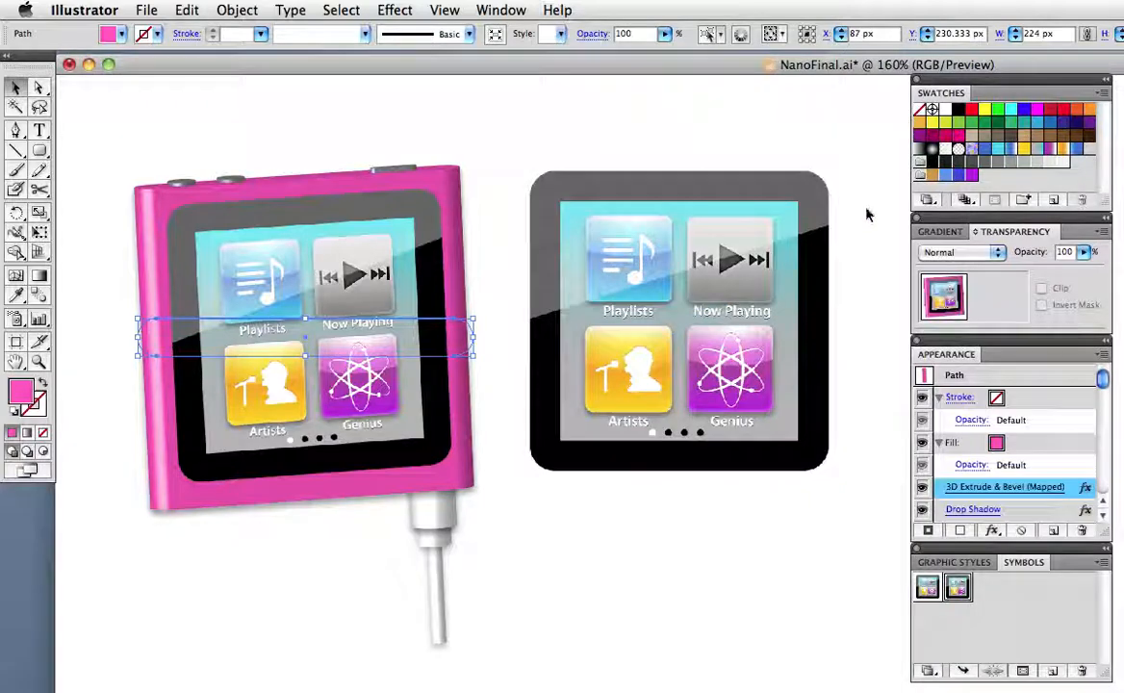